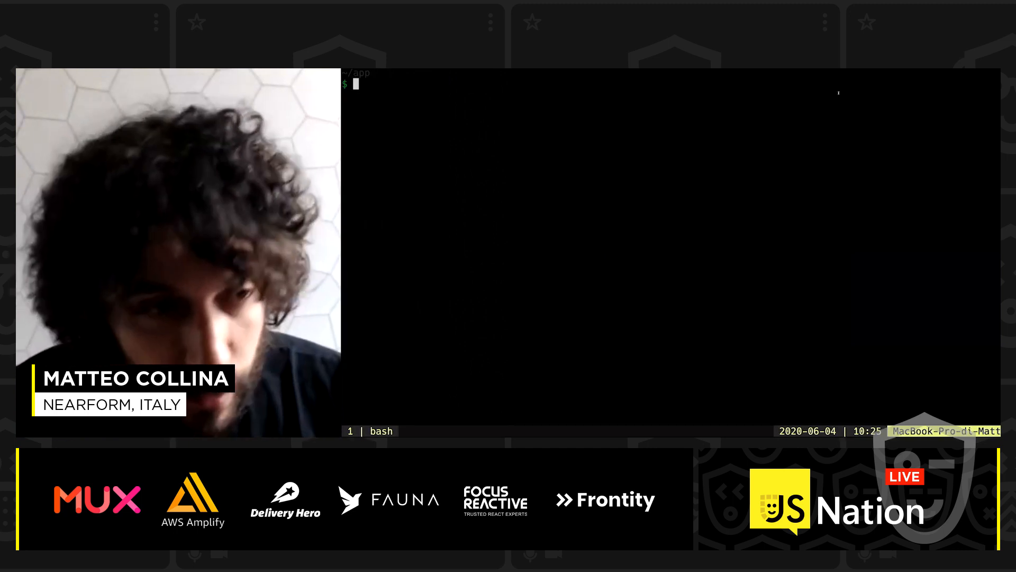
- Start server.js in Vim and switch to Node 14 with nvm
{"action": "type", "text": "vim serve"}
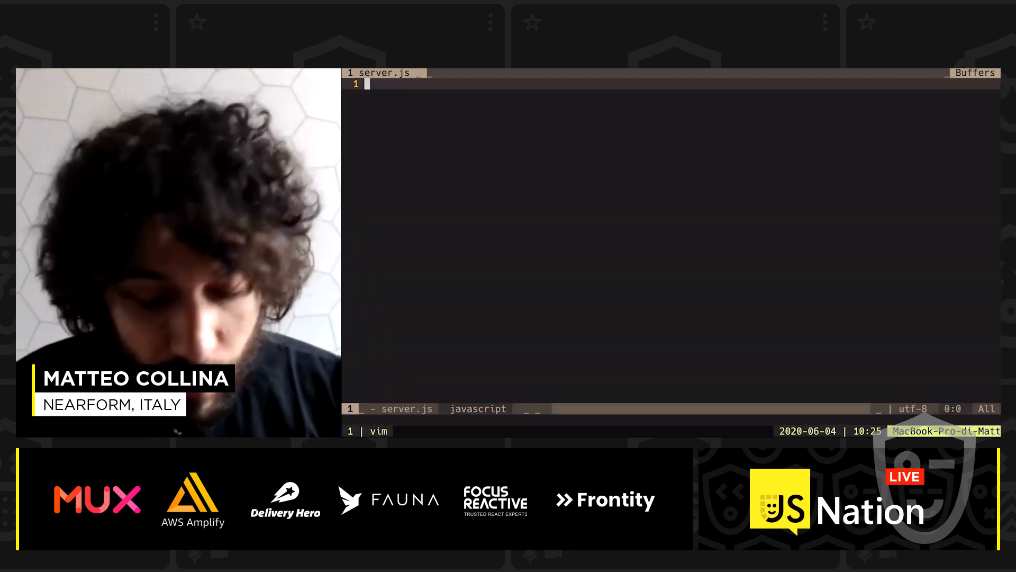
{"action": "type", "text": "import f"}
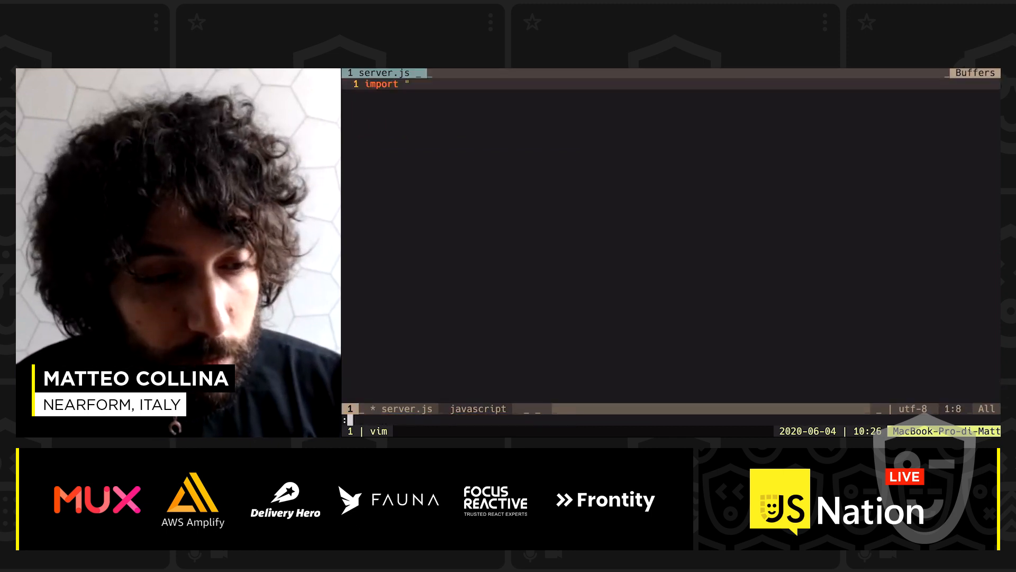
{"action": "type", "text": "nvm use"}
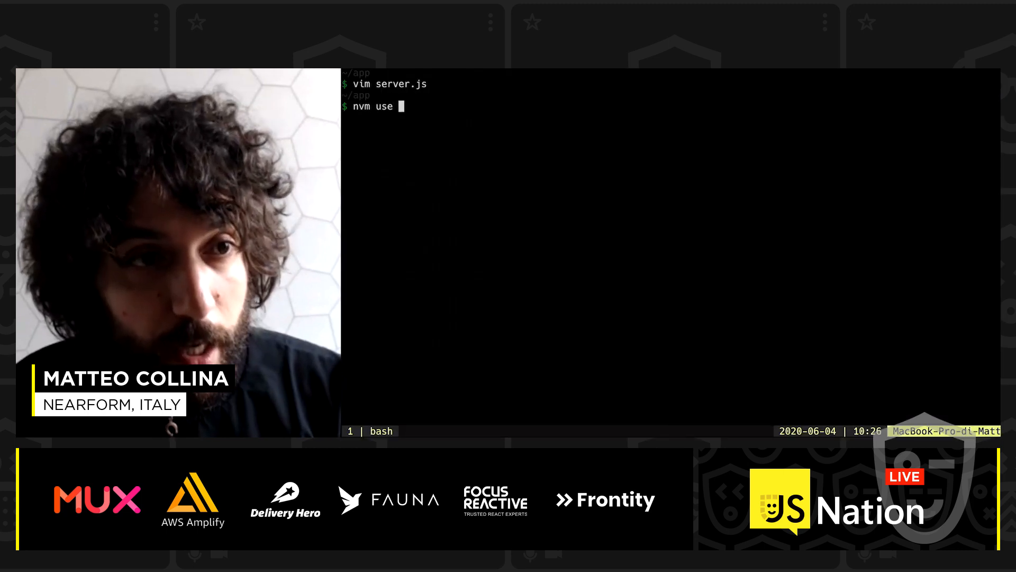
{"action": "type", "text": "14"}
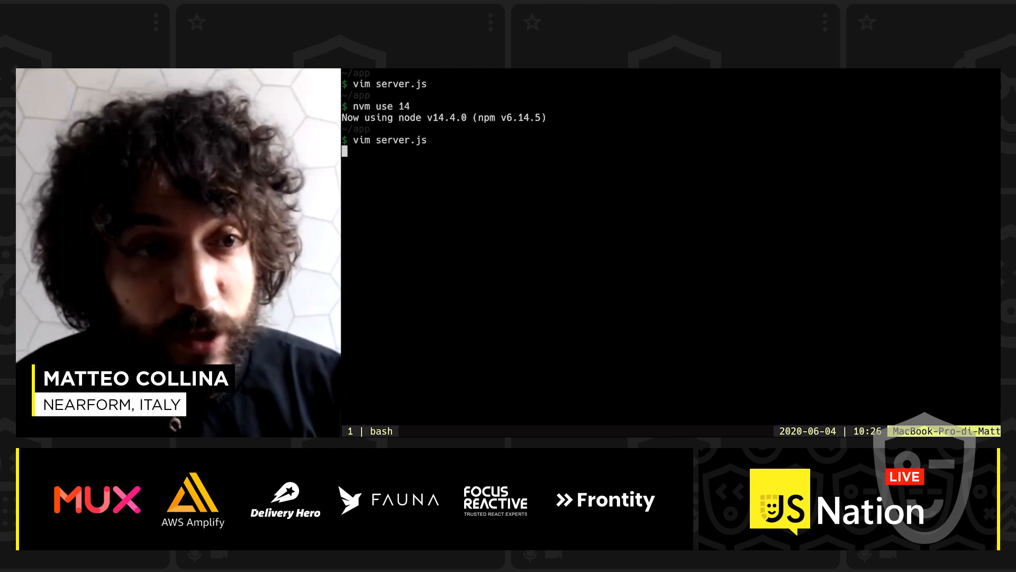
- Write import fastify from 'fastify', const app = fastify() and app.listen(3000)
{"action": "type", "text": "import \""}
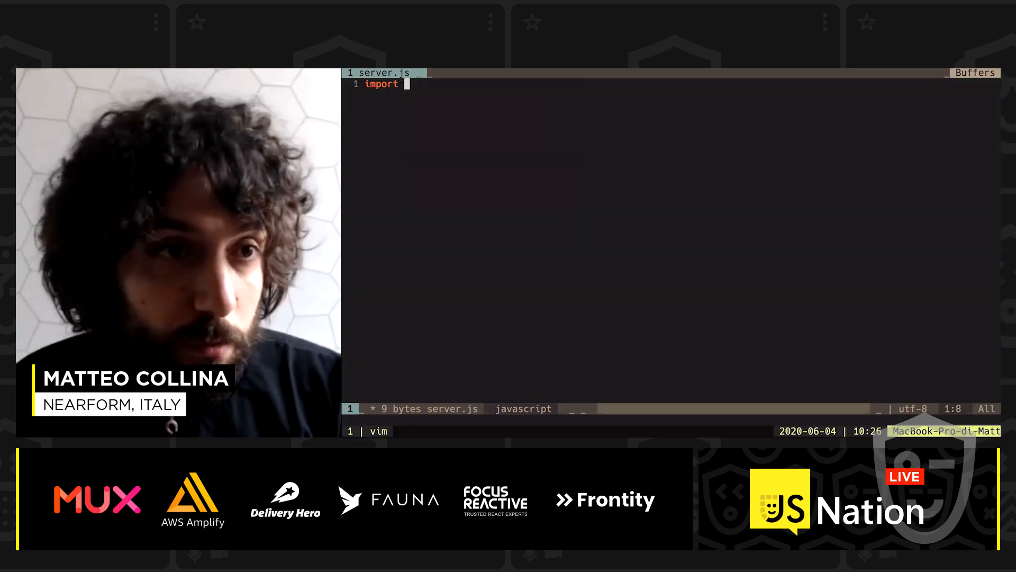
{"action": "type", "text": "fastify from"}
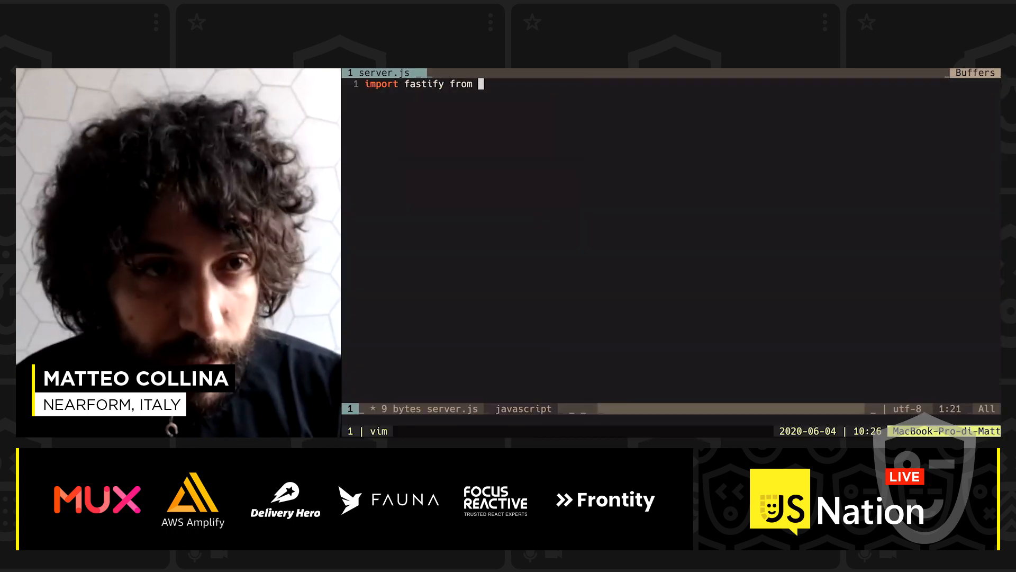
{"action": "type", "text": "'"}
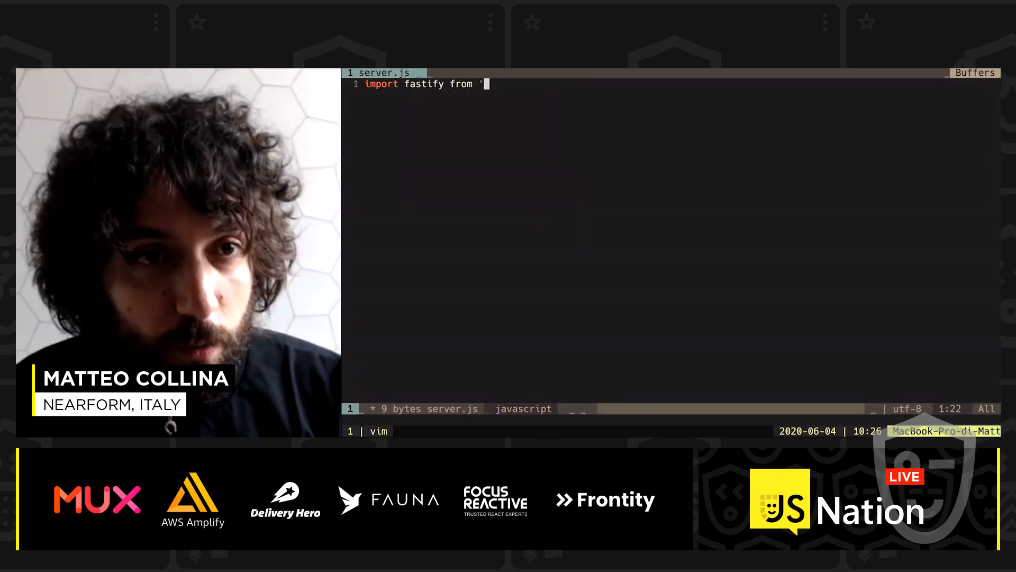
{"action": "type", "text": "fastify'"}
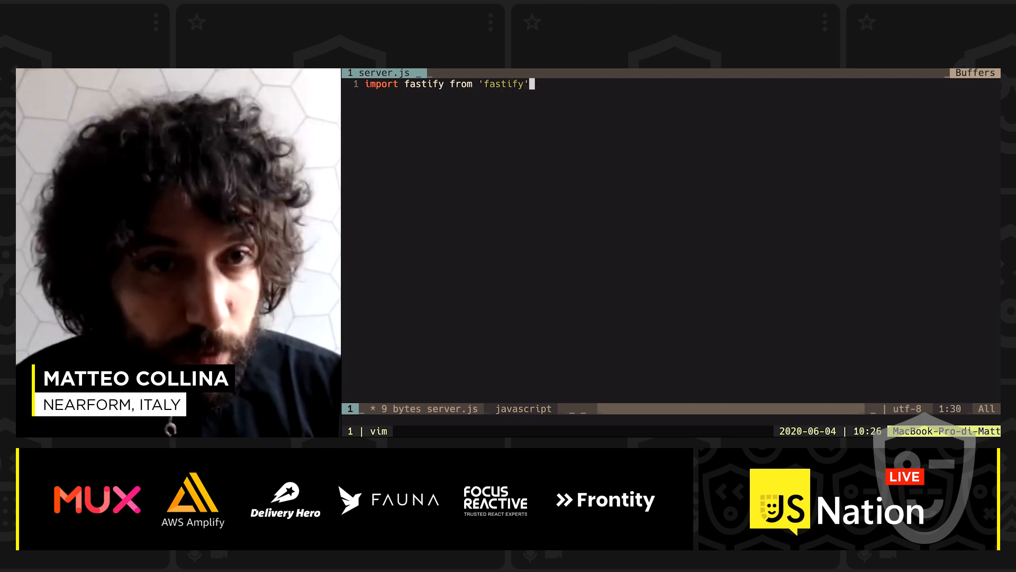
{"action": "type", "text": "const app"}
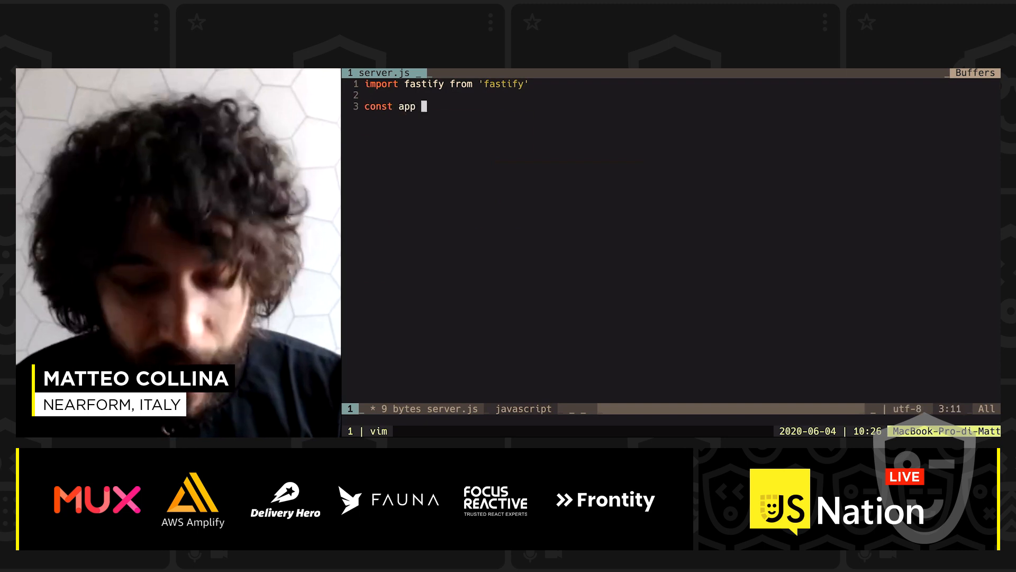
{"action": "type", "text": "= fastify()equal"}
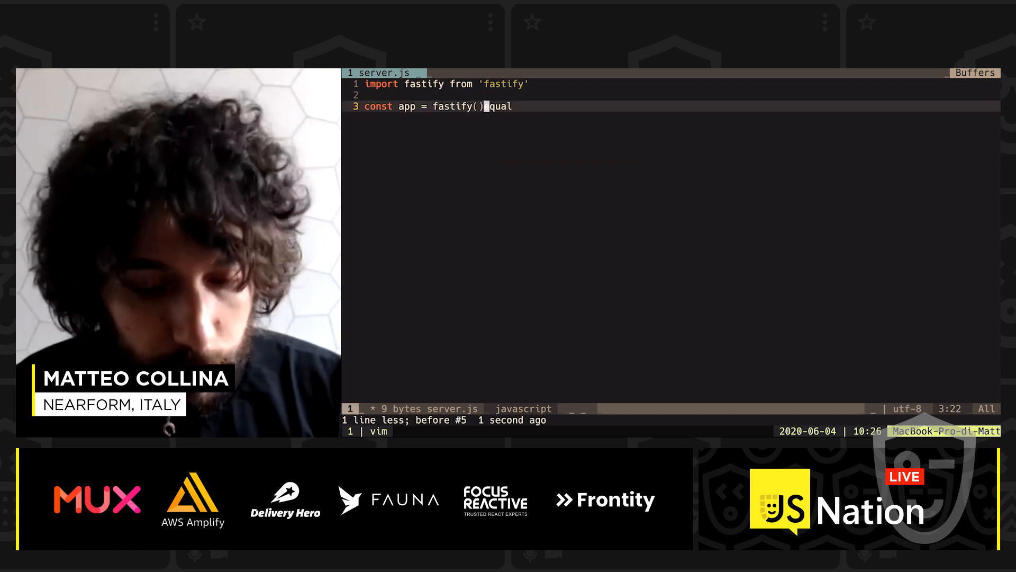
{"action": "type", "text": "app.lis"}
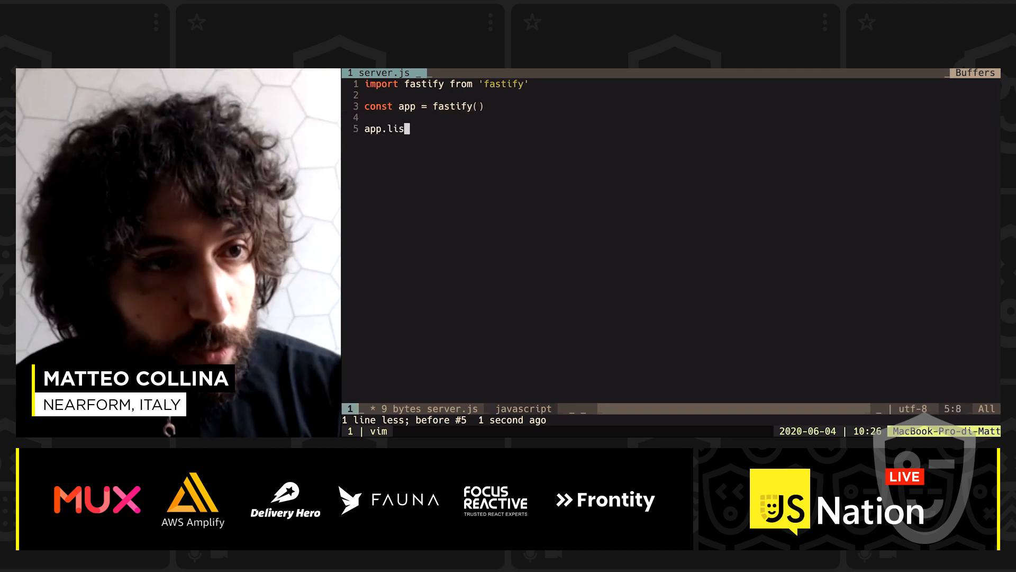
{"action": "type", "text": "ten(3000)"}
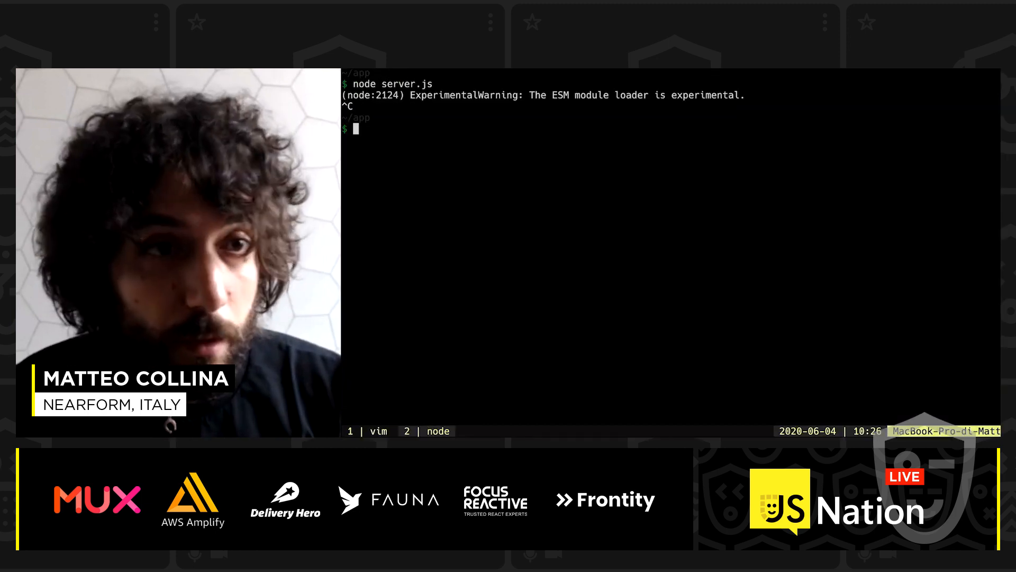
- Run under Node 14 with logger: true in fastify() and curl localhost:3000 to see the 404
{"action": "type", "text": "nvm use 14"}
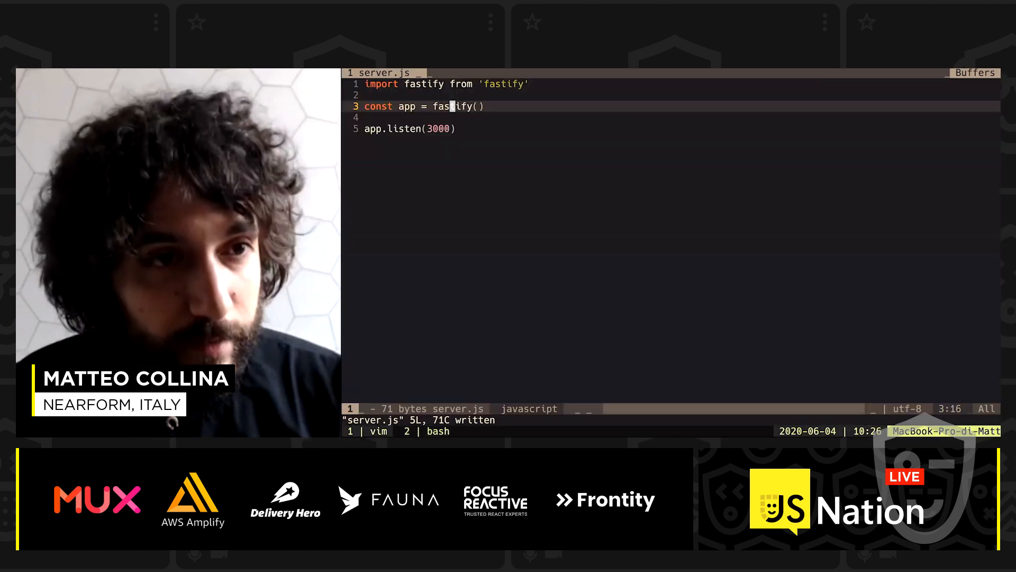
{"action": "type", "text": "{"}
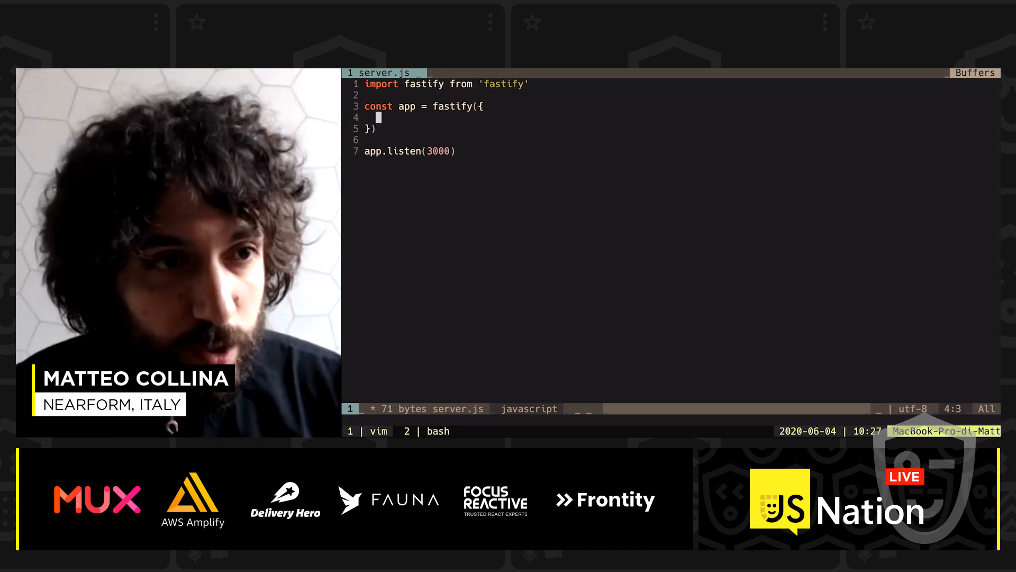
{"action": "type", "text": "logger: true"}
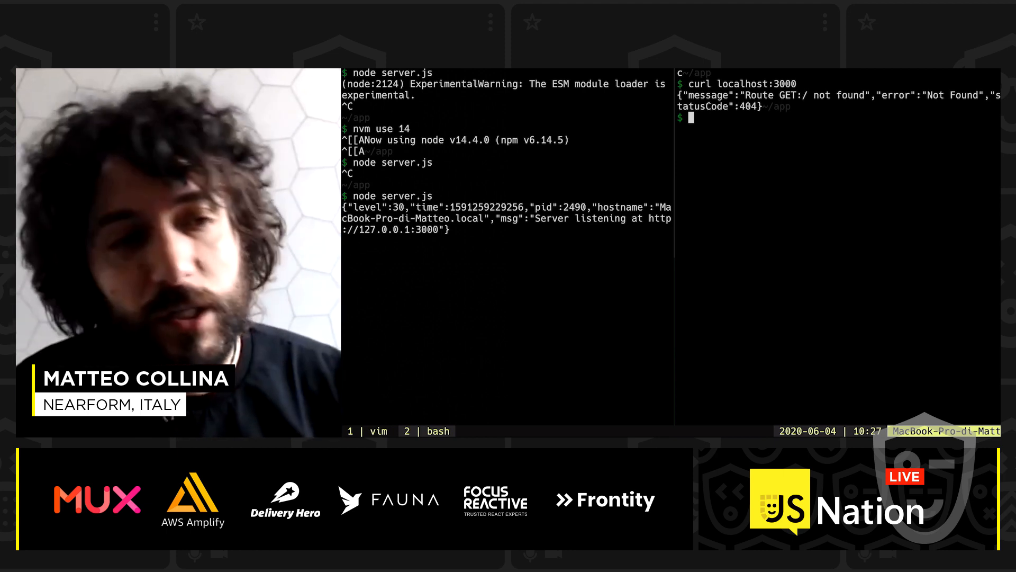
{"action": "type", "text": "curl localhost:3000"}
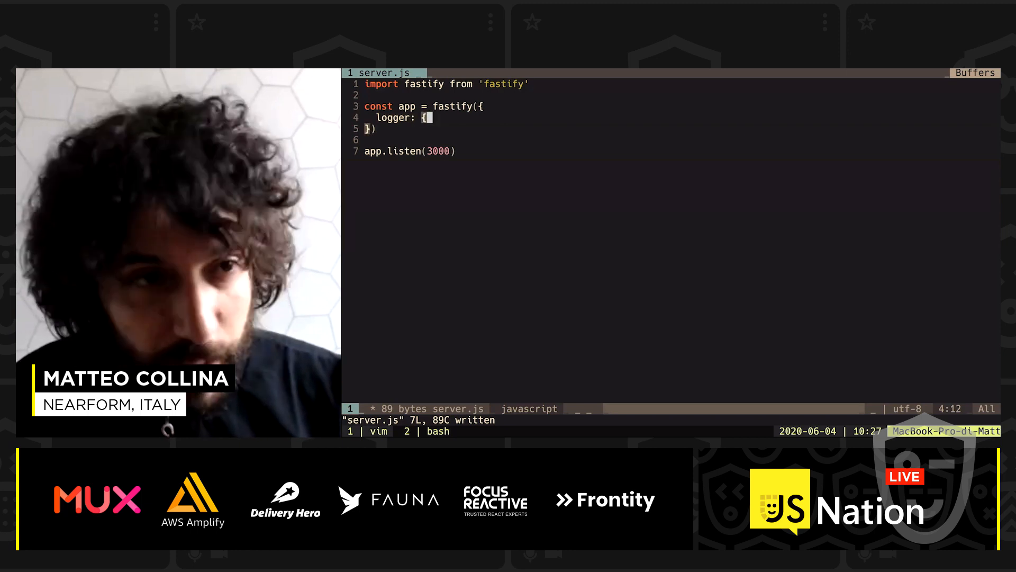
- Set logger to { prettyPrint: true } with a comment marking it only for development
{"action": "type", "text": "prettyPrint:"}
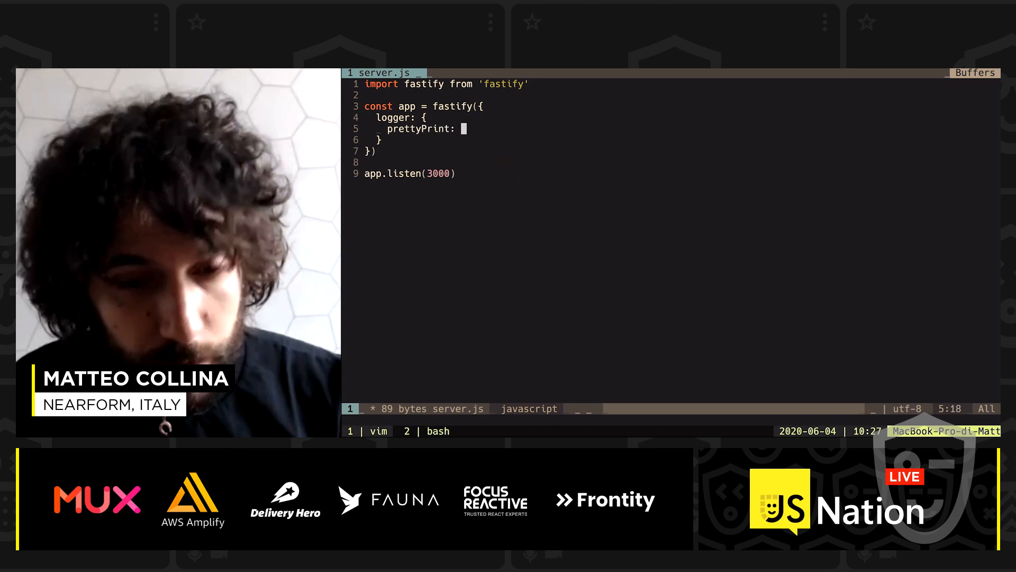
{"action": "type", "text": "true // only in development"}
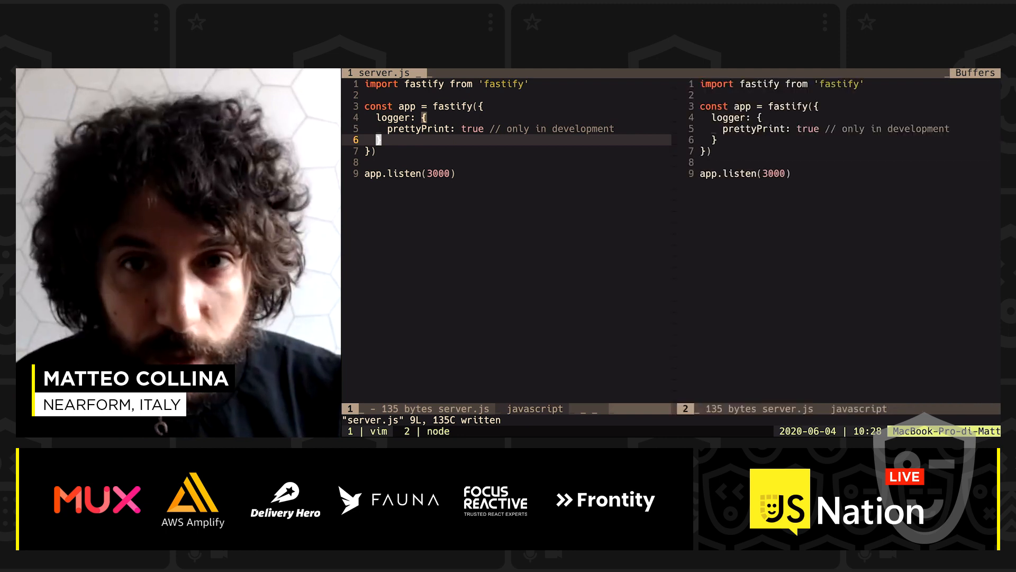
- Create app.js exporting a default async function (app, opts) plugin
{"action": "type", "text": ":e a"}
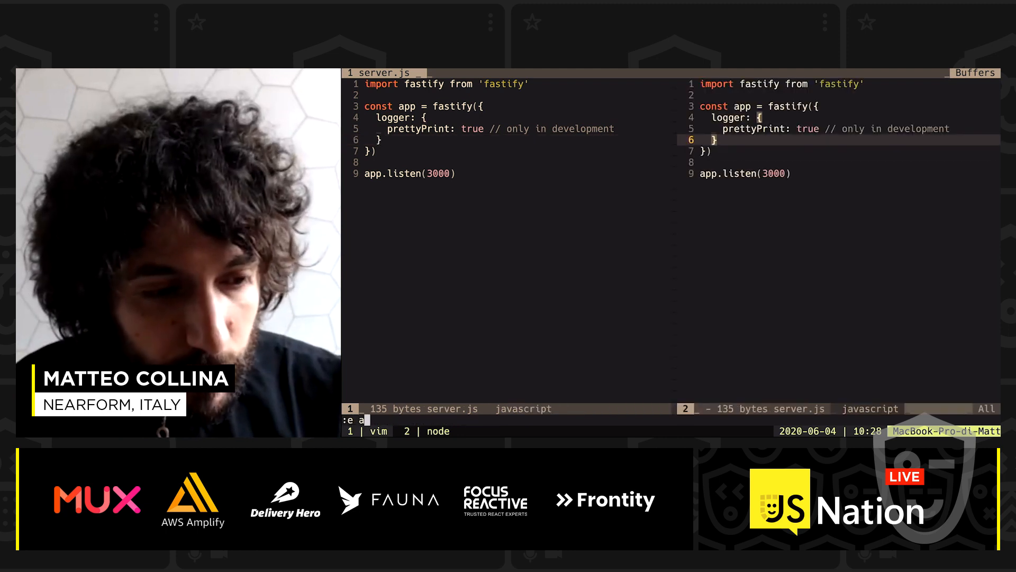
{"action": "type", "text": "pp.js"}
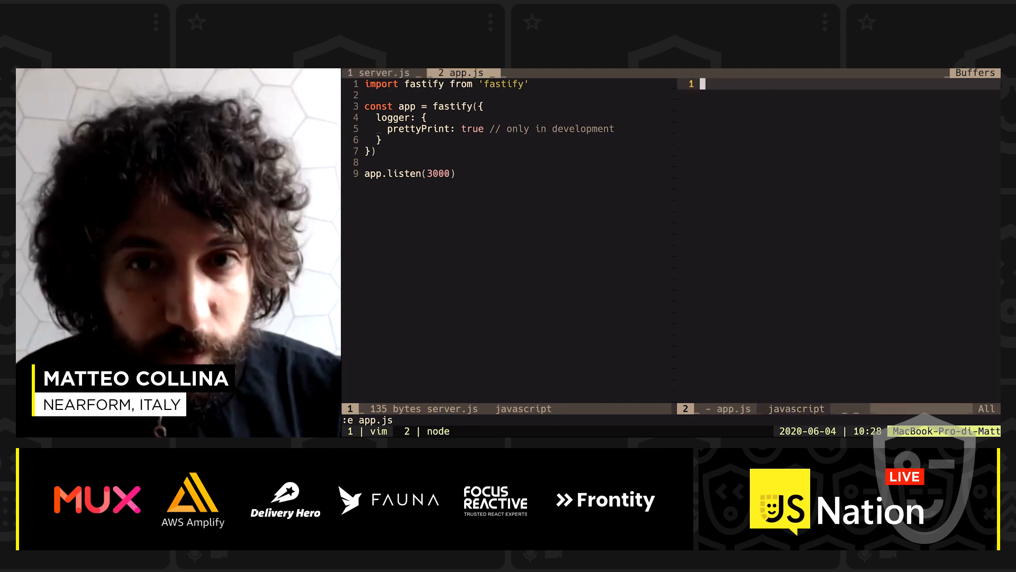
{"action": "type", "text": "export"}
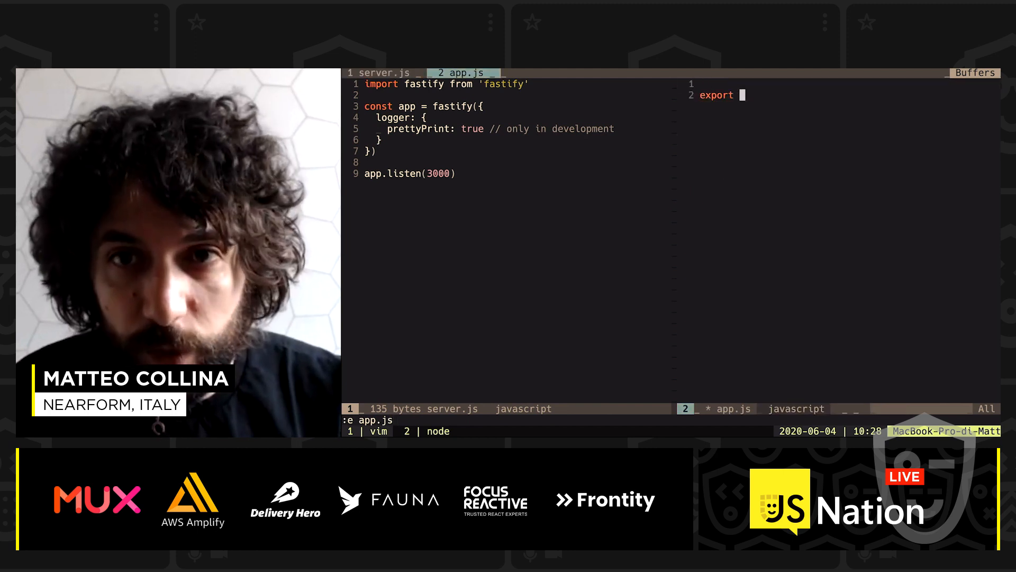
{"action": "type", "text": "default"}
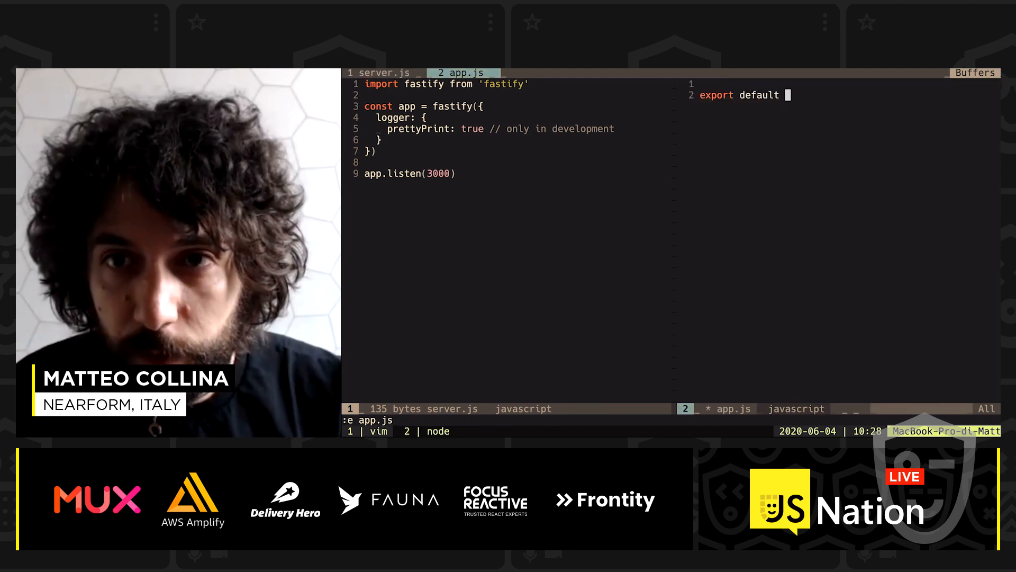
{"action": "type", "text": "async"}
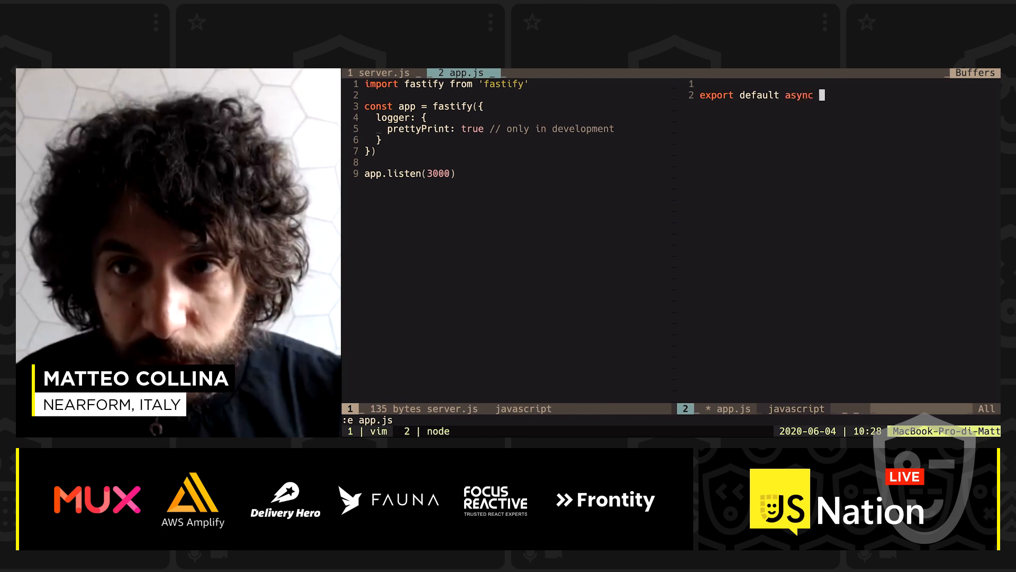
{"action": "type", "text": "function"}
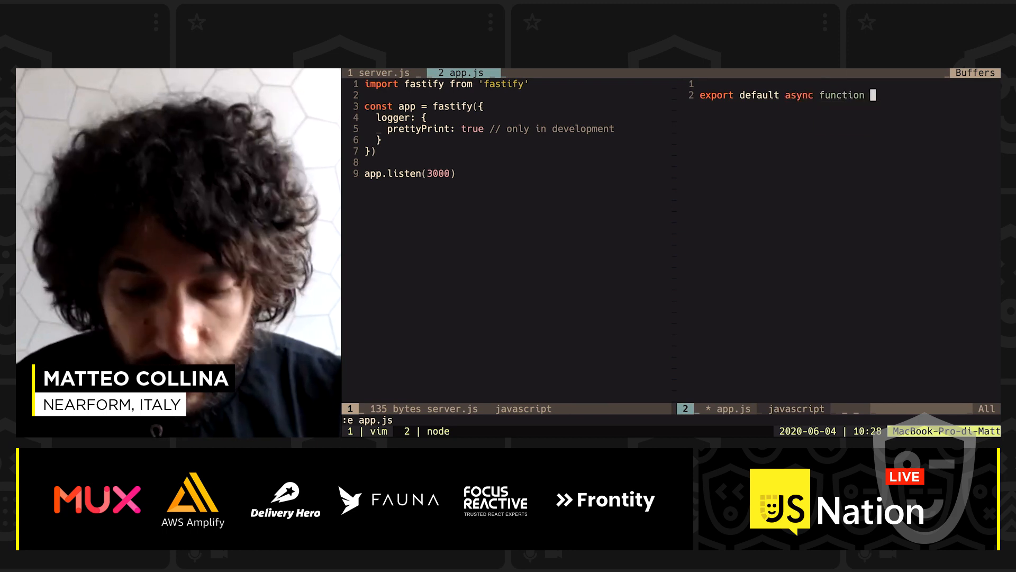
{"action": "type", "text": "app ("}
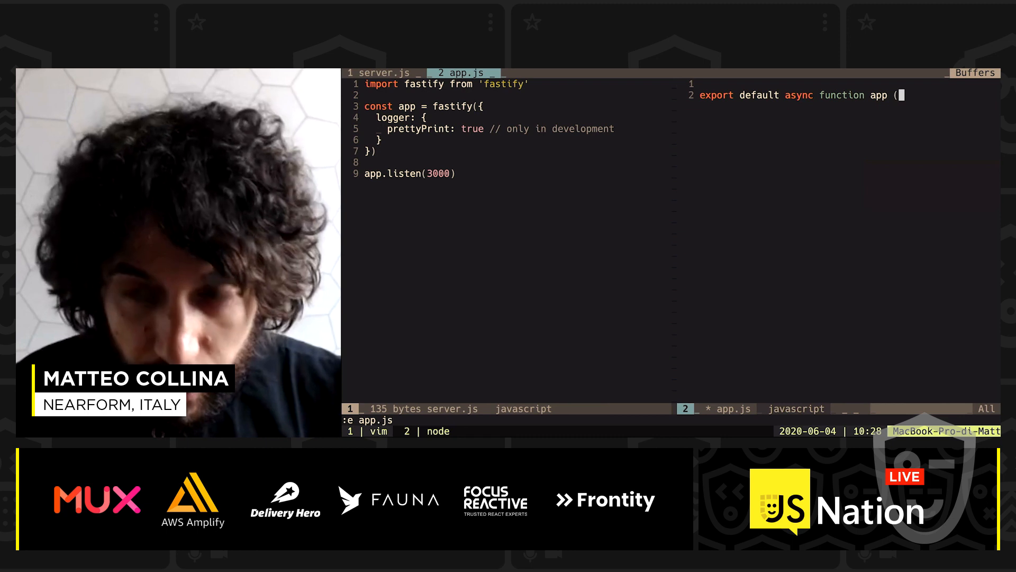
{"action": "key", "text": "BackSpace"}
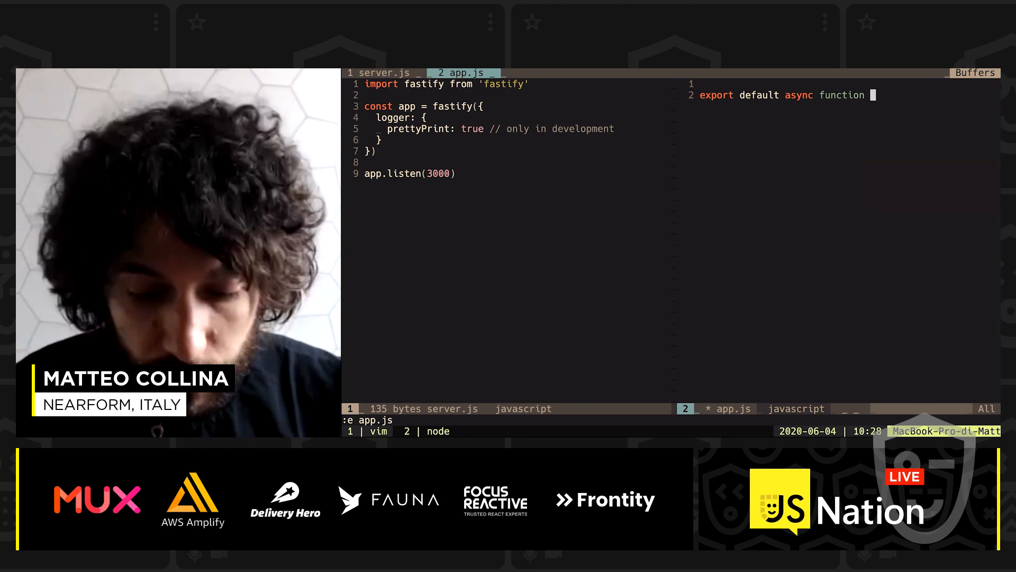
{"action": "type", "text": "(app, opts) {"}
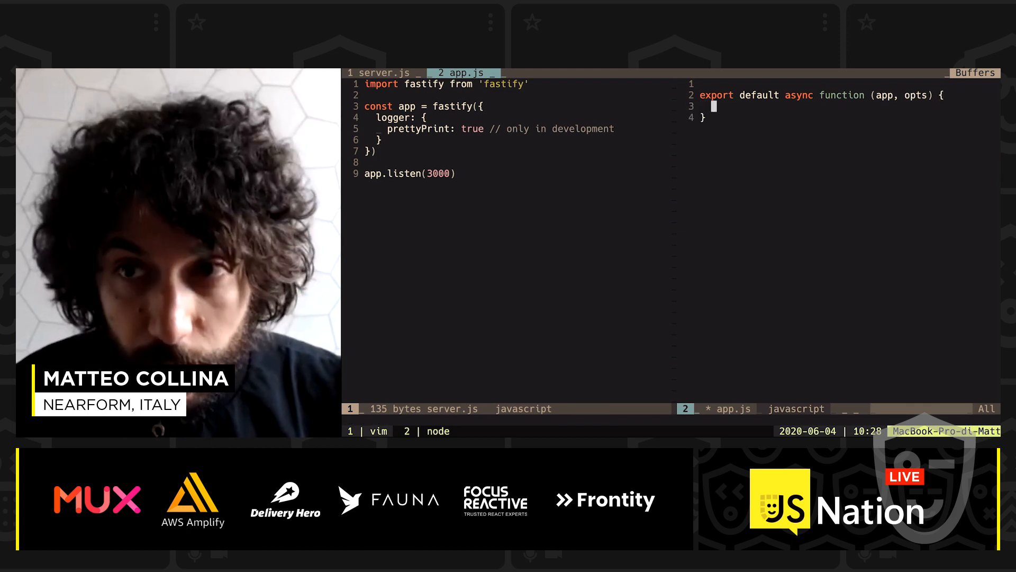
- Add app.get('/') handler returning { hello: 'world' }
{"action": "type", "text": "app.get("}
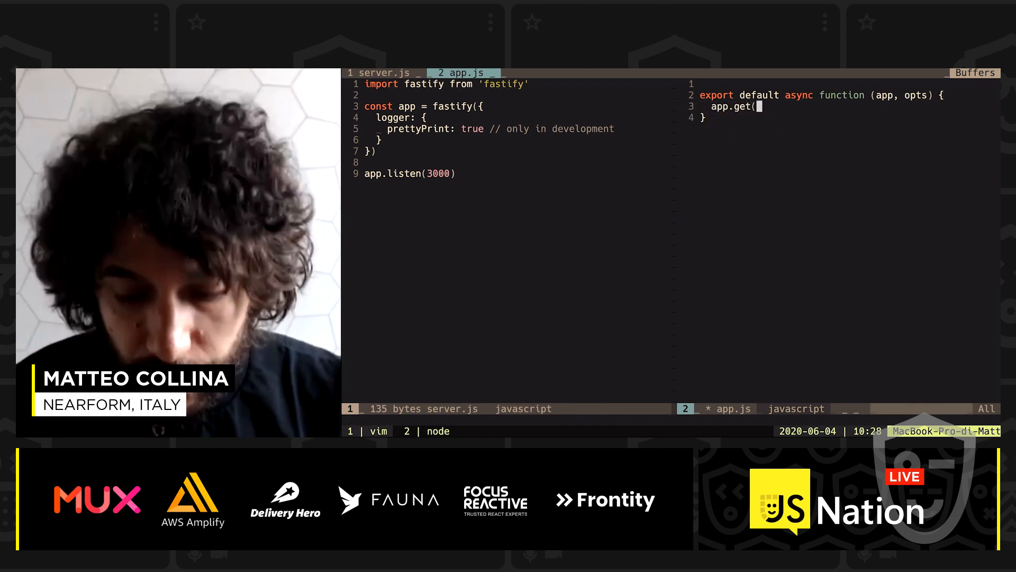
{"action": "type", "text": "'/', async"}
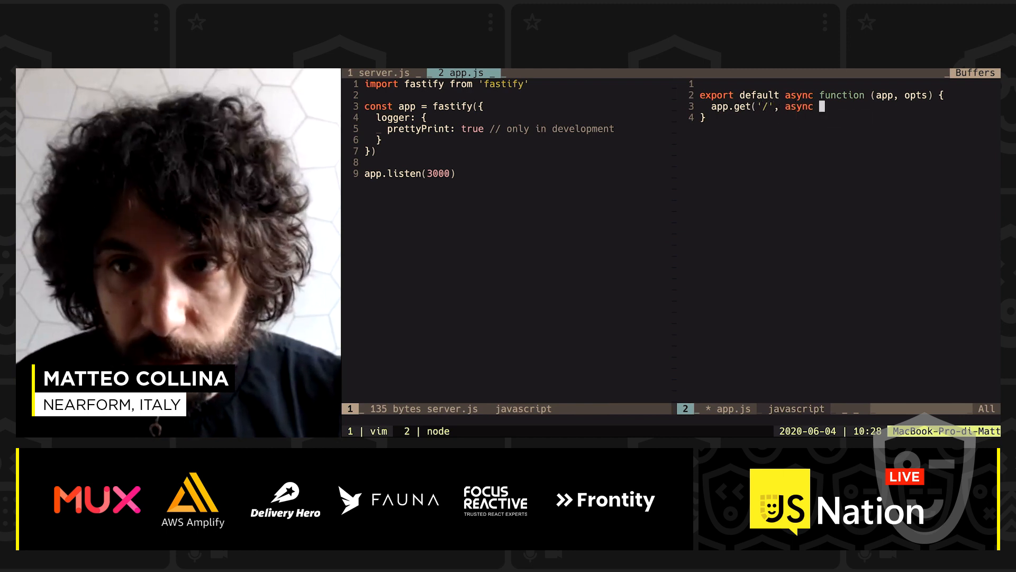
{"action": "type", "text": "()"}
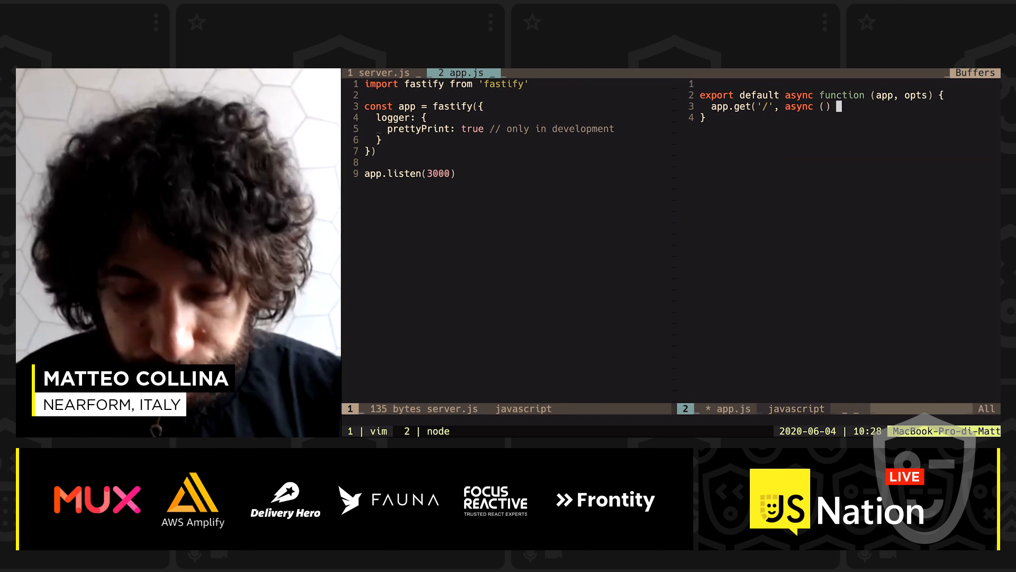
{"action": "type", "text": "=> {"}
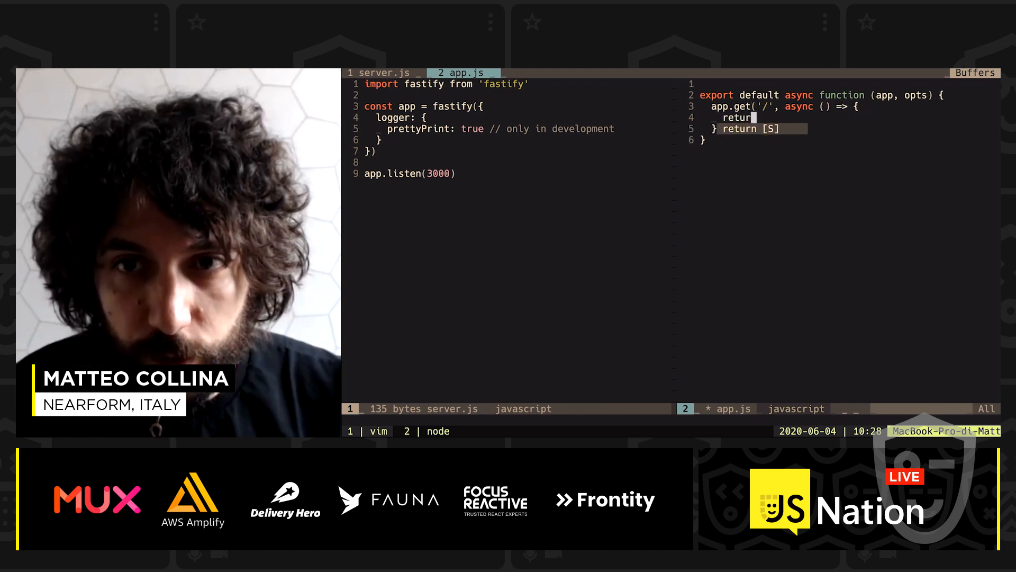
{"action": "type", "text": "{ hello: 'world'"}
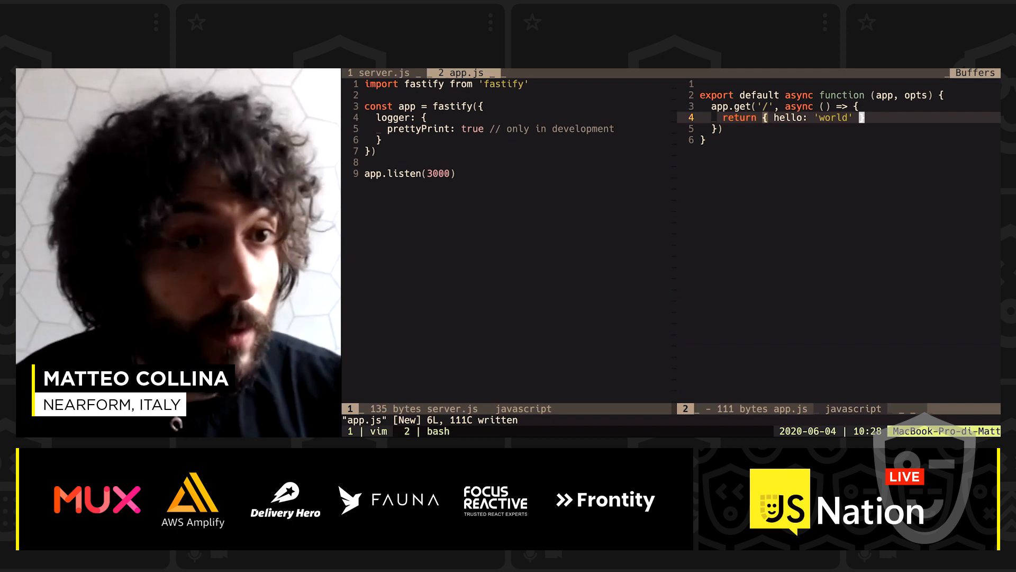
- Add app.register(import('./app.js')) above app.listen(3000) in server.js
{"action": "type", "text": "app.register("}
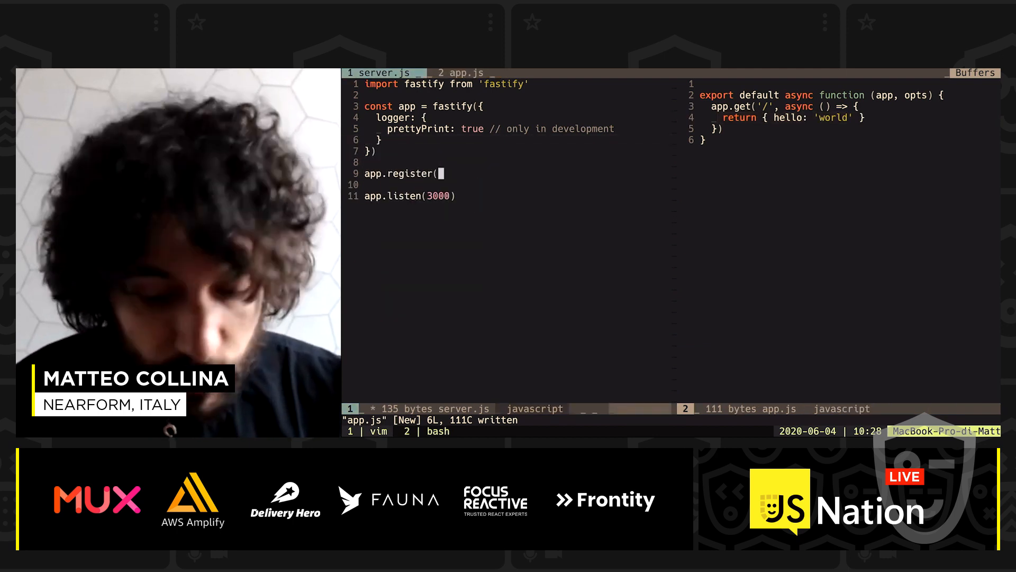
{"action": "type", "text": "import('./"}
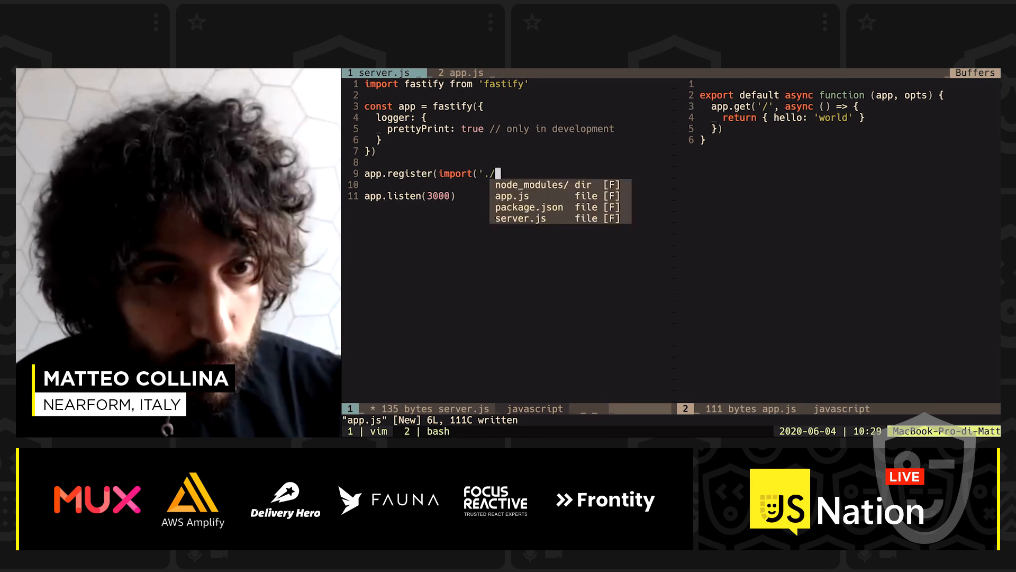
{"action": "type", "text": "app.js'"}
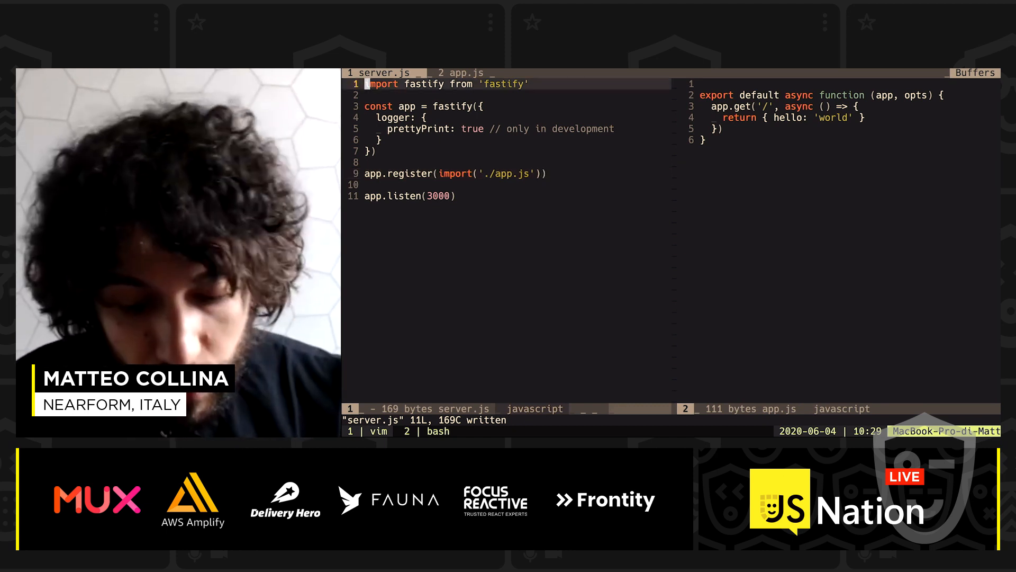
{"action": "type", "text": "im"}
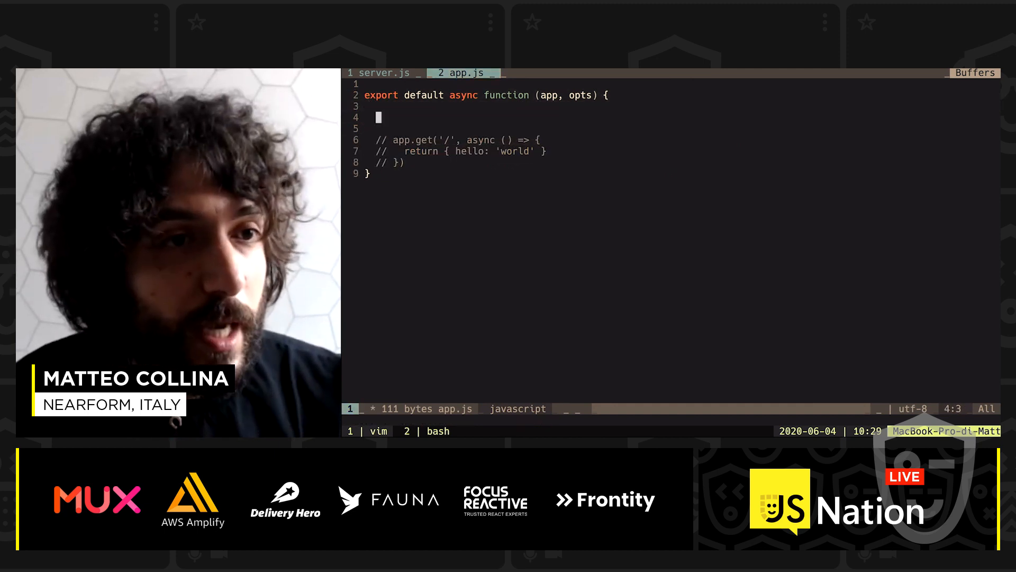
- Register fastify-autoload in app.js and import join from desm
{"action": "type", "text": "app.register(import"}
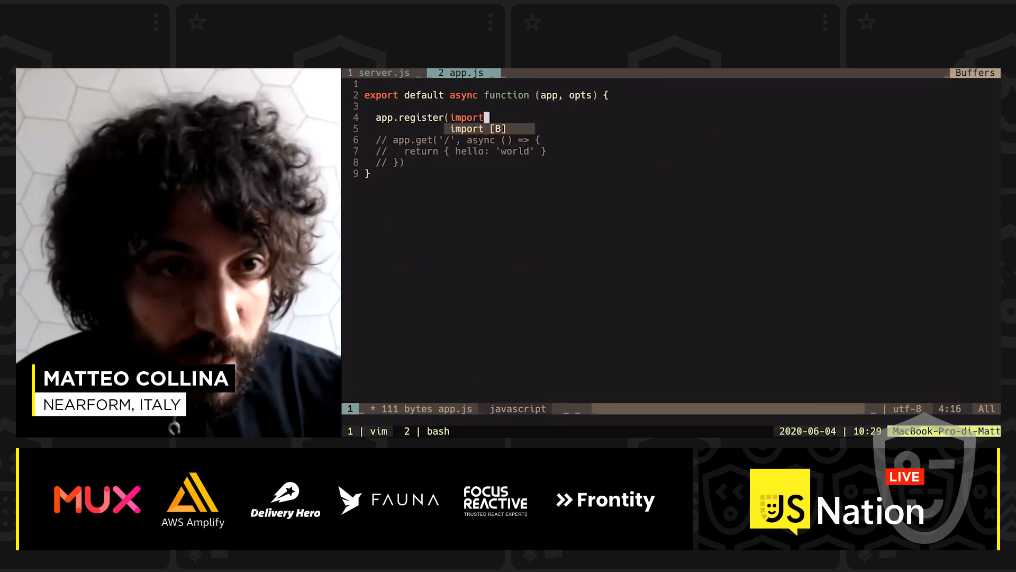
{"action": "type", "text": "'fastify"}
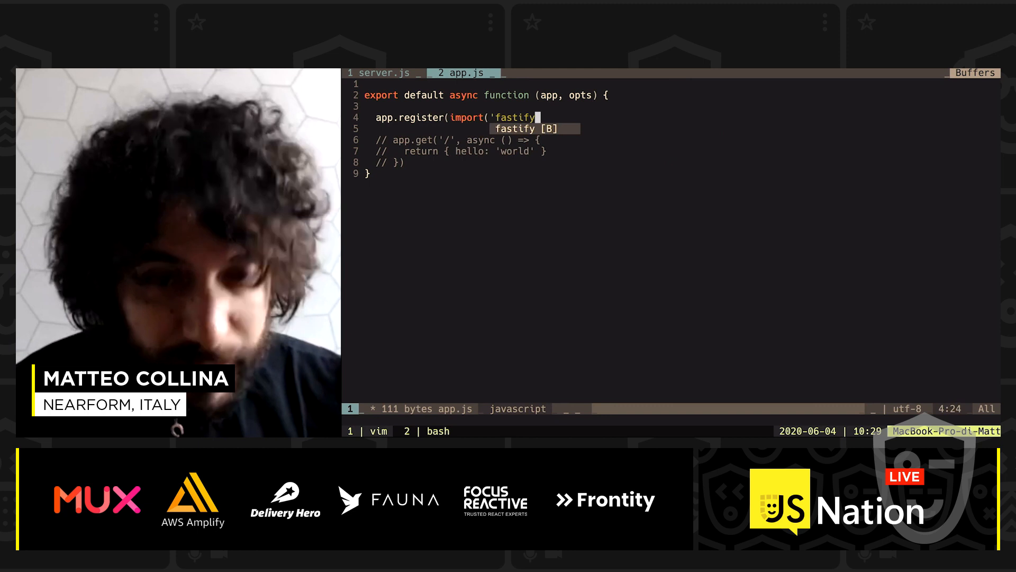
{"action": "type", "text": "-auto"}
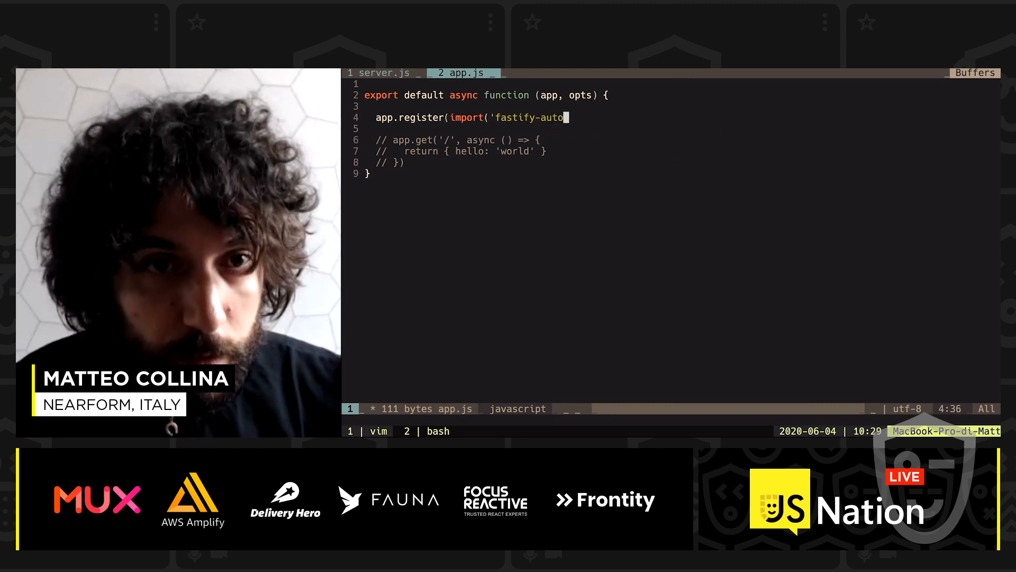
{"action": "type", "text": "load'), {"}
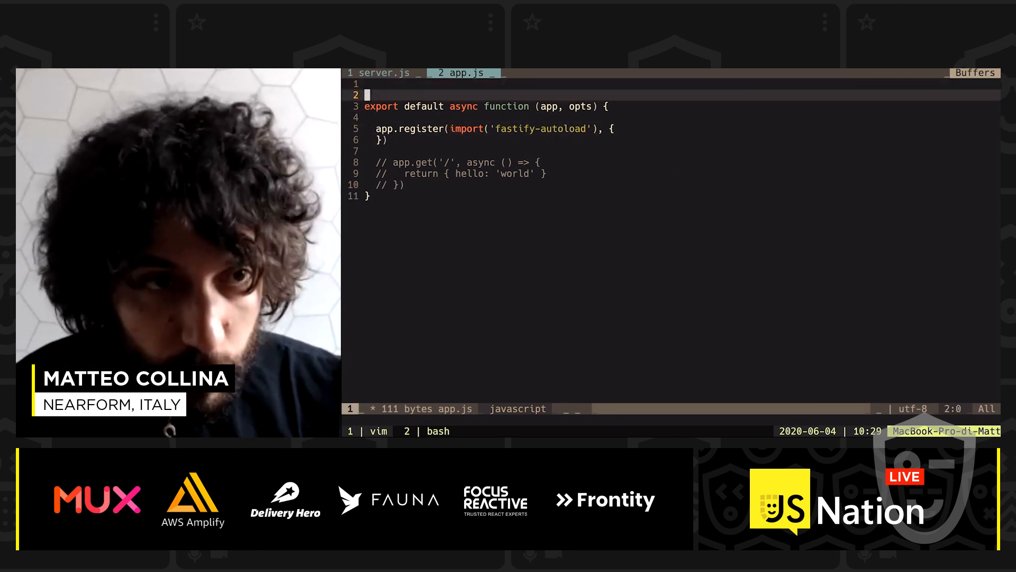
{"action": "type", "text": "impodr"}
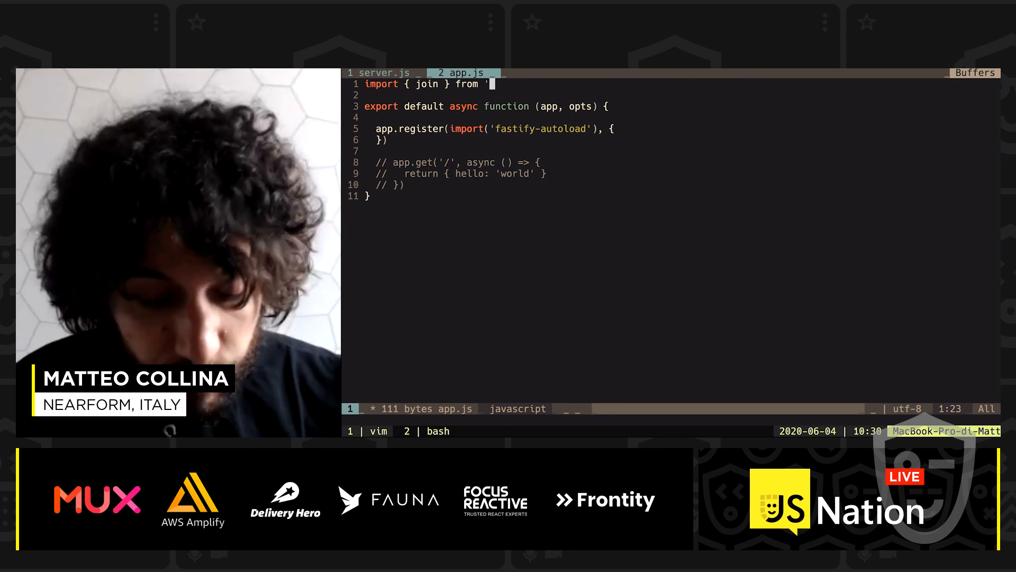
{"action": "type", "text": "dems"}
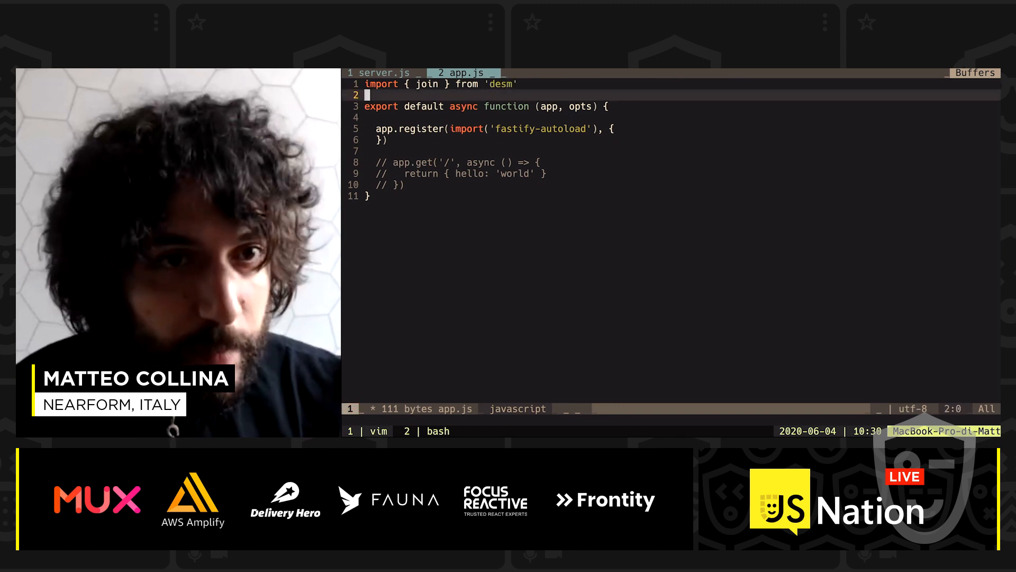
- Point autoload at dir: join(import.meta.url, 'routes')
{"action": "type", "text": "dir:"}
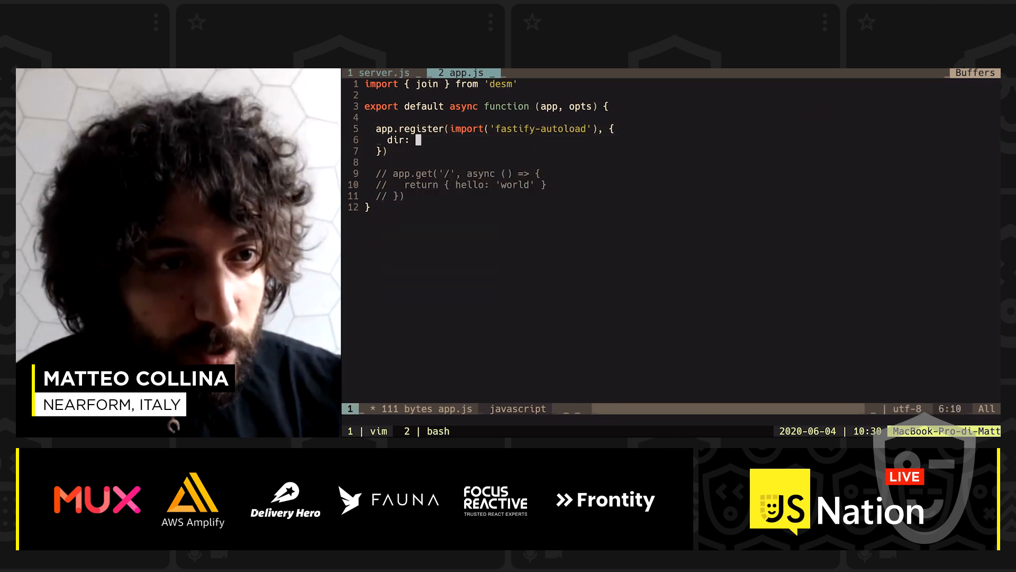
{"action": "type", "text": "join(i"}
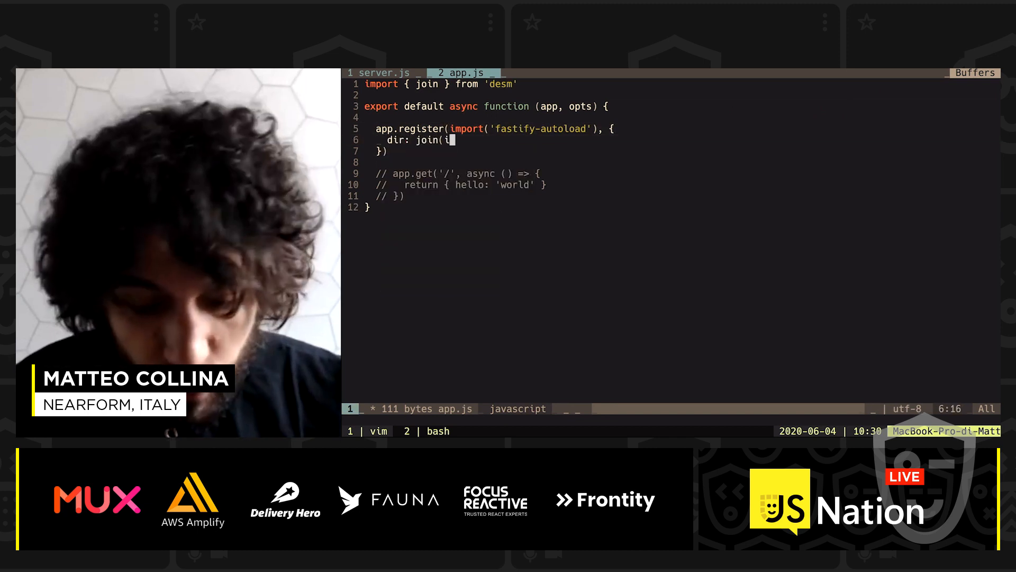
{"action": "type", "text": "mport.meta."}
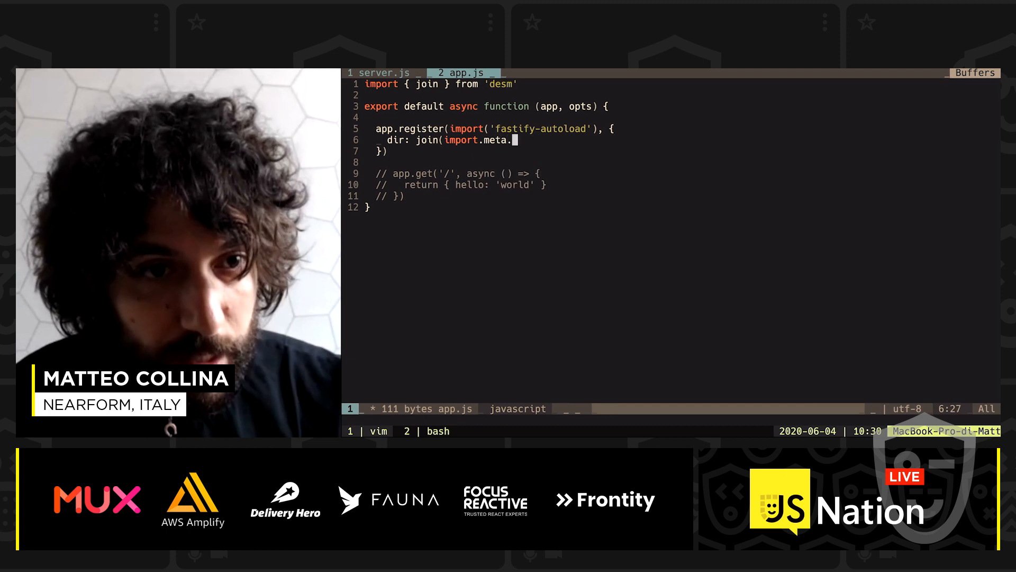
{"action": "type", "text": "url,"}
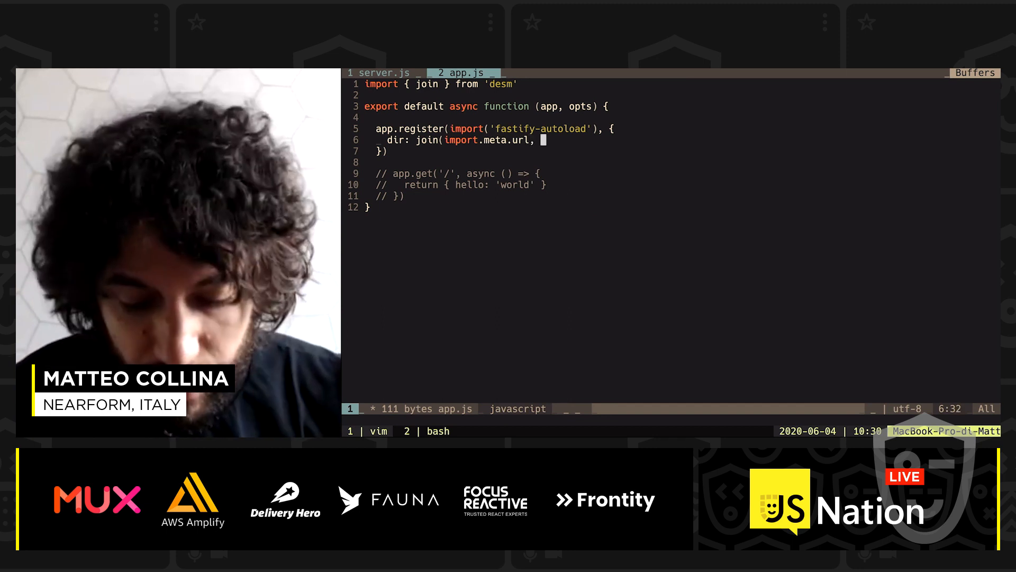
{"action": "type", "text": "'routes'"}
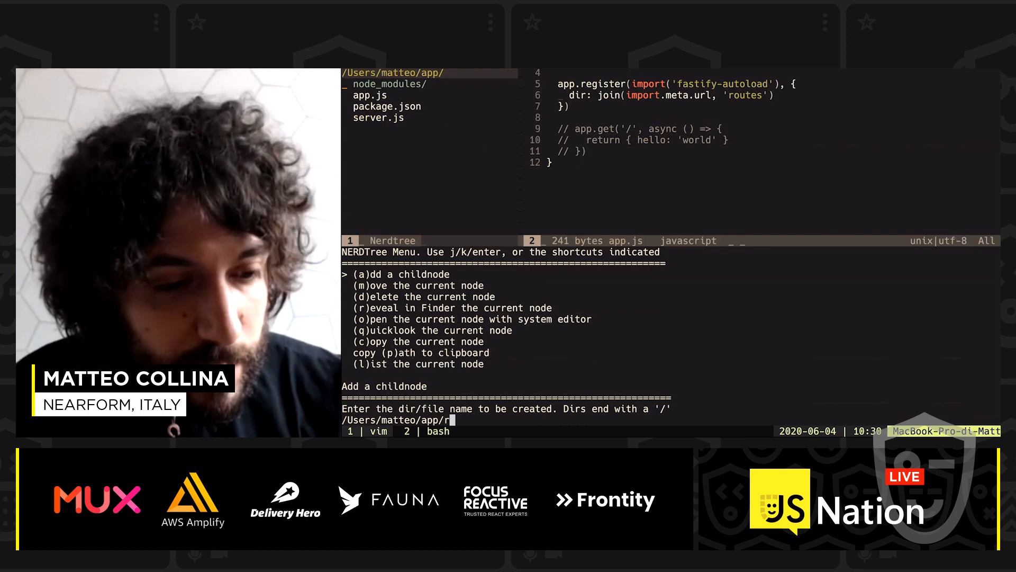
- Create the routes folder in NERDTree and begin adding hello.js inside it
{"action": "key", "text": "Return"}
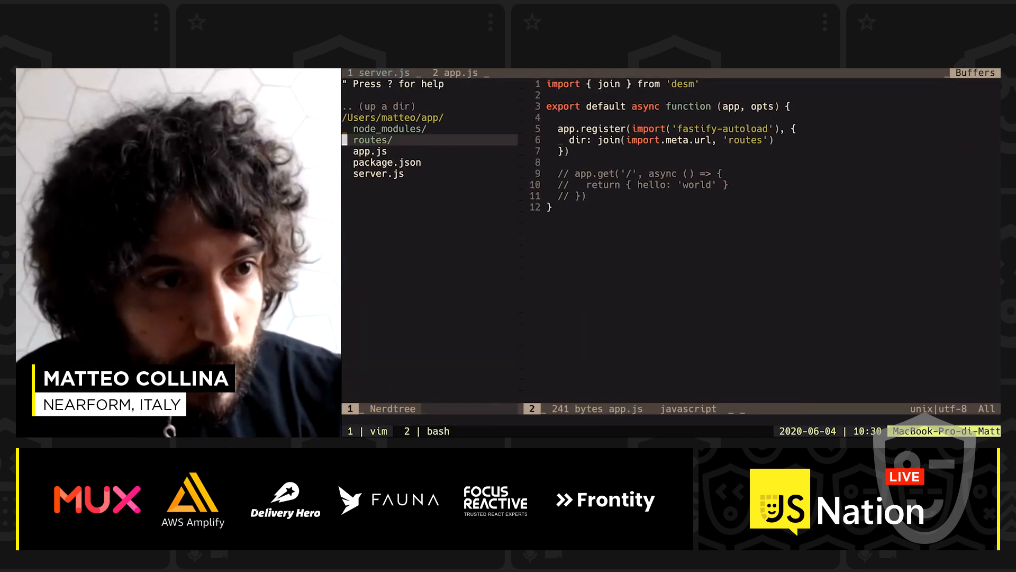
{"action": "key", "text": "m"}
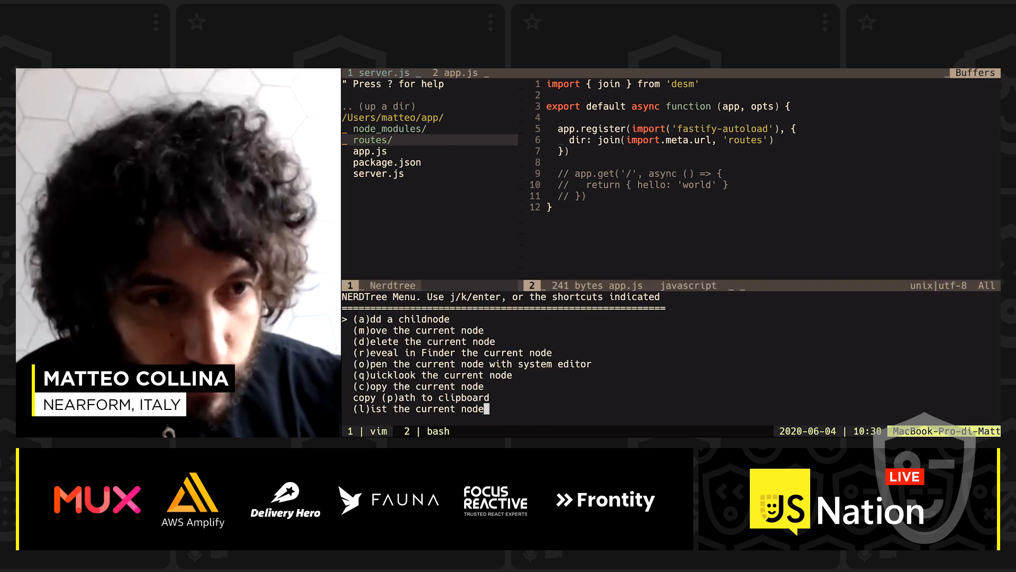
{"action": "key", "text": "a"}
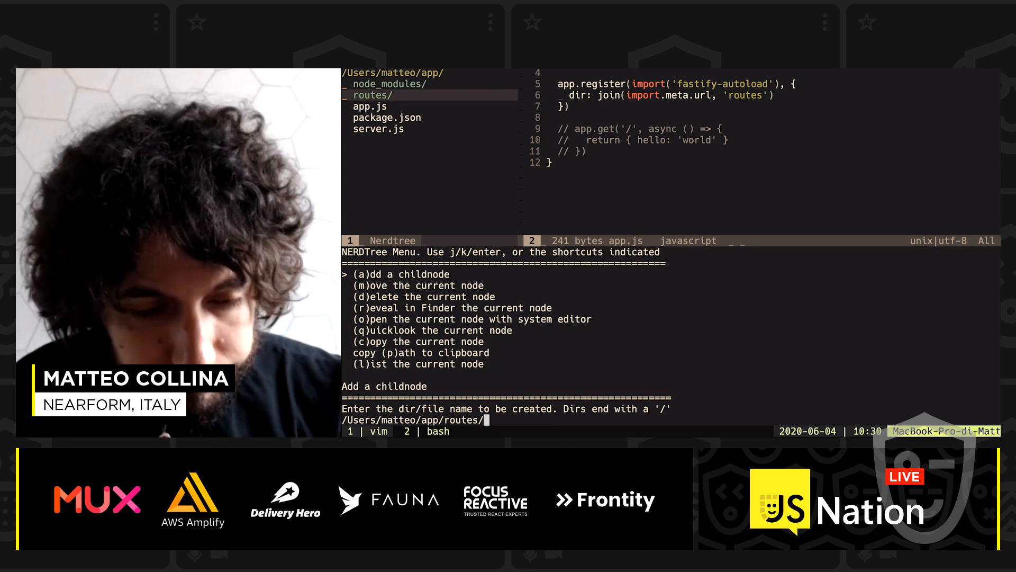
{"action": "type", "text": "hello: 'world' }"}
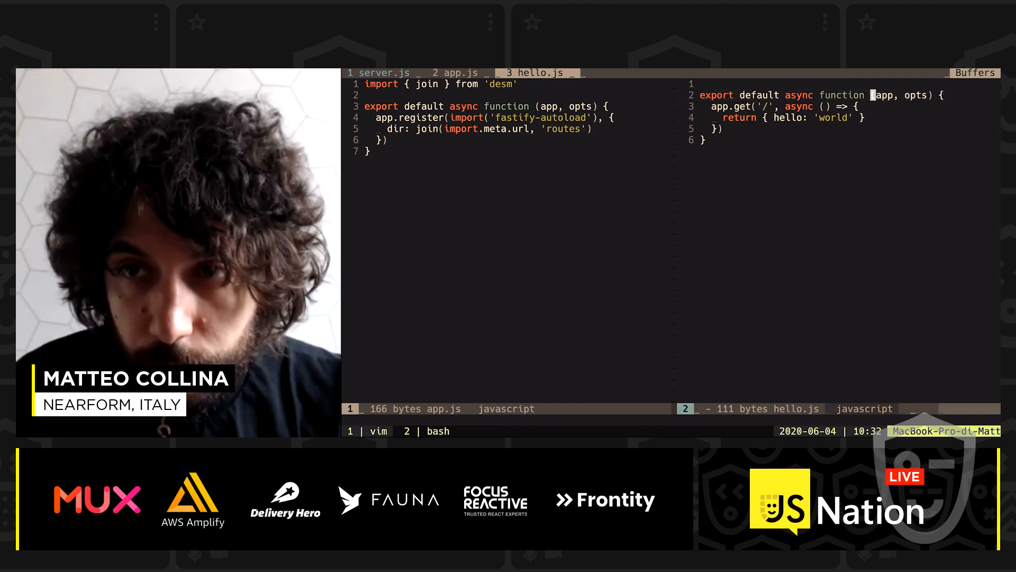
- Write the hello world root route into routes/hello.js as a default async plugin
{"action": "type", "text": "hello"}
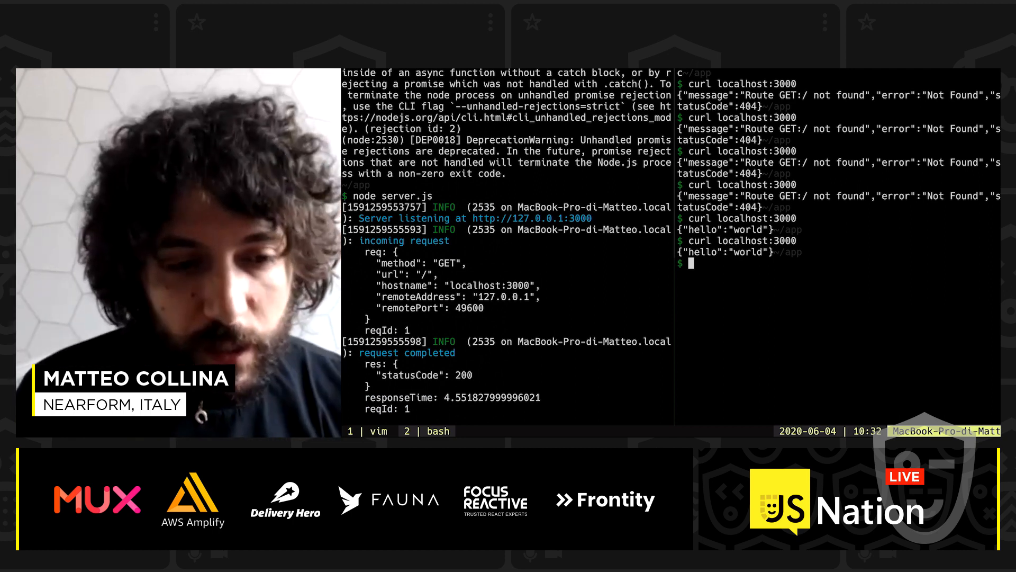
- Curl localhost:3000 and confirm it returns {"hello":"world"}
{"action": "type", "text": "curl localhost:3000"}
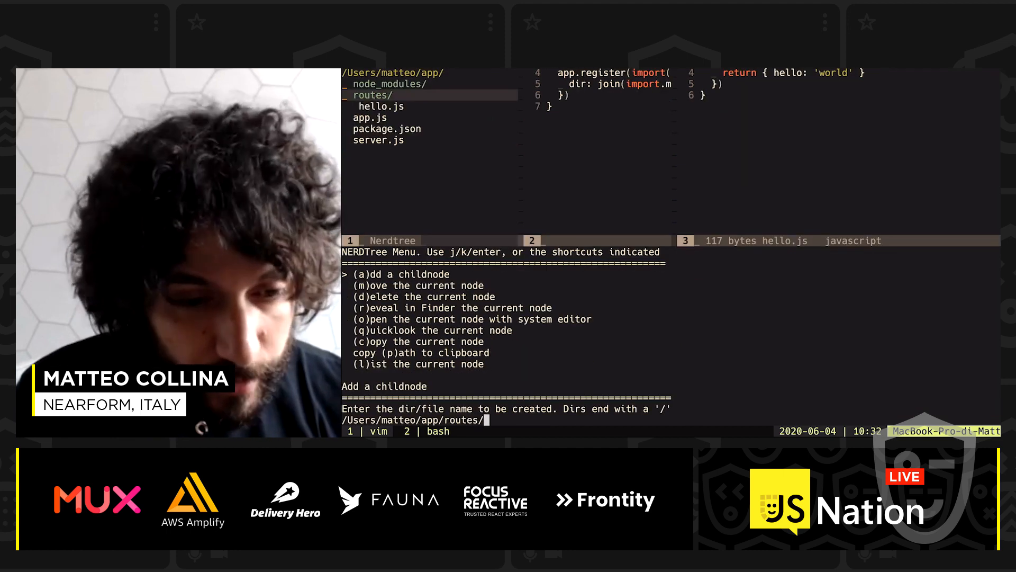
- Create routes/a/b/c/d.js and write its root route returning { hello: 'from d' }
{"action": "type", "text": "a/b/c"}
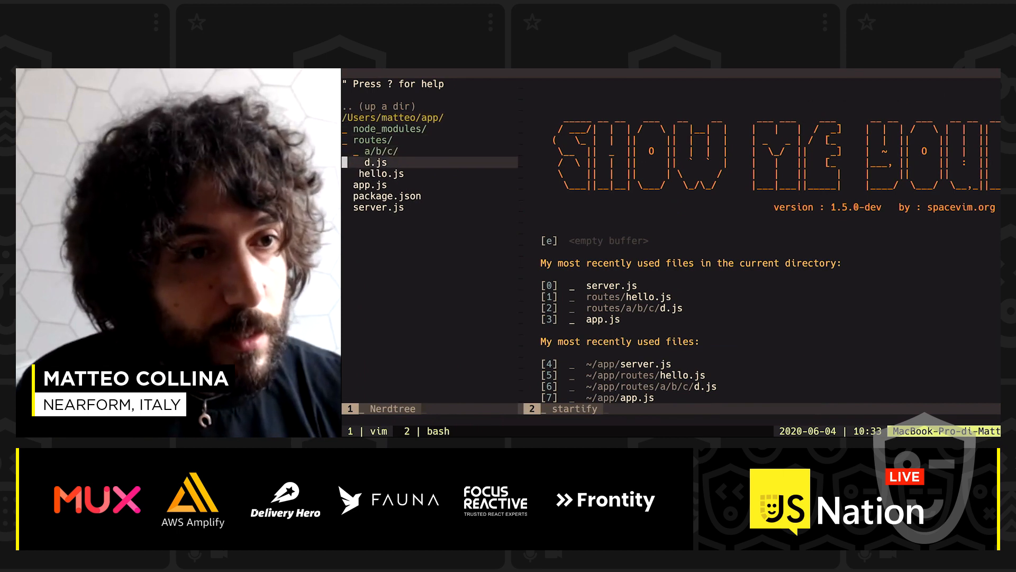
{"action": "left_click", "coordinate": [375, 162]}
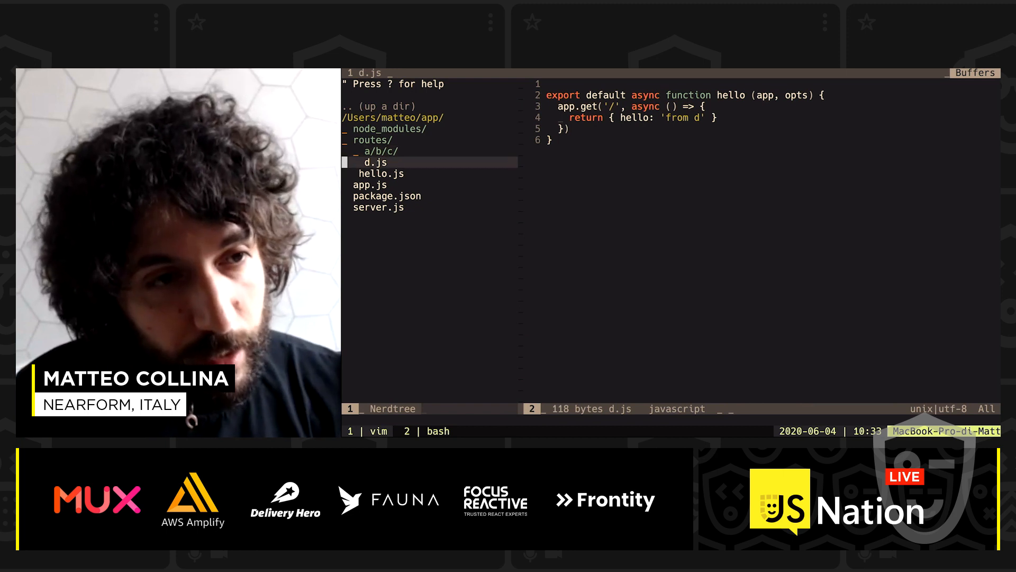
{"action": "key", "text": "up"}
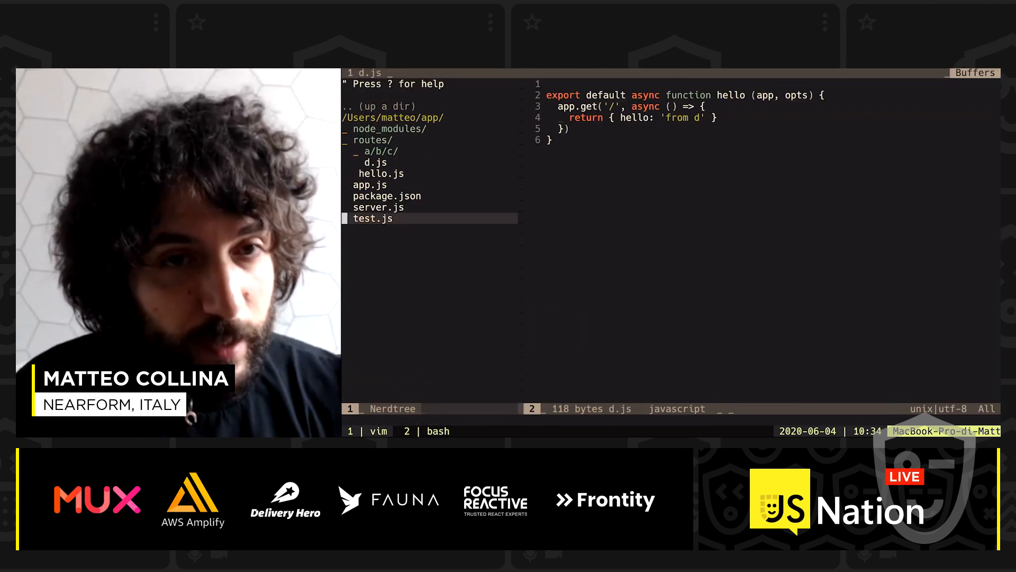
- Import test from 'tape' and fastify from 'fastify' at the top of test.js
{"action": "type", "text": "import"}
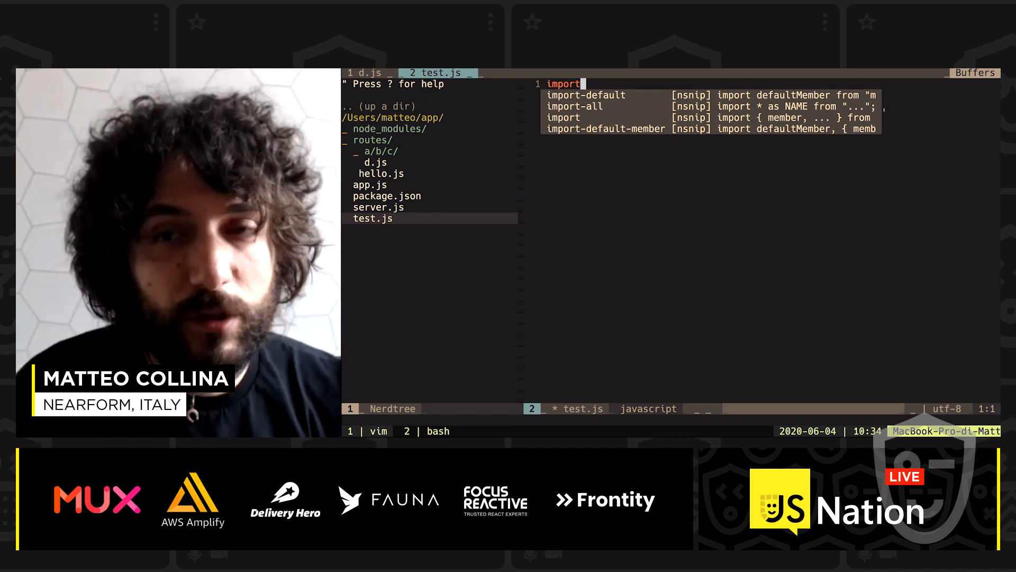
{"action": "type", "text": "test"}
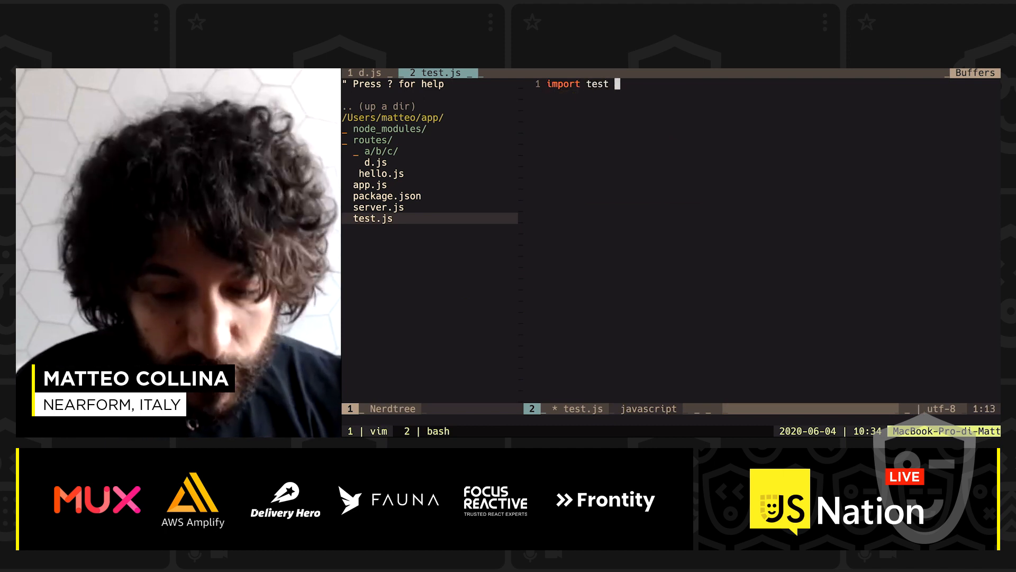
{"action": "type", "text": "from 'tape"}
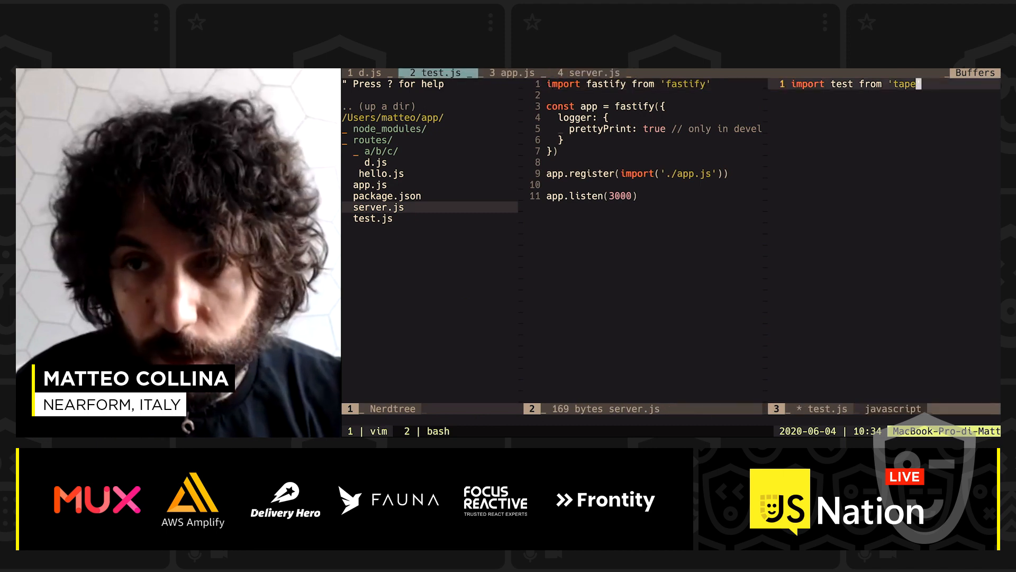
{"action": "type", "text": "import fastify from 'fastify'"}
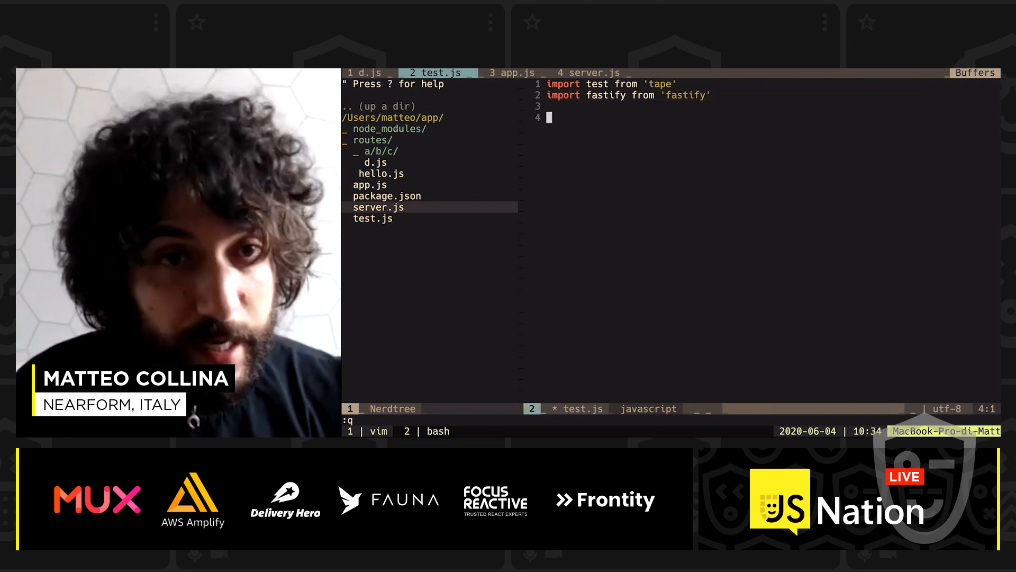
- Import the App module from './app'
{"action": "type", "text": "import A"}
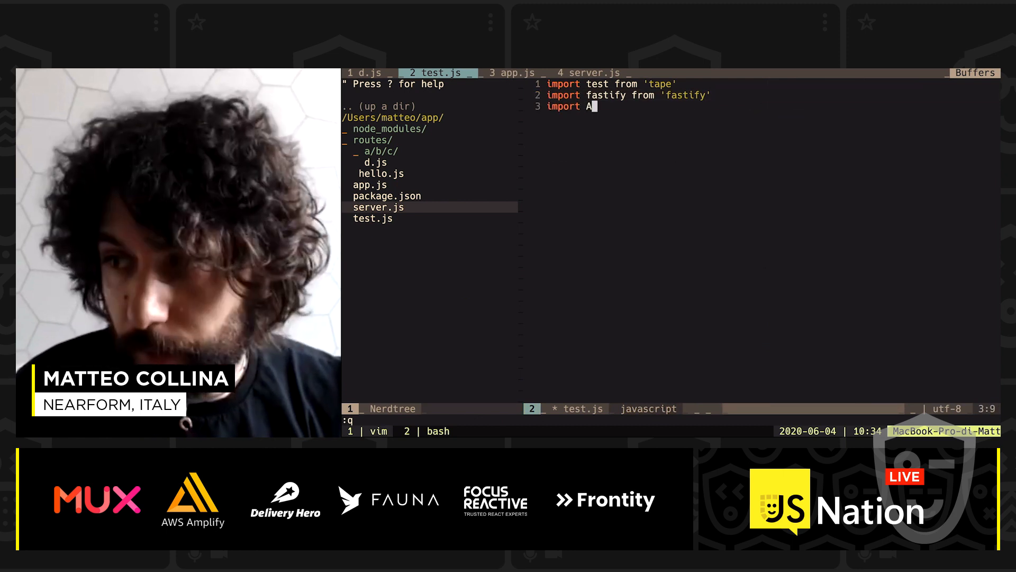
{"action": "type", "text": "pp from"}
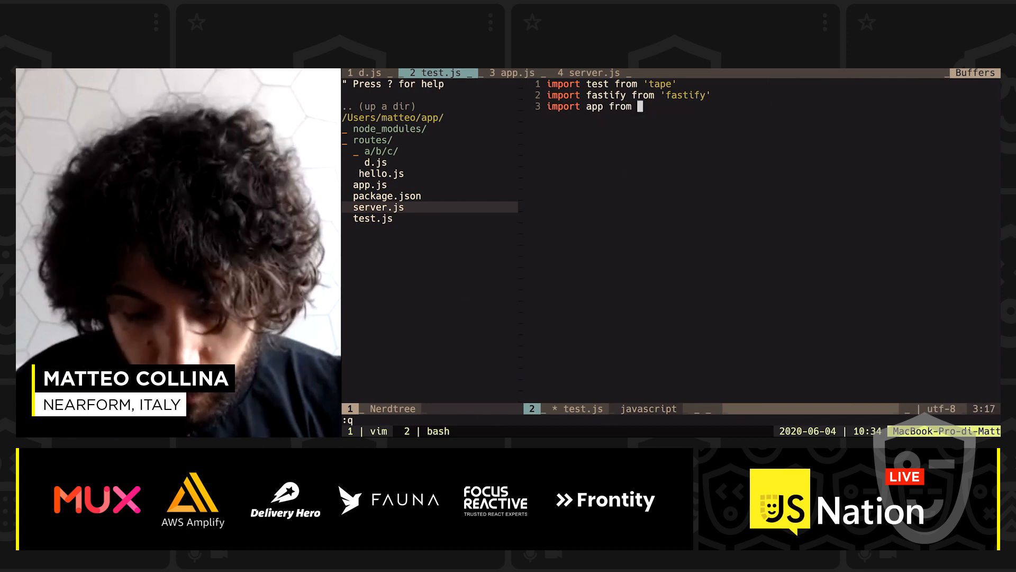
{"action": "type", "text": "'./app"}
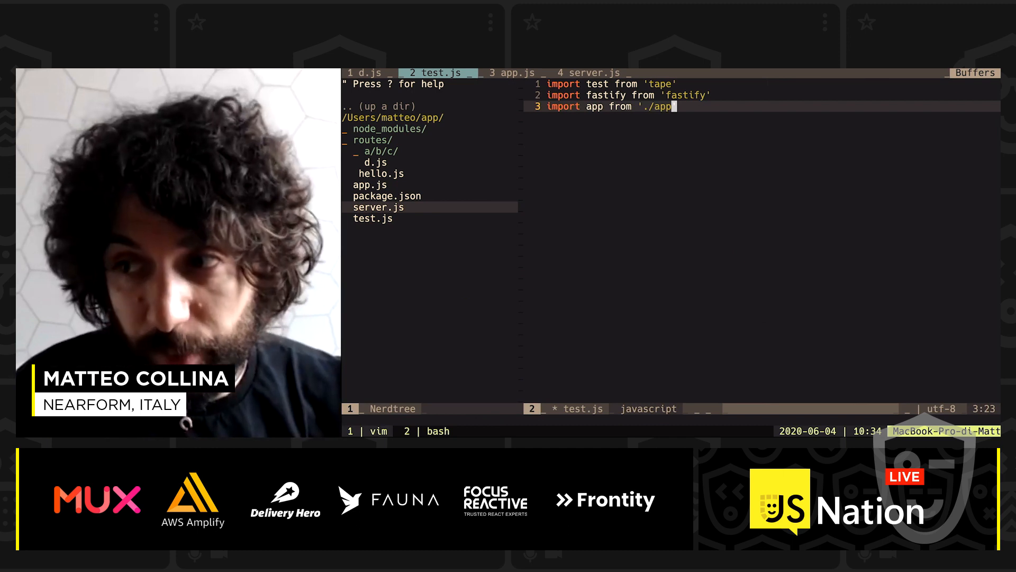
- Start the 'load the hello world' tape test, create a fastify server and register the app
{"action": "type", "text": "test("}
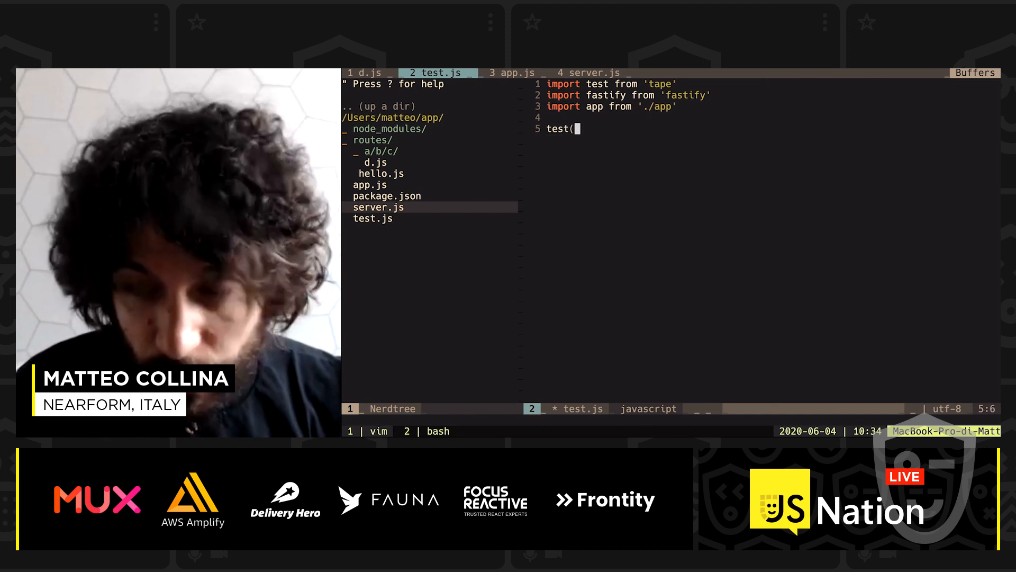
{"action": "type", "text": "'load the"}
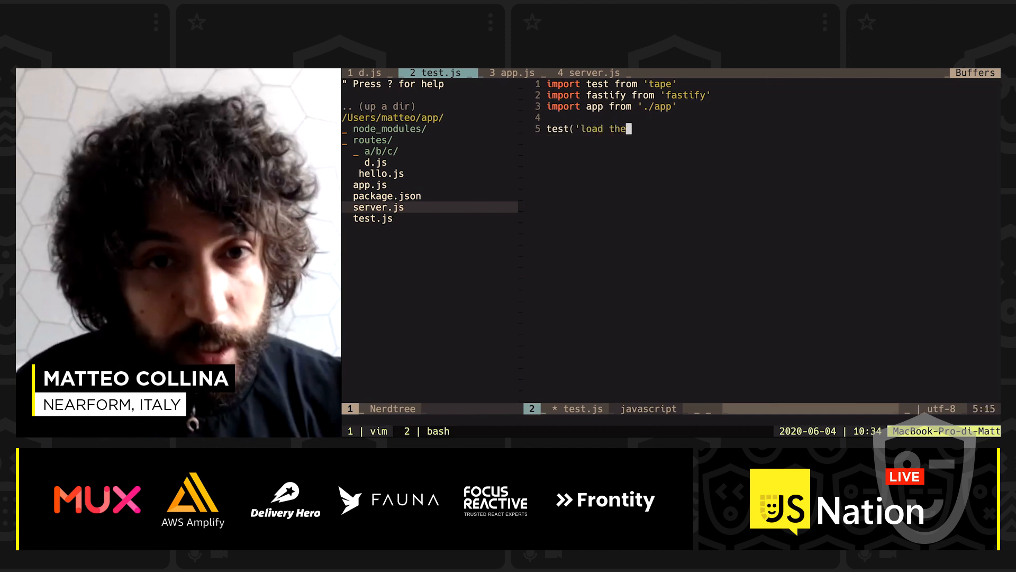
{"action": "type", "text": "ello wo"}
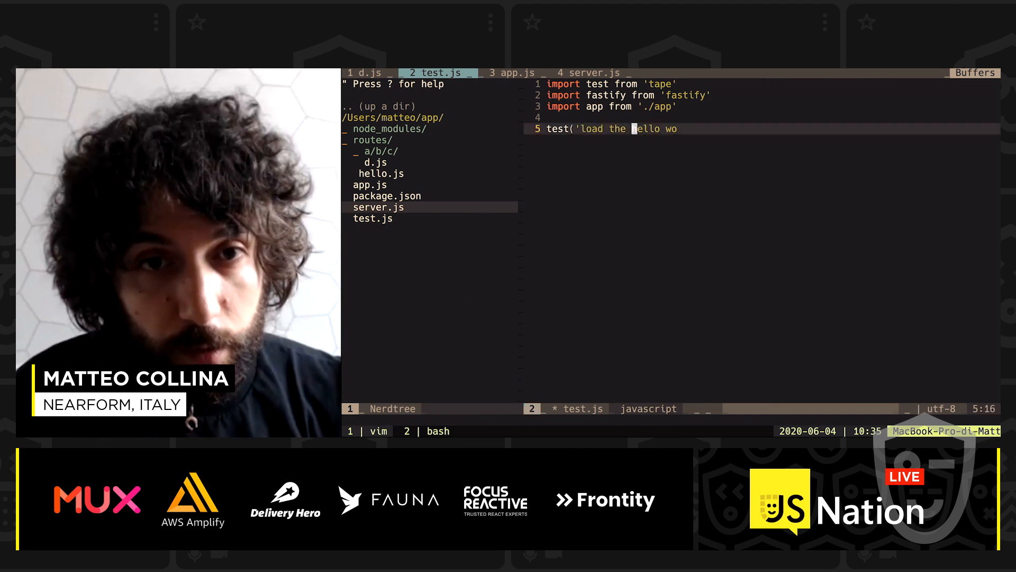
{"action": "type", "text": "hello worl"}
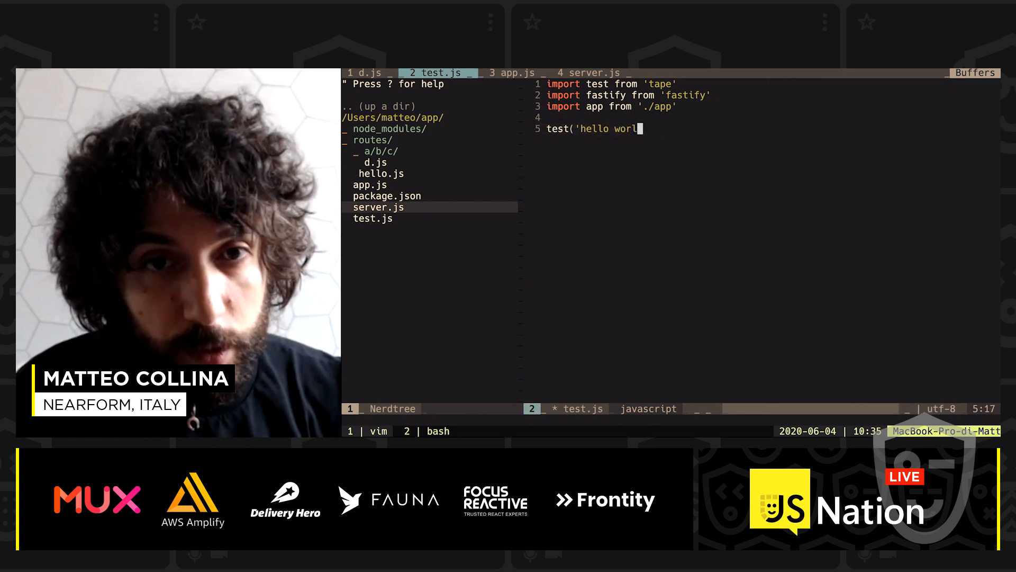
{"action": "type", "text": "d', async f"}
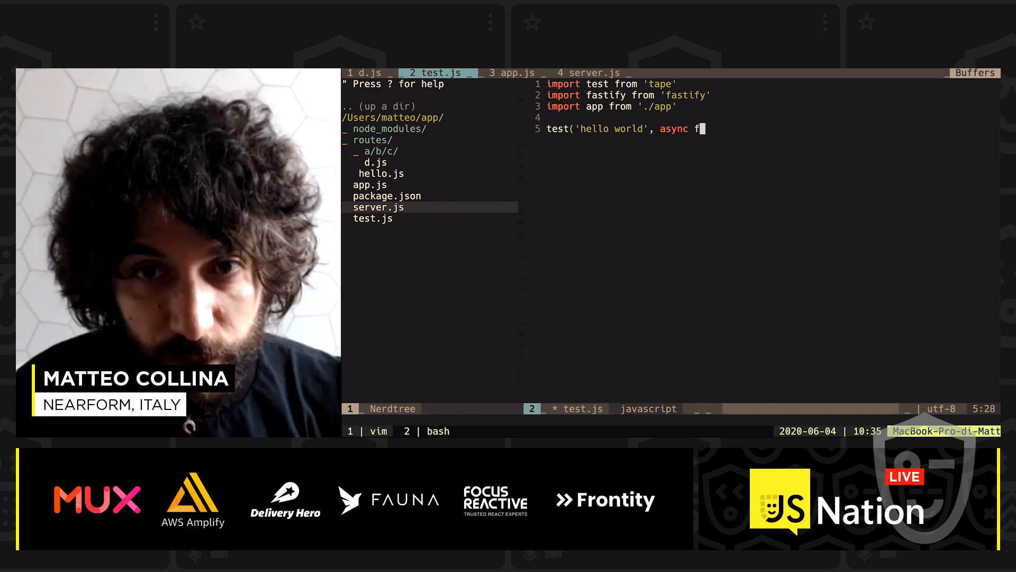
{"action": "type", "text": "({ is"}
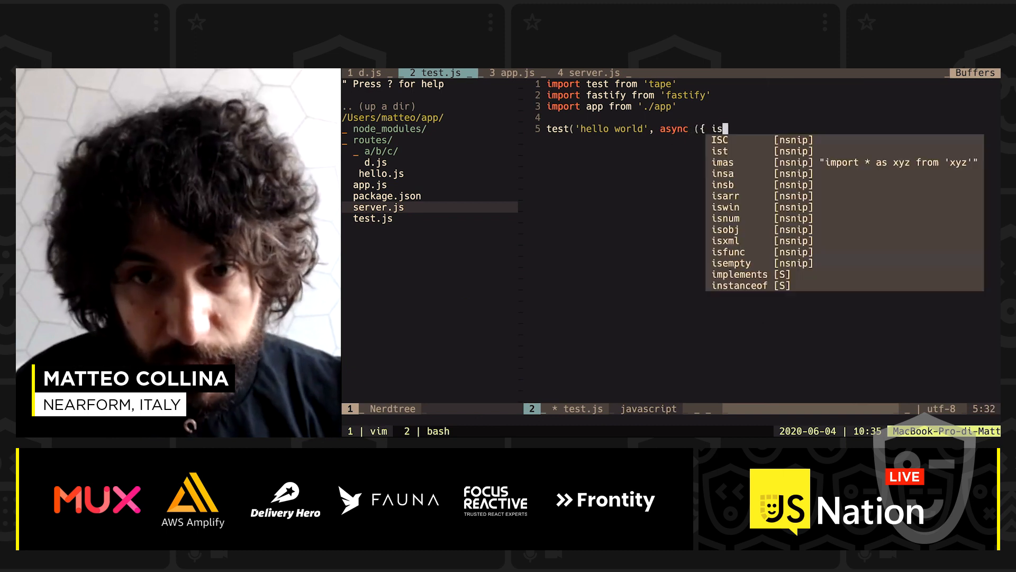
{"action": "type", "text": "deepEqual"}
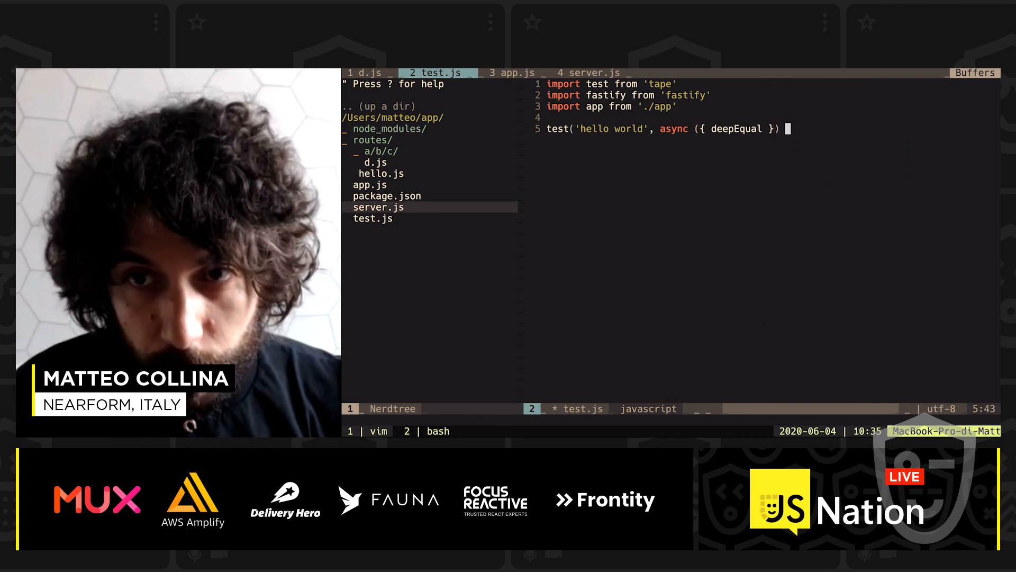
{"action": "type", "text": "=> {"}
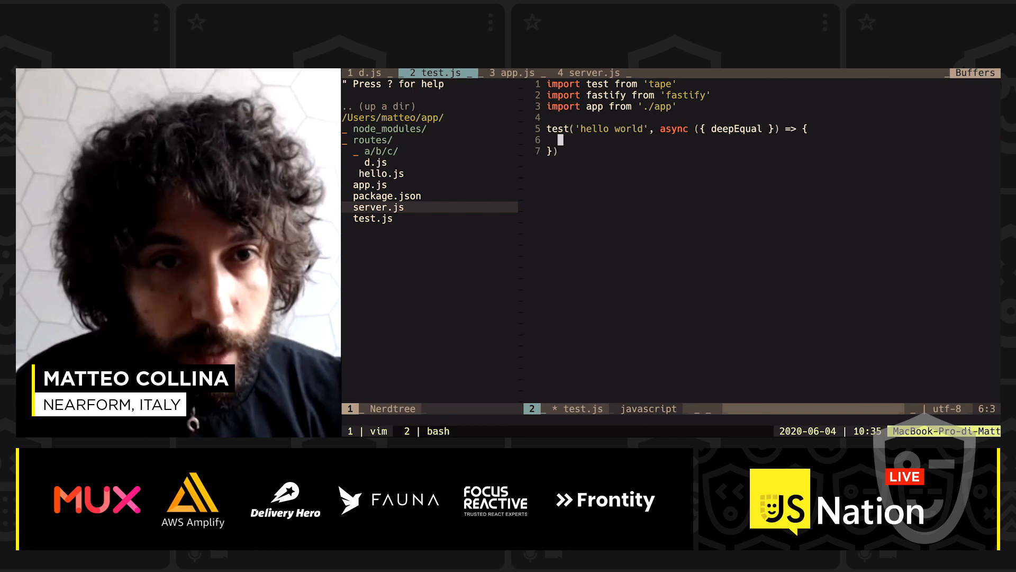
{"action": "type", "text": "const"}
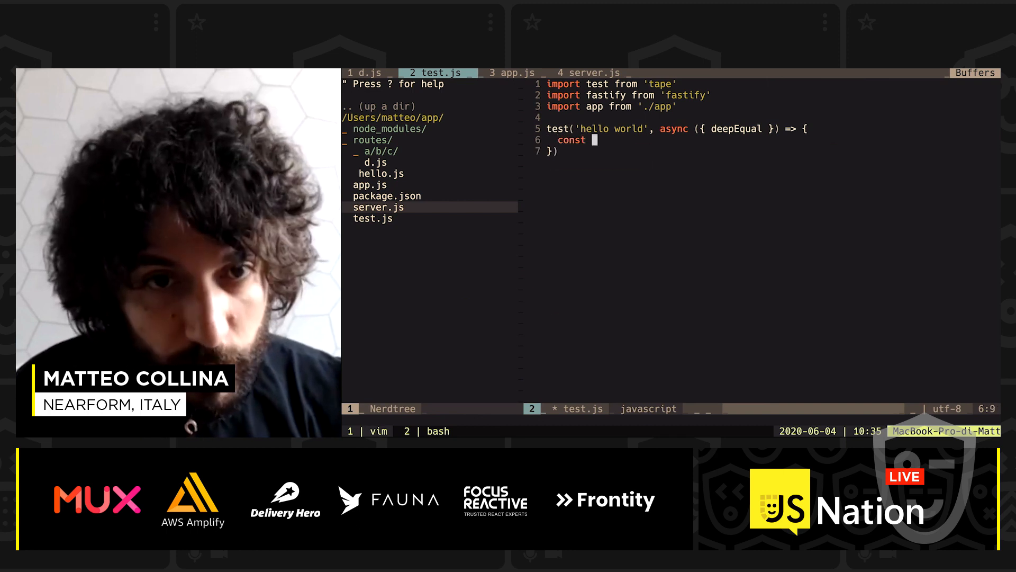
{"action": "type", "text": "server = fastify("}
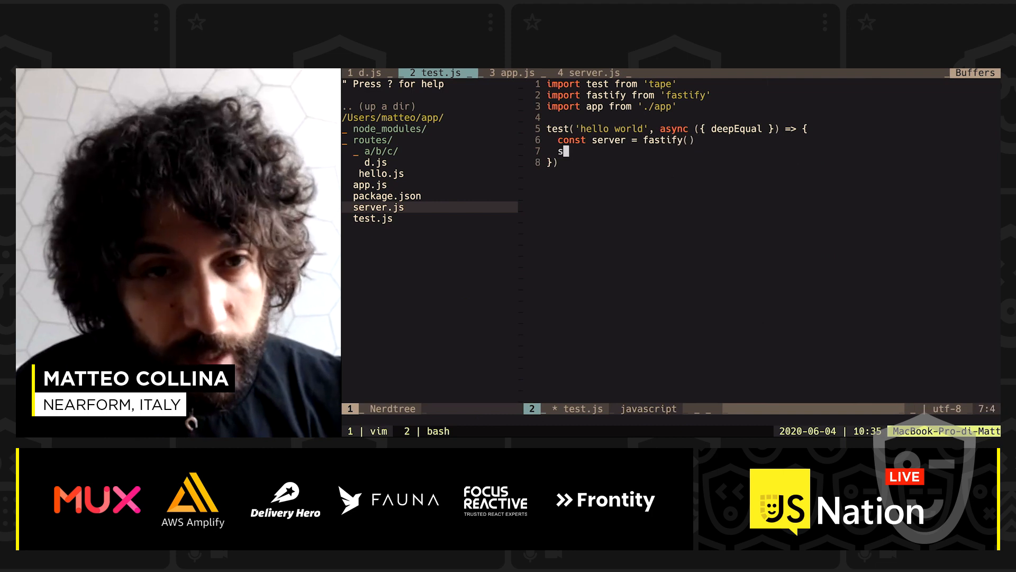
{"action": "type", "text": "erver.register("}
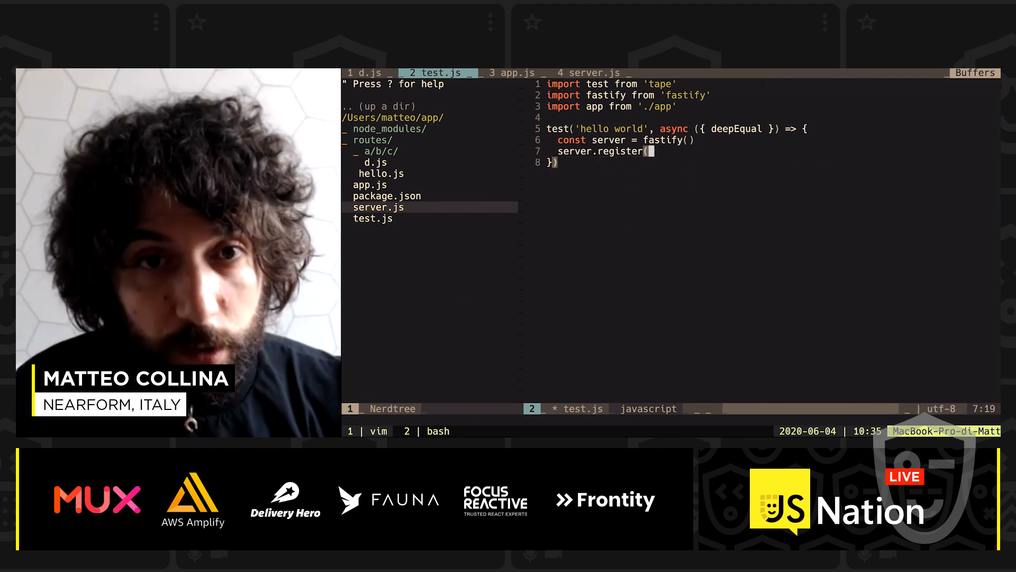
{"action": "type", "text": "app)"}
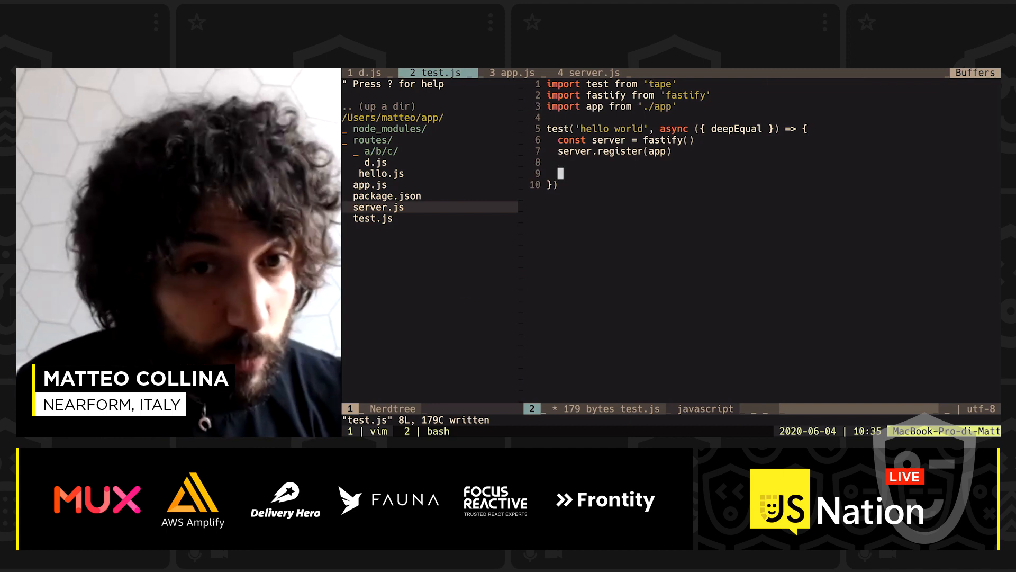
- Inject a request to '/' and deepEqual the response body to 'hello world'
{"action": "type", "text": "await"}
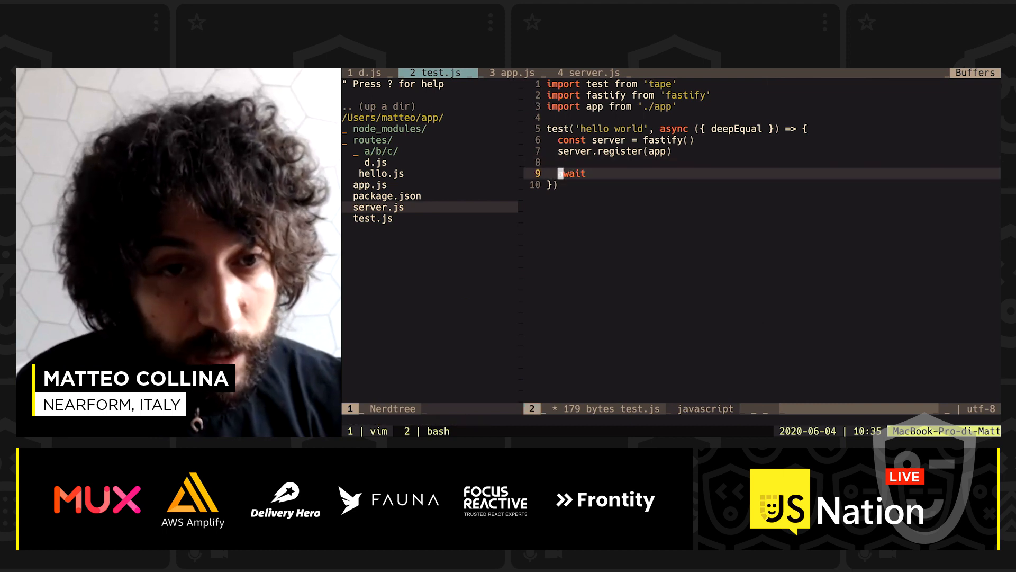
{"action": "type", "text": "const"}
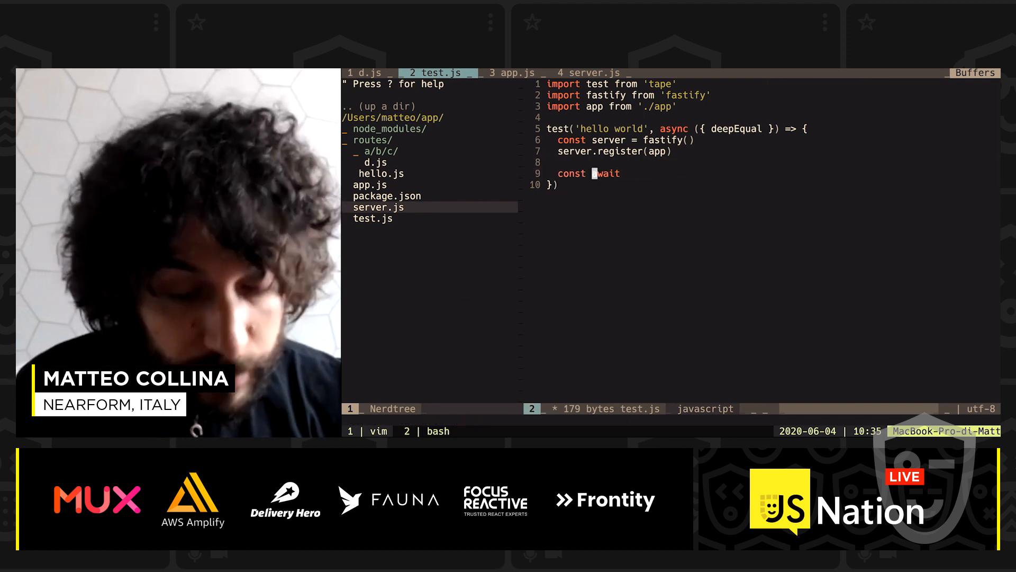
{"action": "type", "text": "res ="}
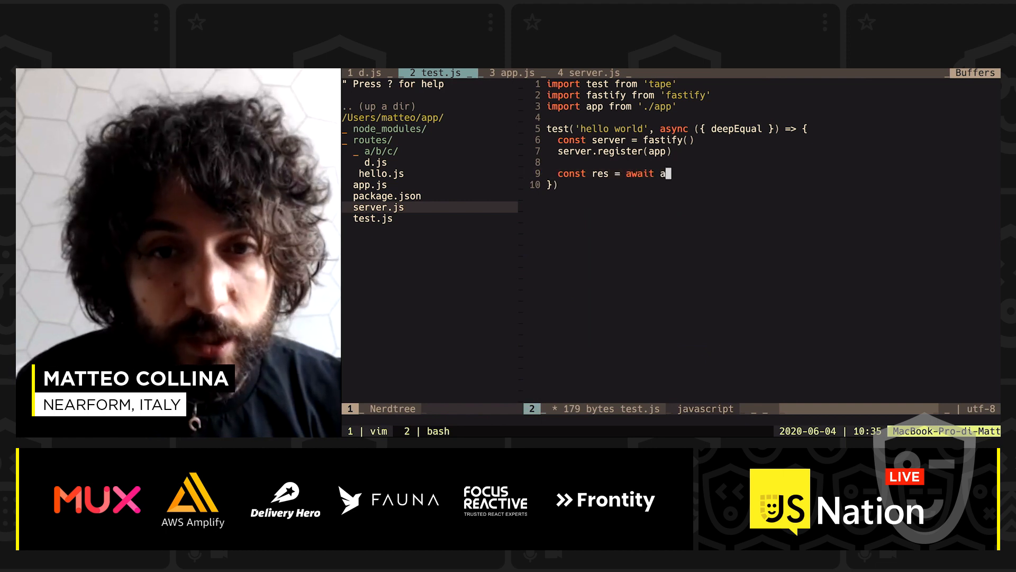
{"action": "type", "text": "server.inject("}
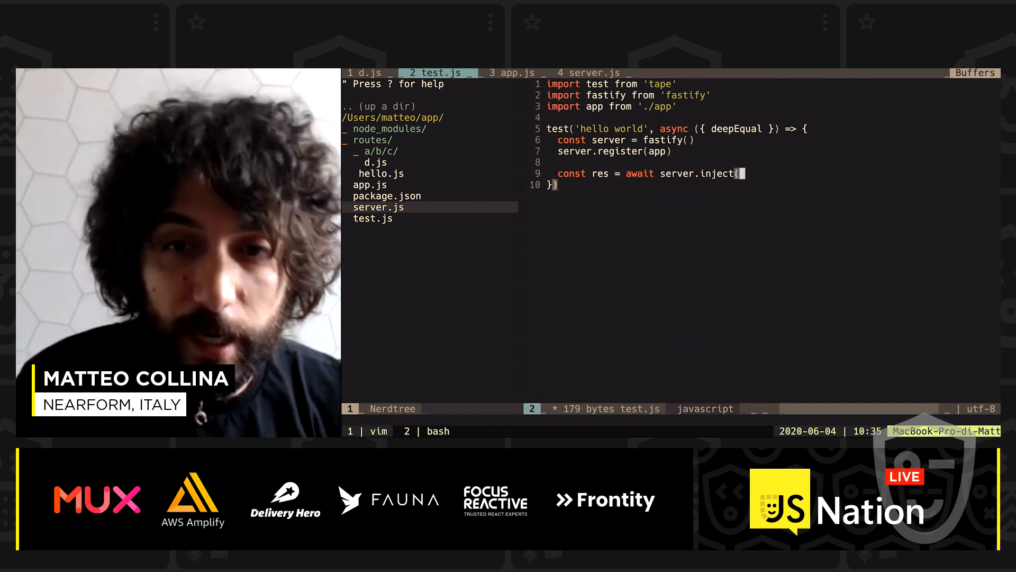
{"action": "type", "text": "'/"}
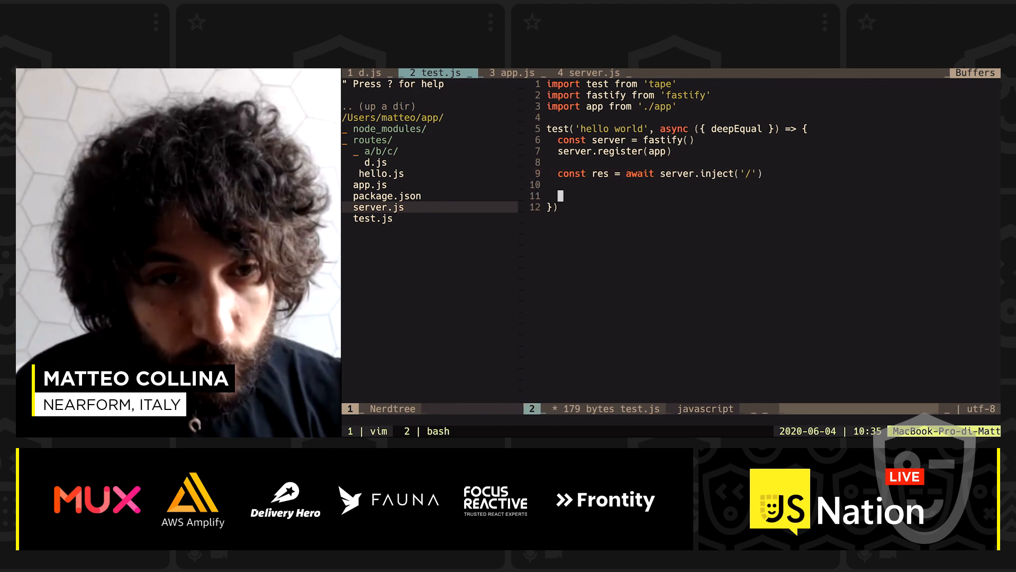
{"action": "type", "text": "deep"}
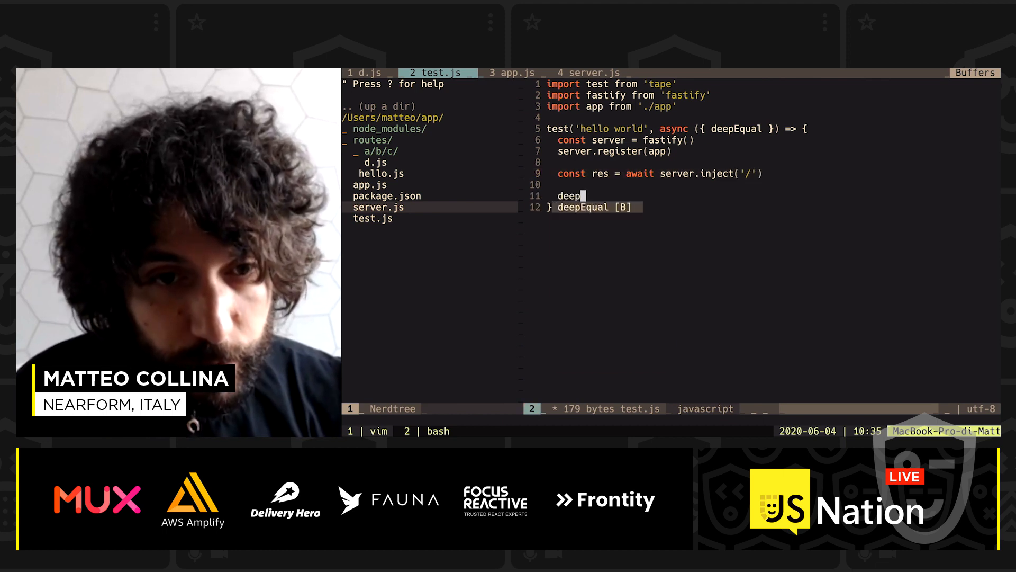
{"action": "type", "text": "Equal(res"}
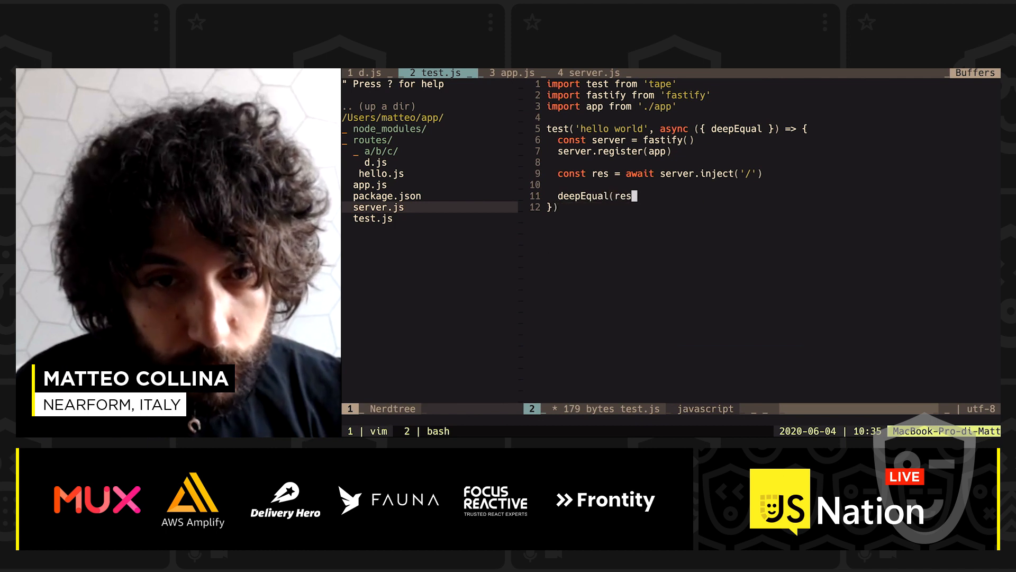
{"action": "type", "text": ".json(), {"}
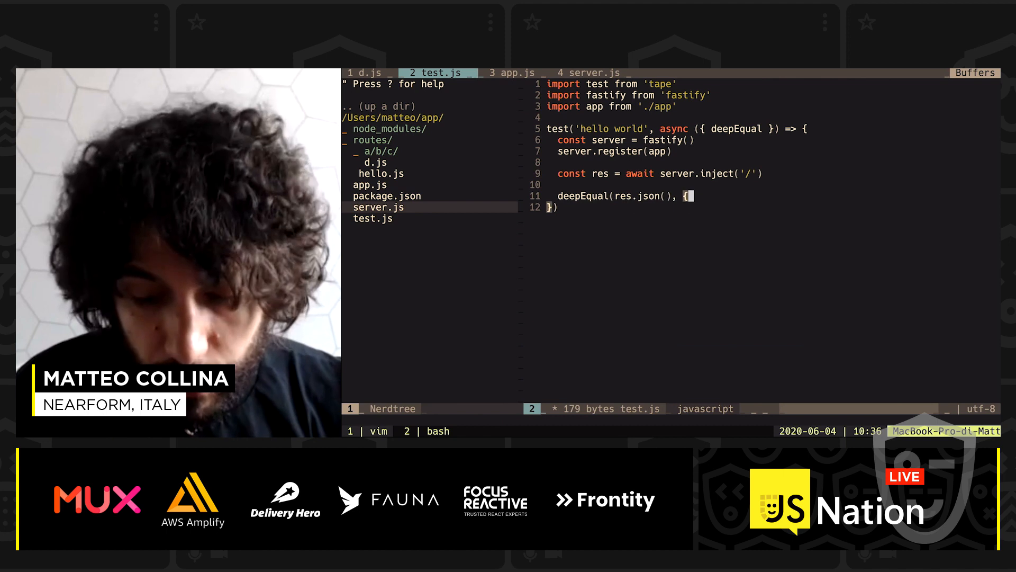
{"action": "type", "text": "'hello: 'world"}
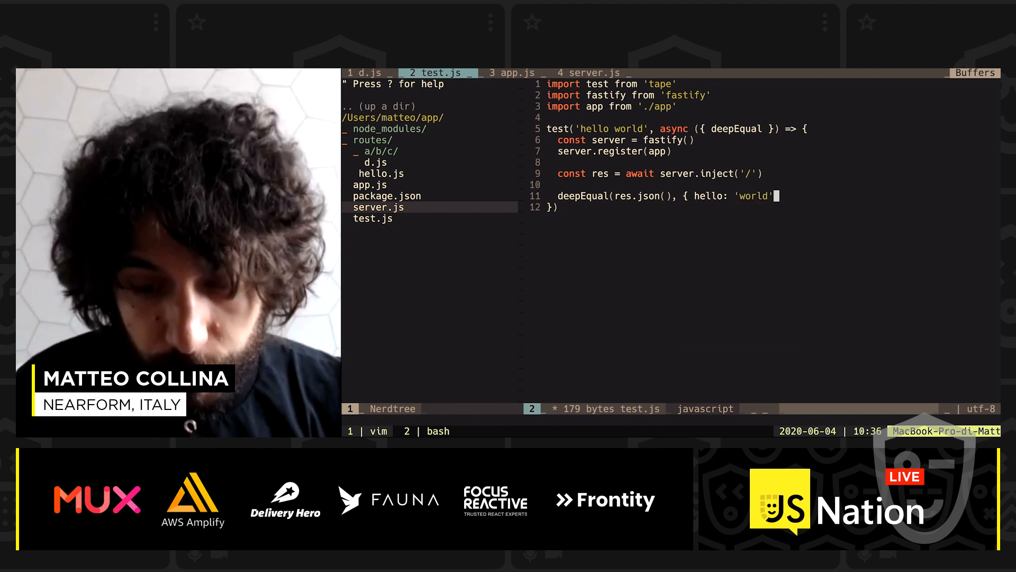
{"action": "type", "text": "}"}
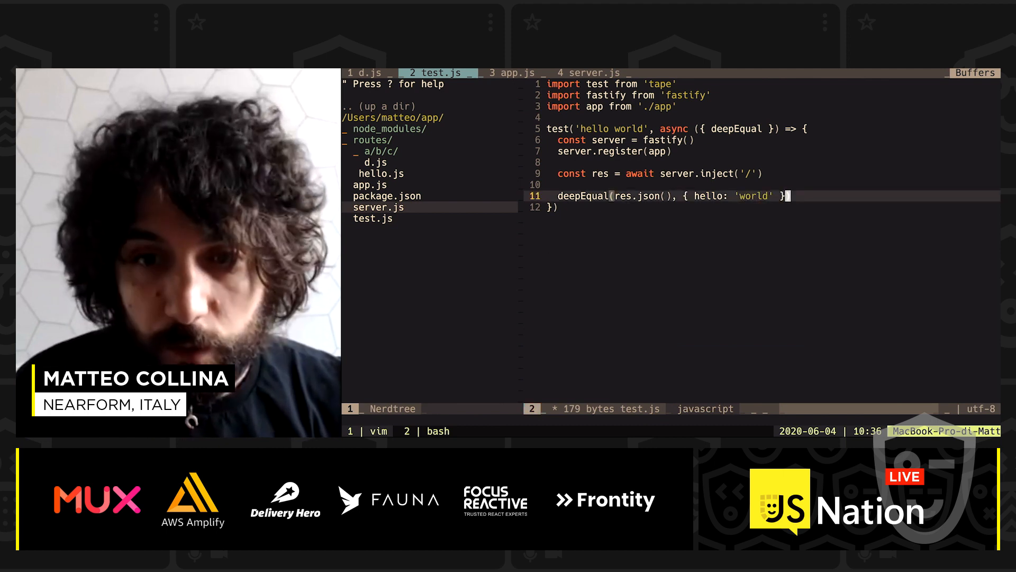
- Add a second test injecting /a/b/c and expecting 'from d'
{"action": "type", "text": "await server.close("}
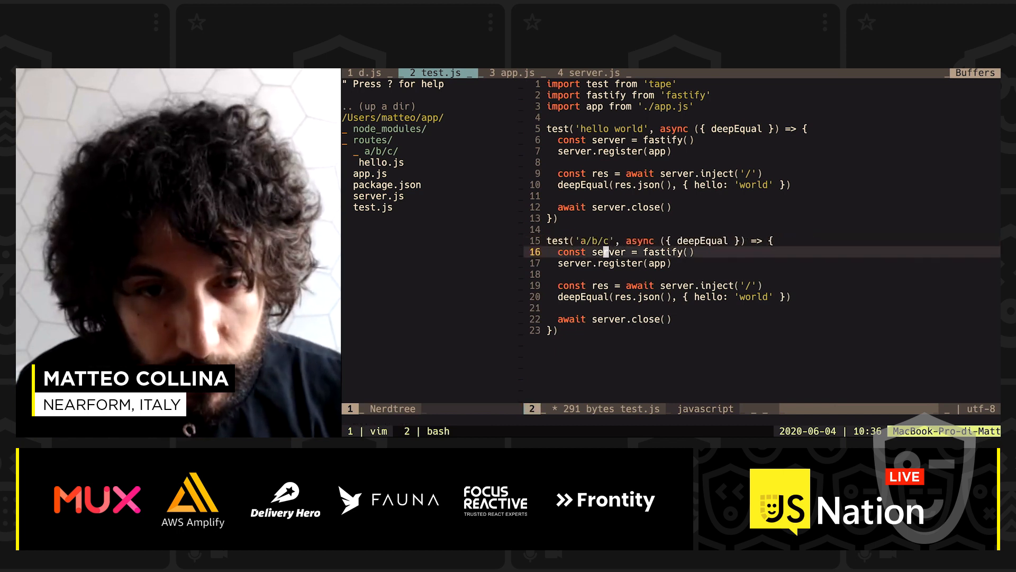
{"action": "type", "text": "a/b/c"}
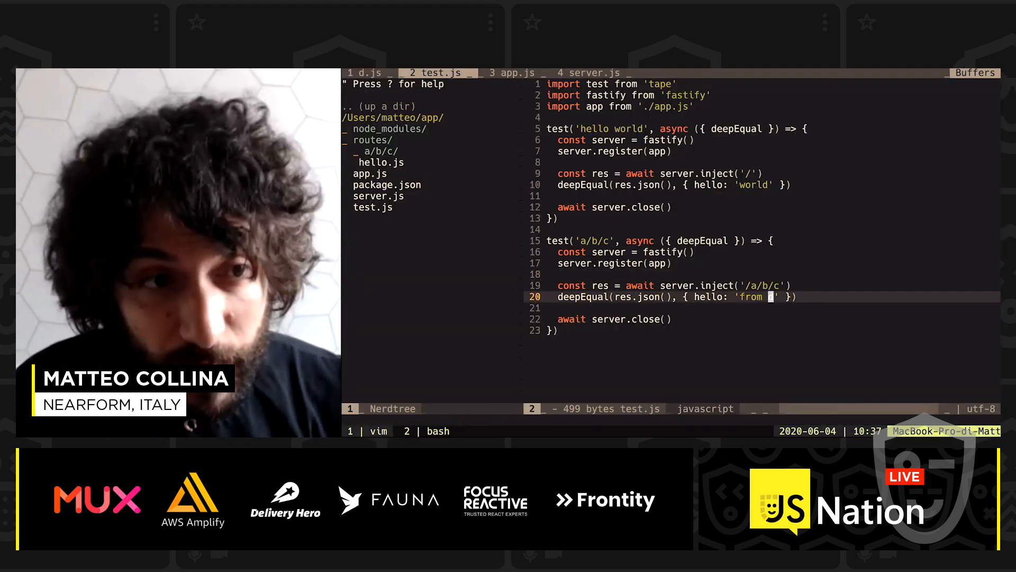
{"action": "type", "text": "d"}
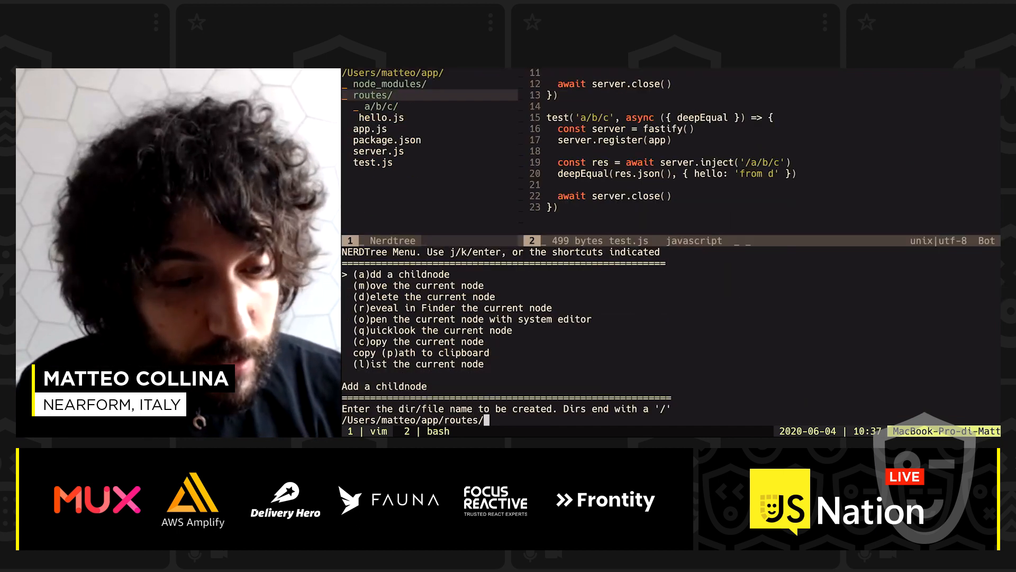
- Create routes/protected/index.js from NERDTree and open it
{"action": "type", "text": "protecte"}
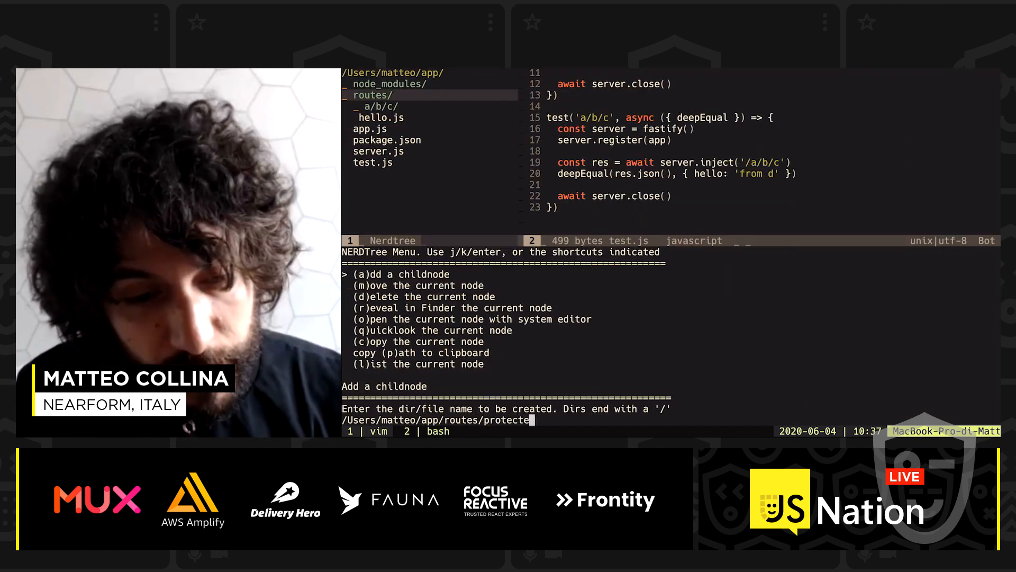
{"action": "type", "text": "d/"}
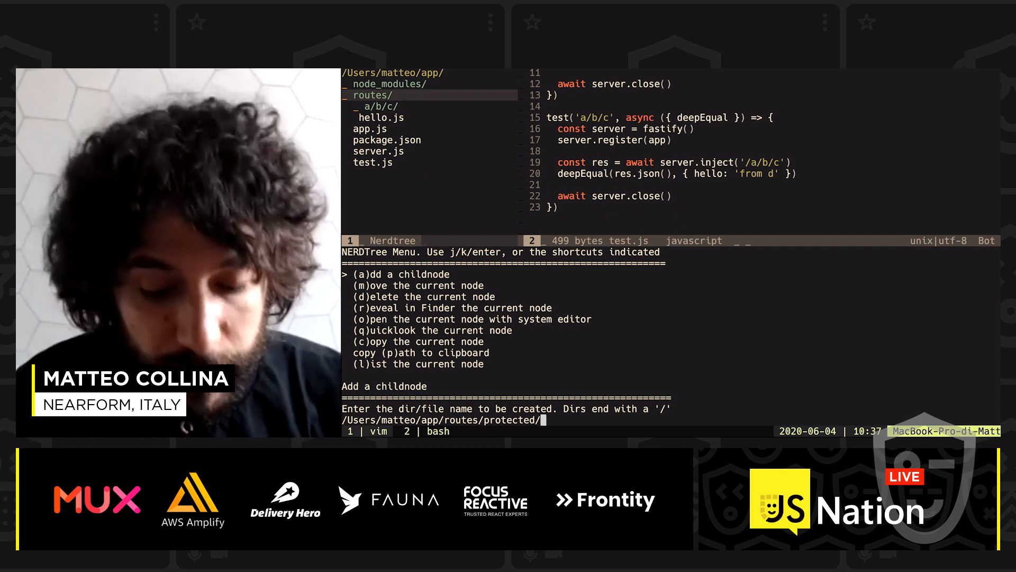
{"action": "type", "text": "index.js"}
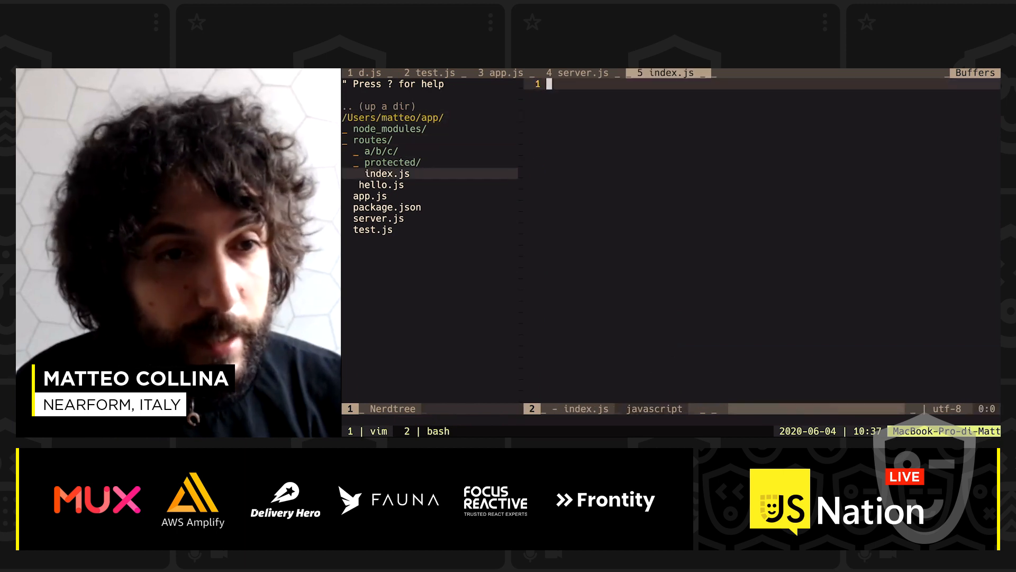
{"action": "type", "text": "im"}
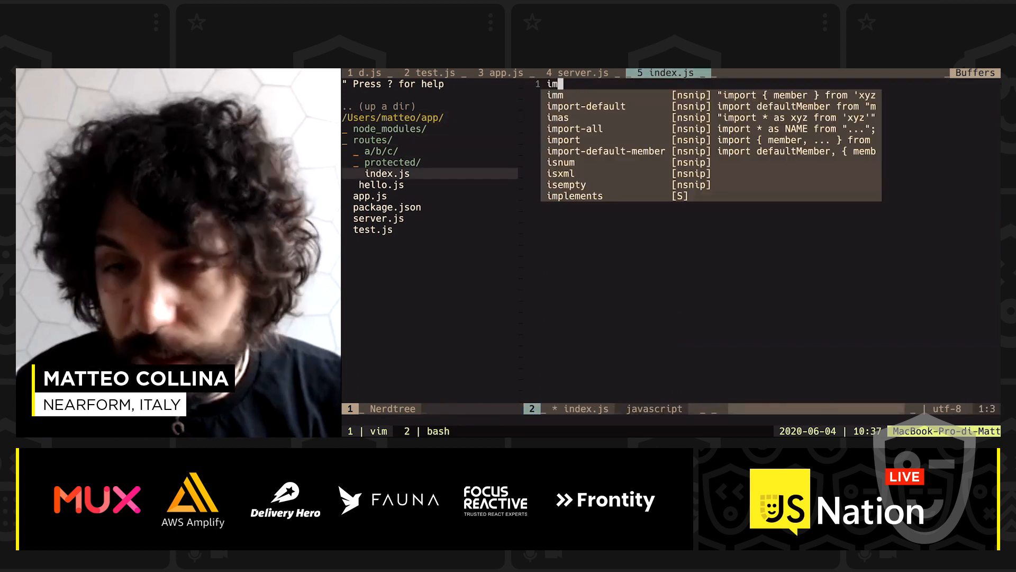
{"action": "key", "text": "Escape"}
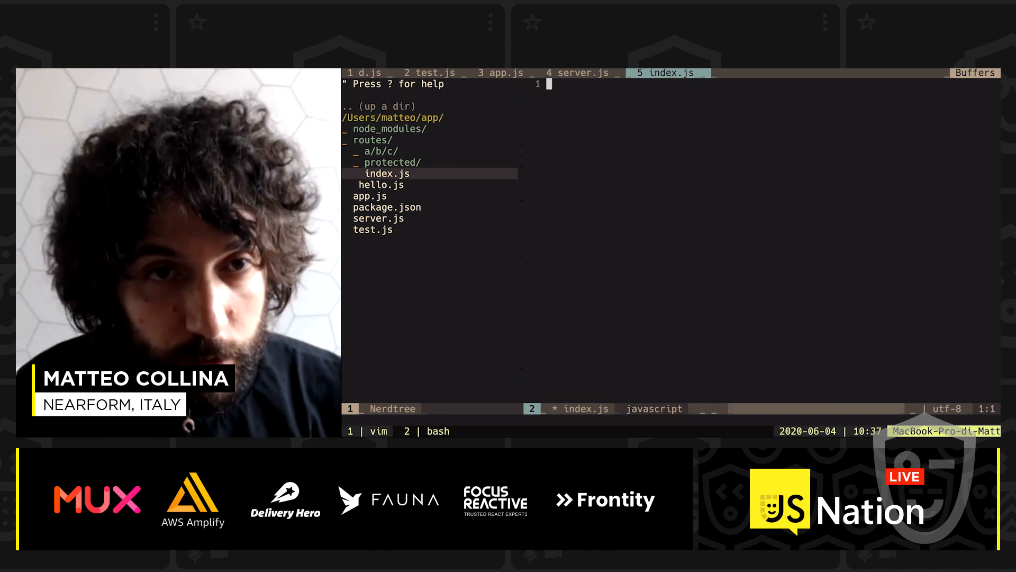
- Write 'export default async function admin (app) {' as the plugin signature
{"action": "type", "text": "export d"}
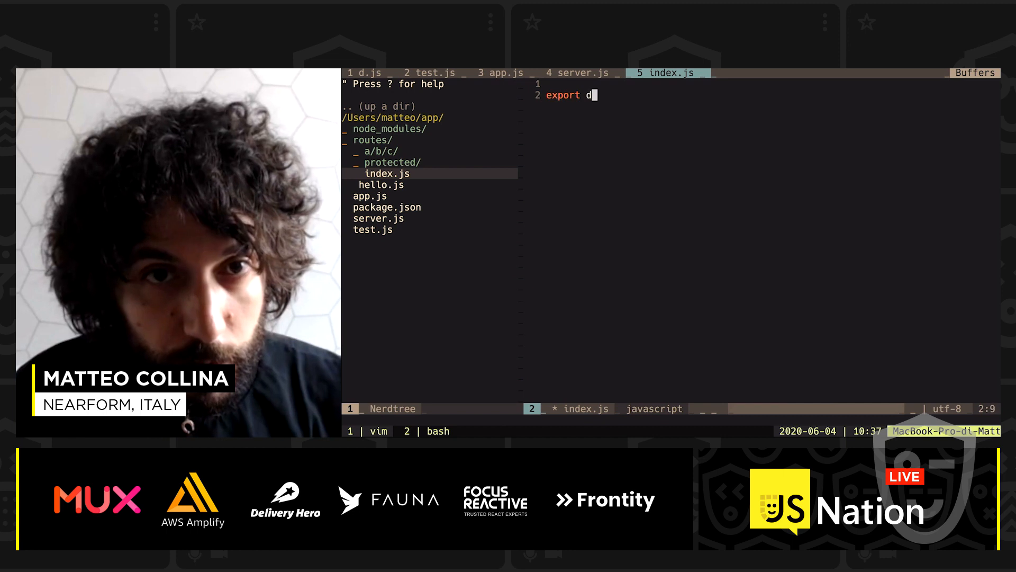
{"action": "type", "text": "efault async f"}
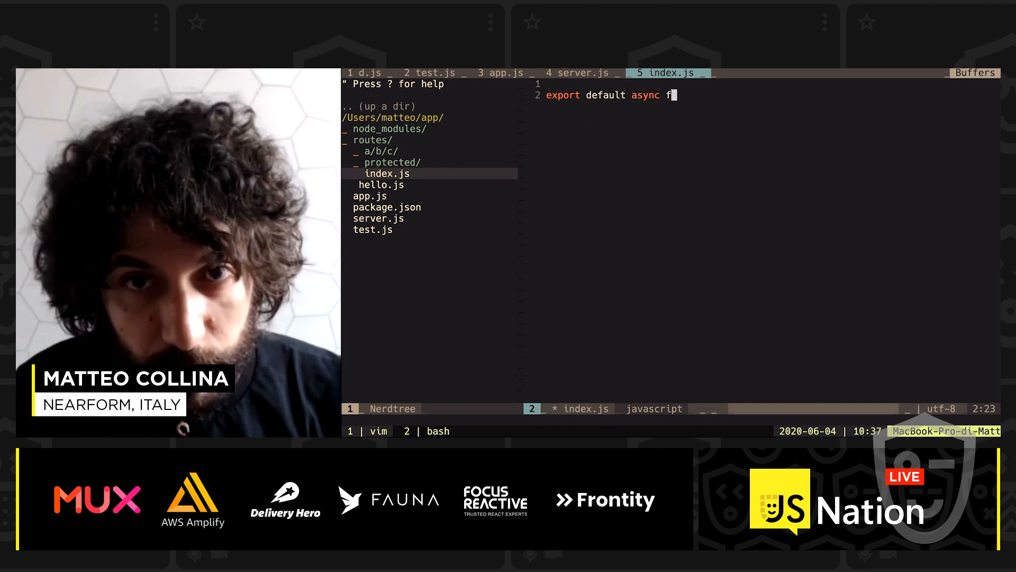
{"action": "type", "text": "unction admin"}
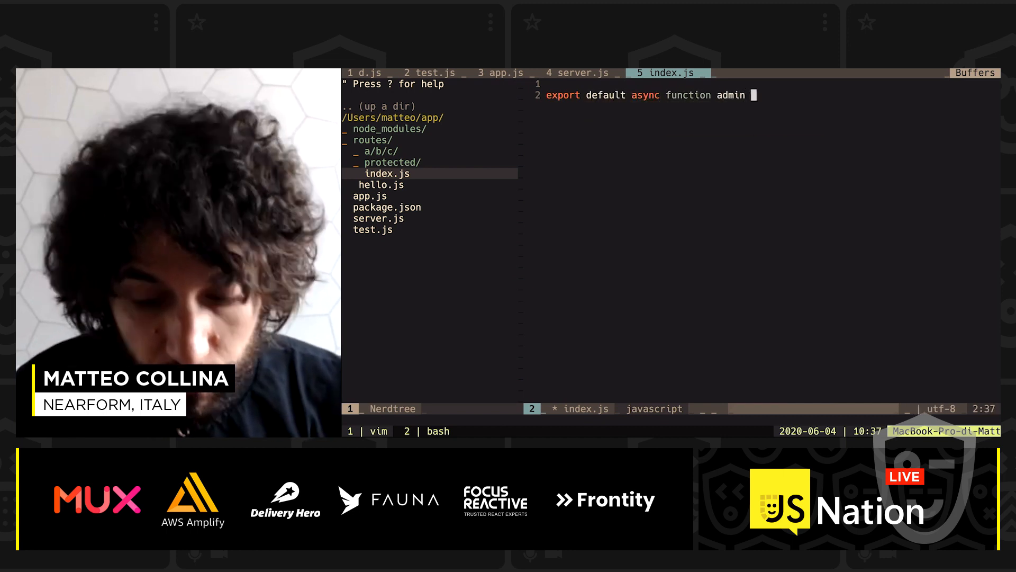
{"action": "type", "text": "(app"}
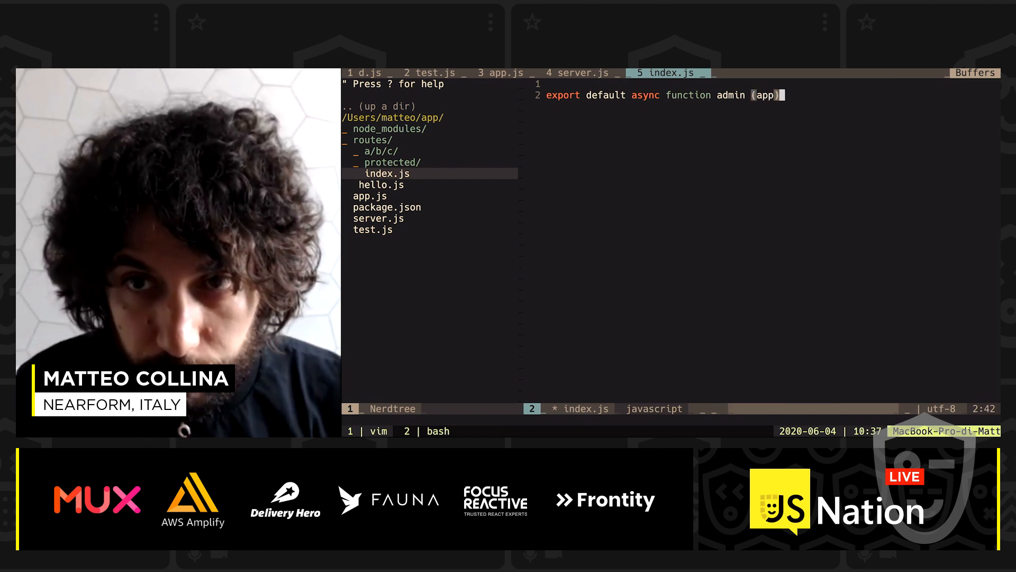
{"action": "type", "text": "{"}
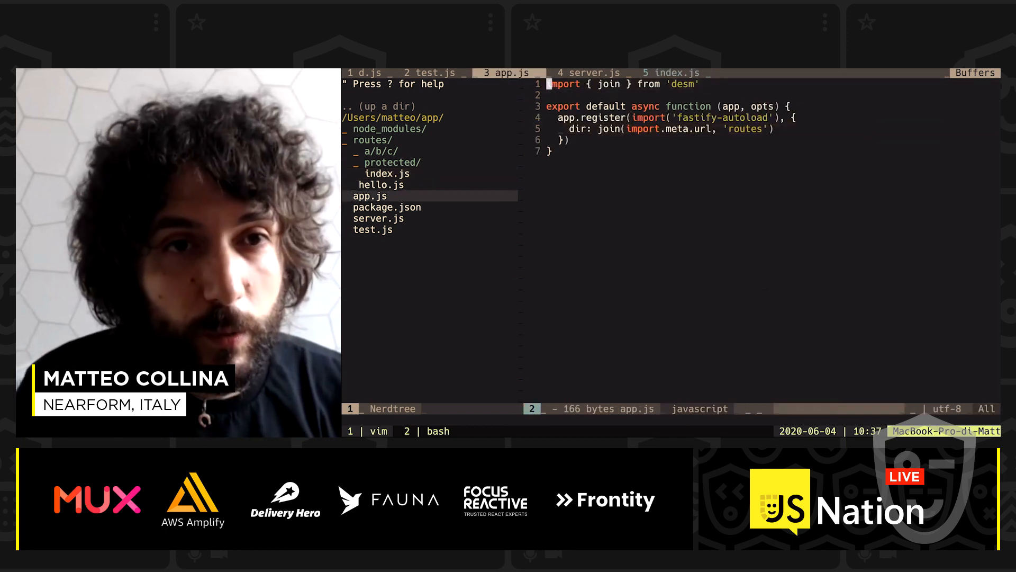
- Import JWT from 'fastify-jwt' in app.js
{"action": "type", "text": "import"}
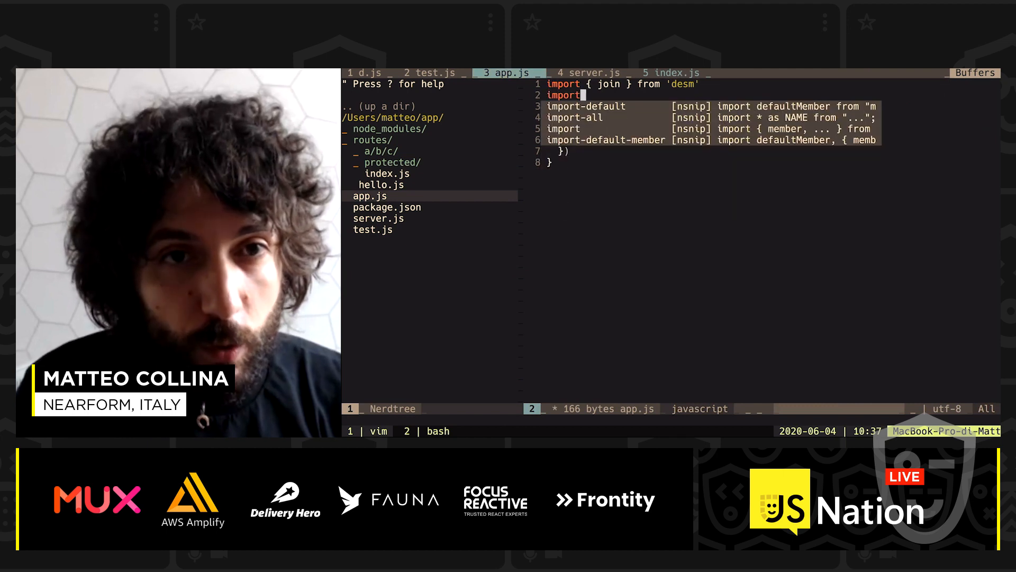
{"action": "type", "text": "JWT from 'fastify"}
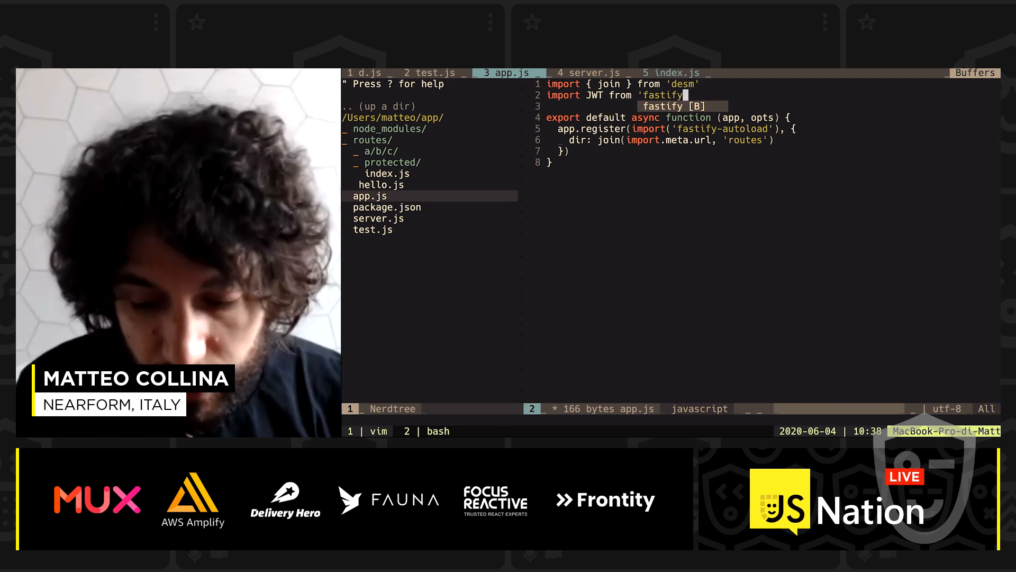
{"action": "type", "text": "-"}
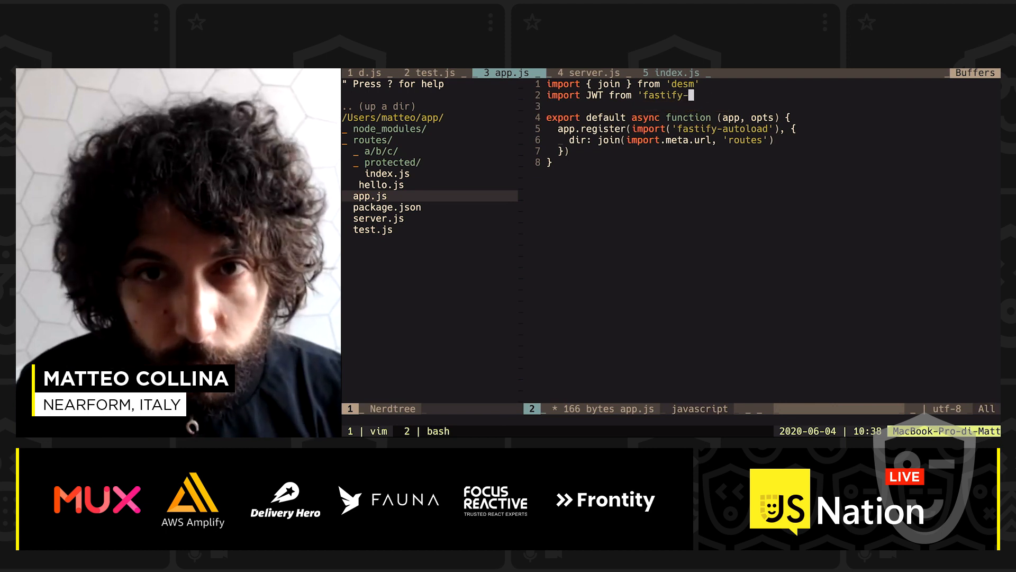
{"action": "type", "text": "jwt'"}
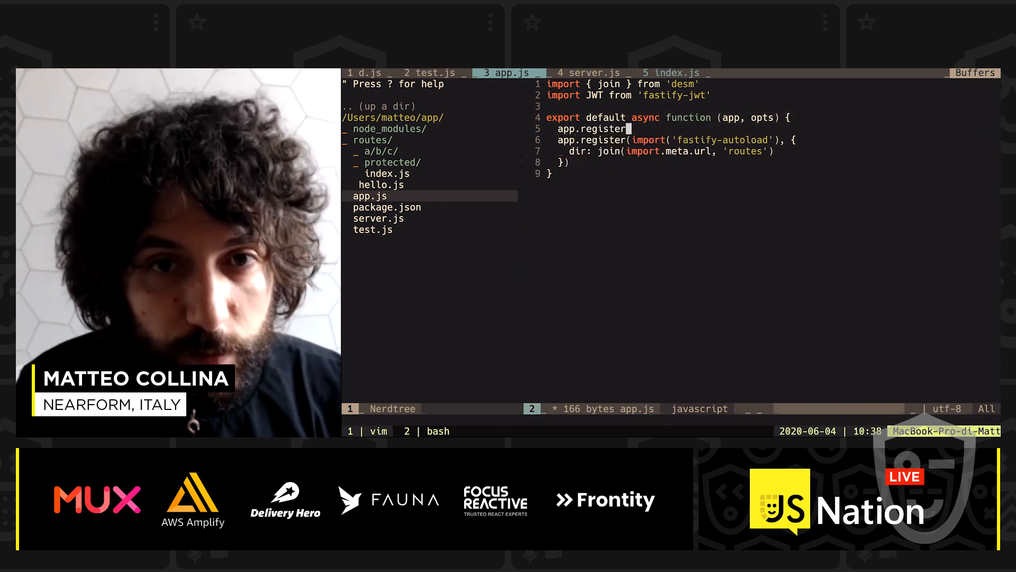
{"action": "type", "text": "JWT, {"}
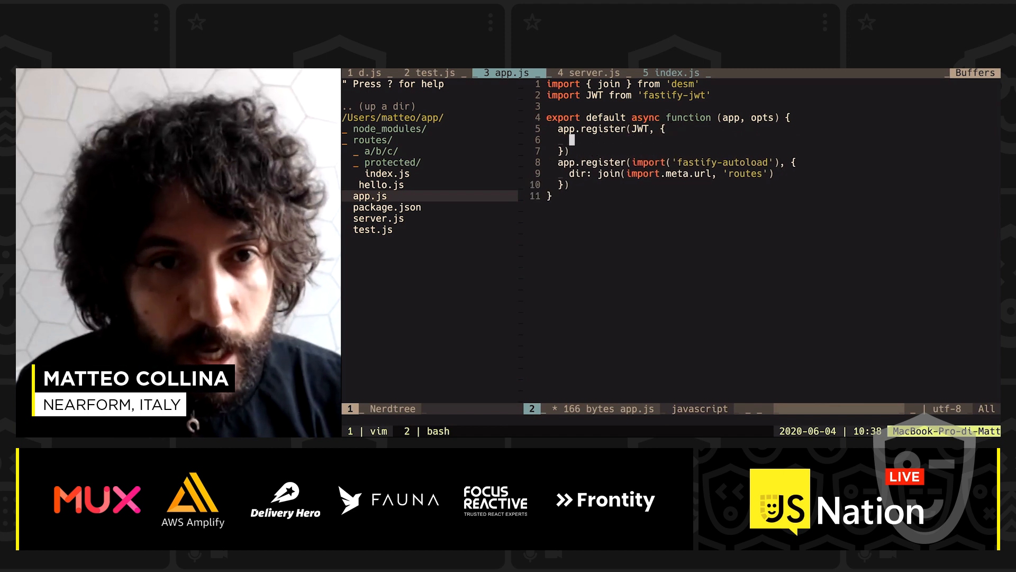
{"action": "type", "text": "secret:"}
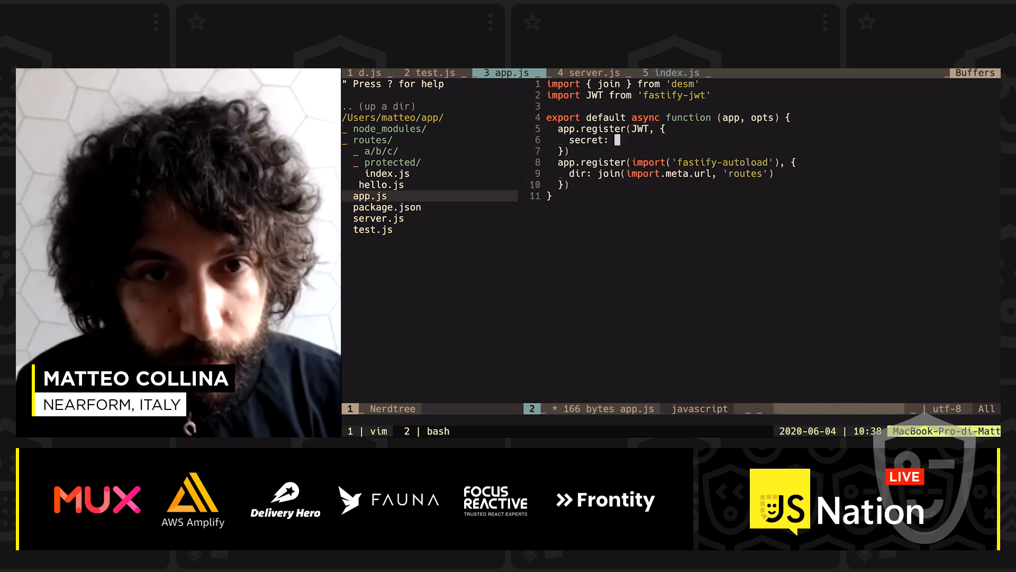
{"action": "type", "text": "'CHANG"}
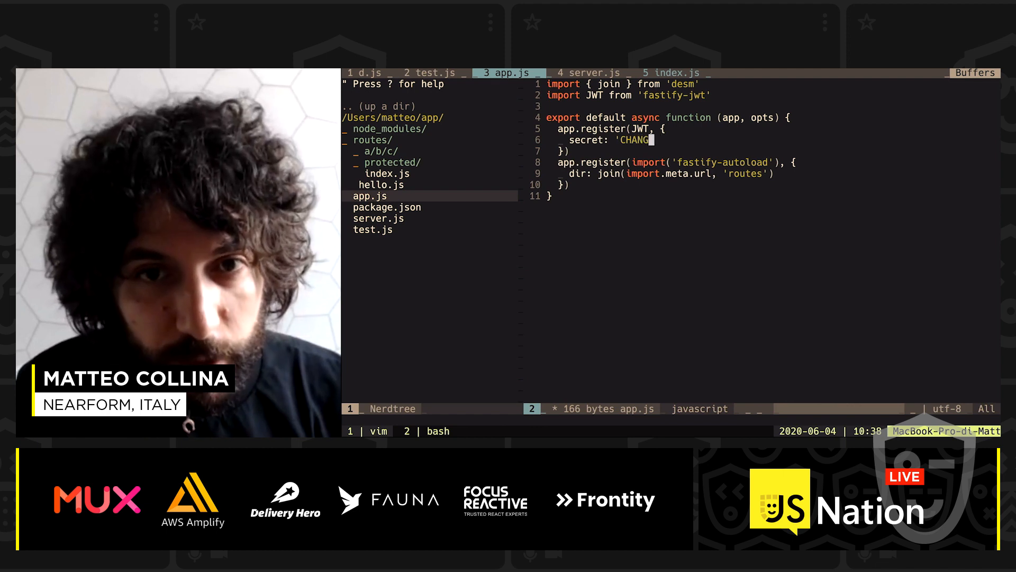
{"action": "type", "text": "ME'"}
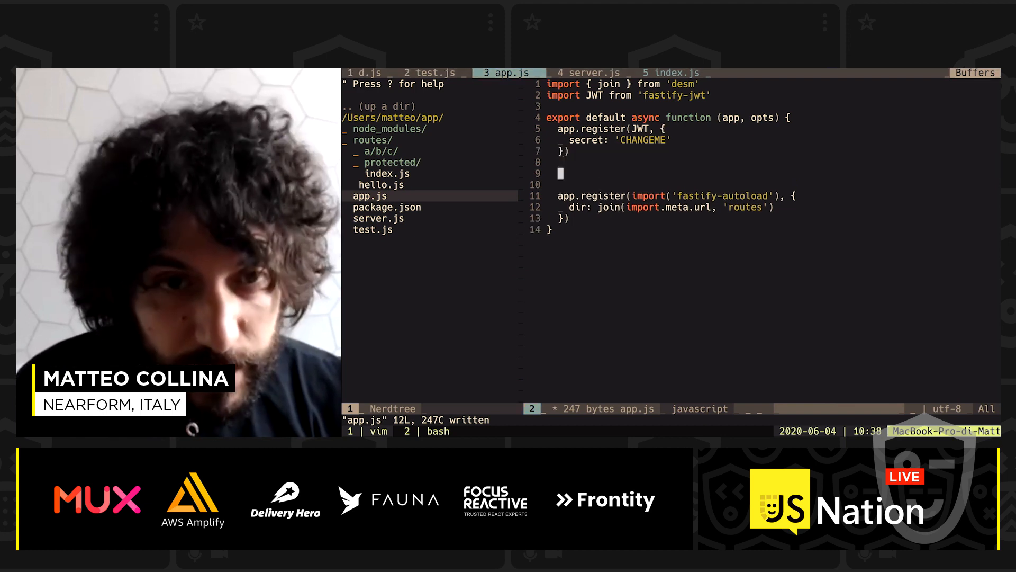
- Decorate the app with an 'authenticate' async function taking req and reply
{"action": "type", "text": "app.decorat"}
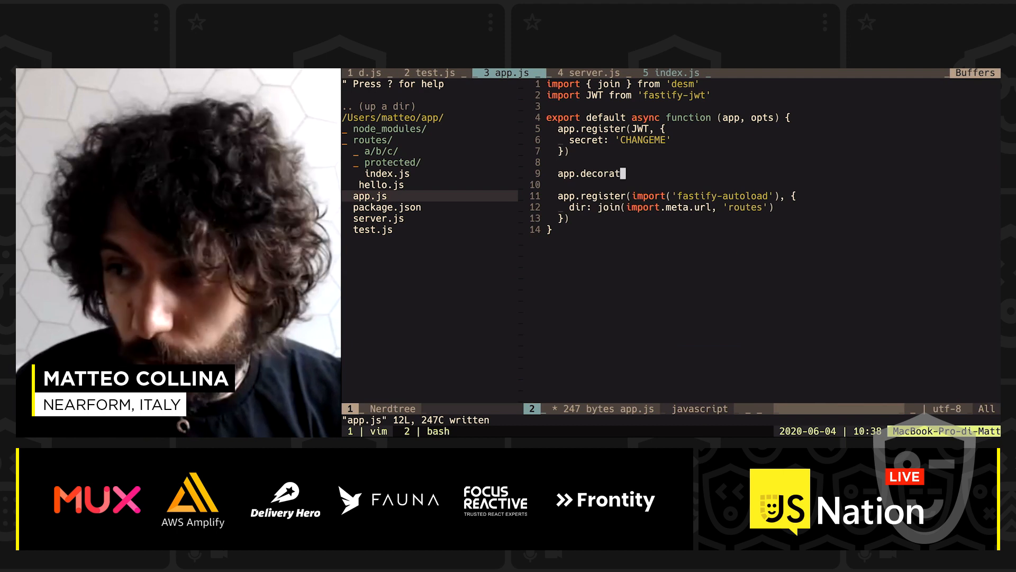
{"action": "type", "text": "e("}
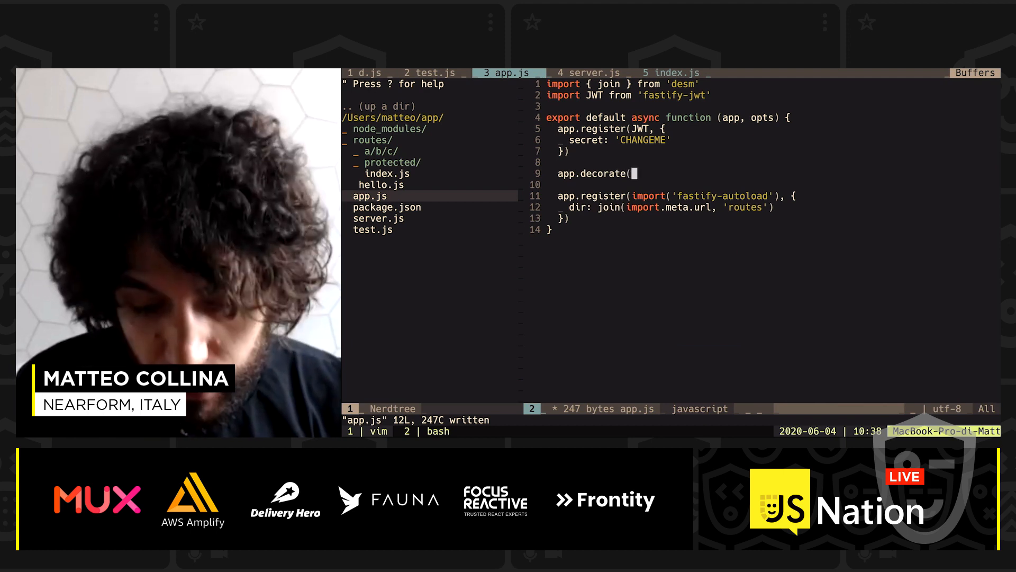
{"action": "type", "text": "'authenticate',"}
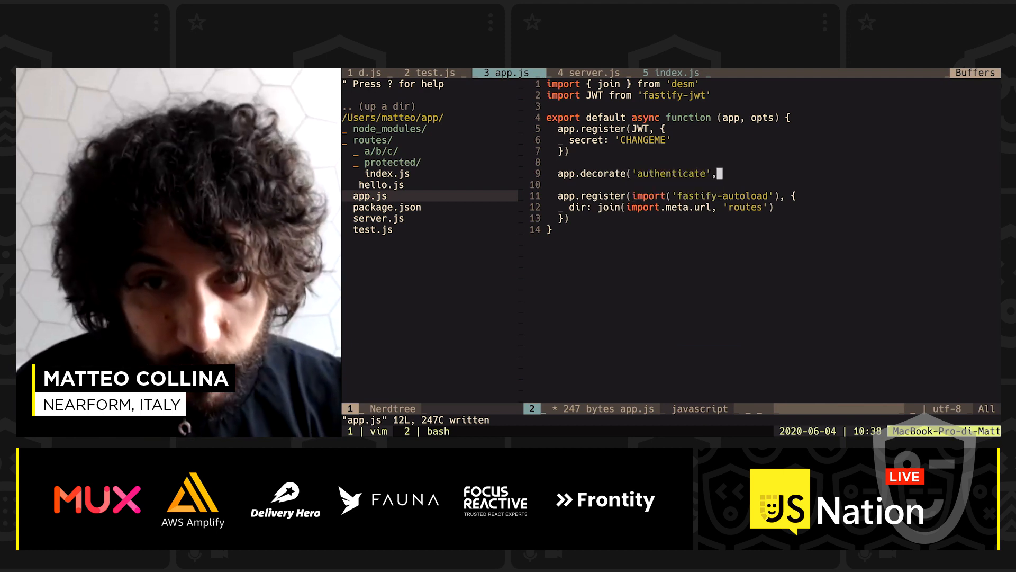
{"action": "type", "text": "async"}
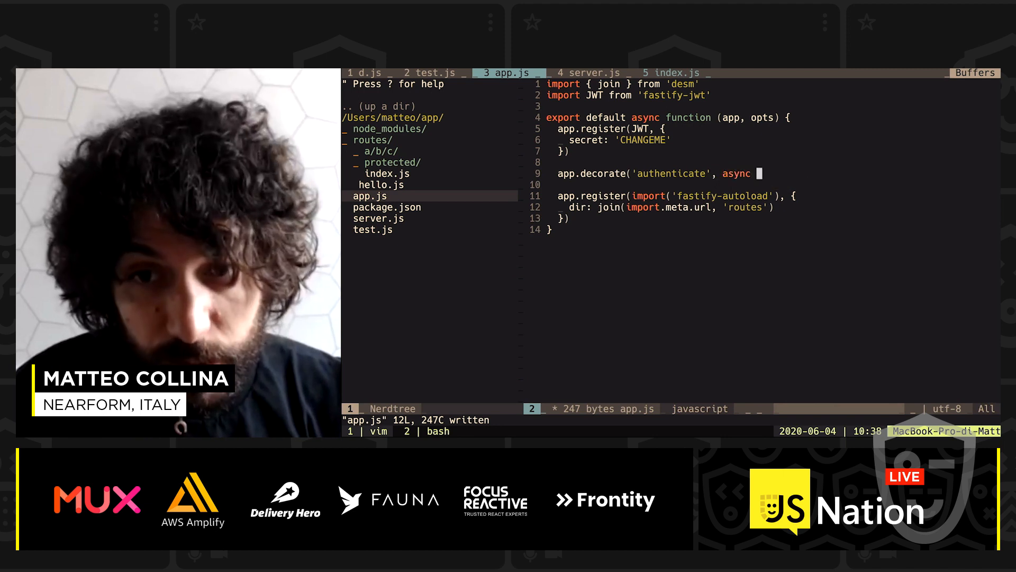
{"action": "type", "text": "function (req, reply) {"}
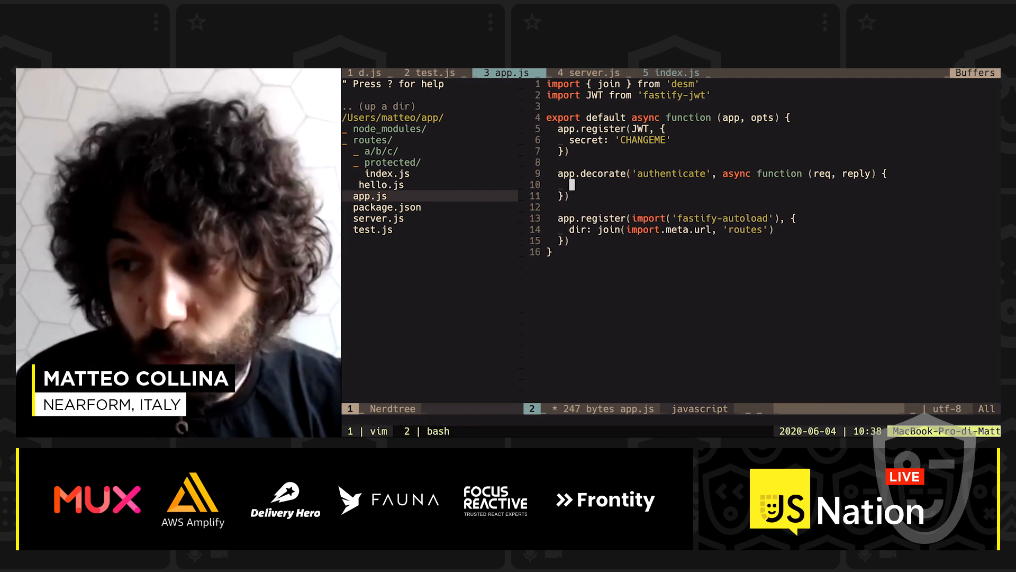
- In a try/catch, await req.jwtVerify() and reply.send(err) on failure
{"action": "type", "text": "try {"}
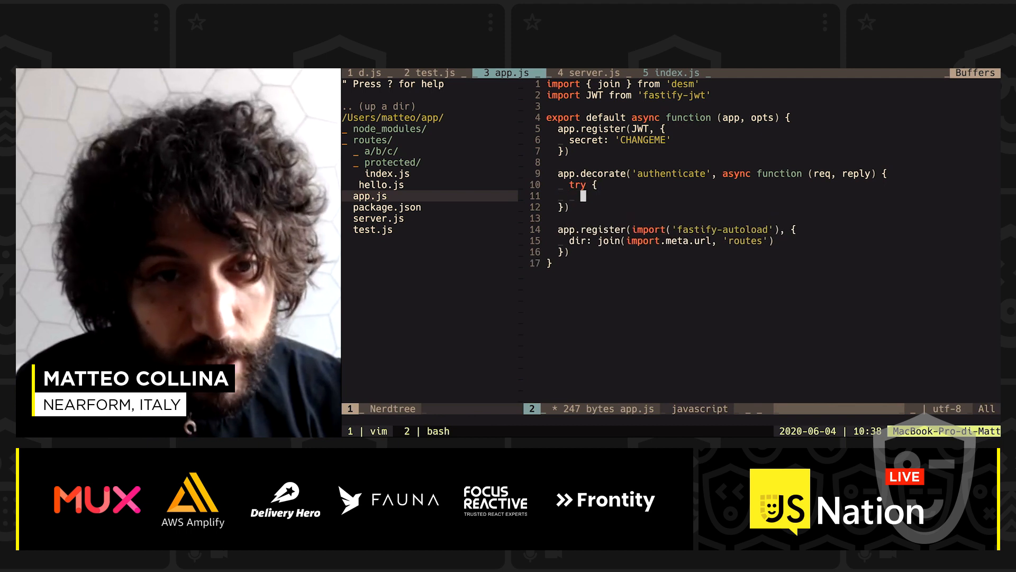
{"action": "type", "text": "await"}
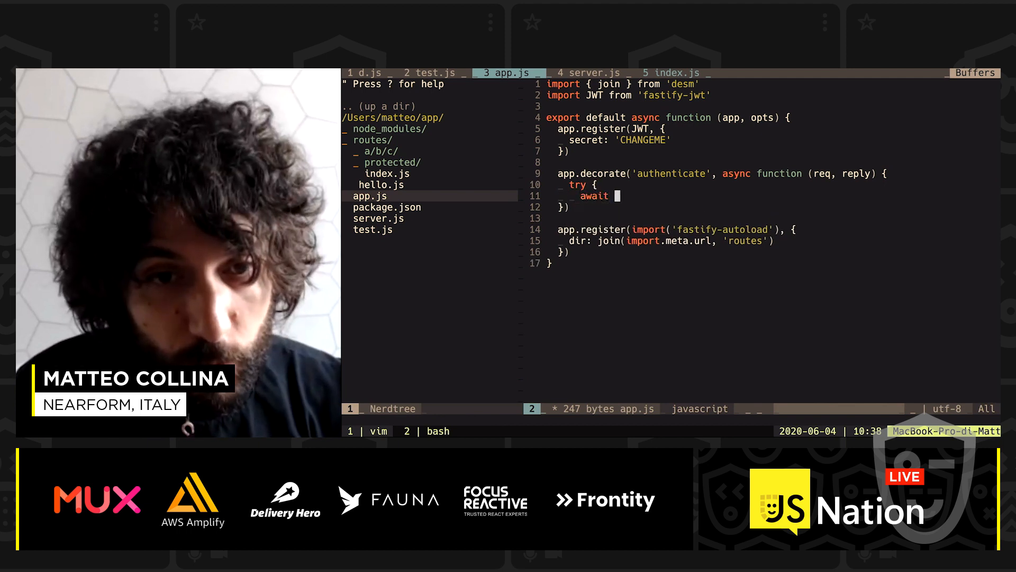
{"action": "type", "text": "req."}
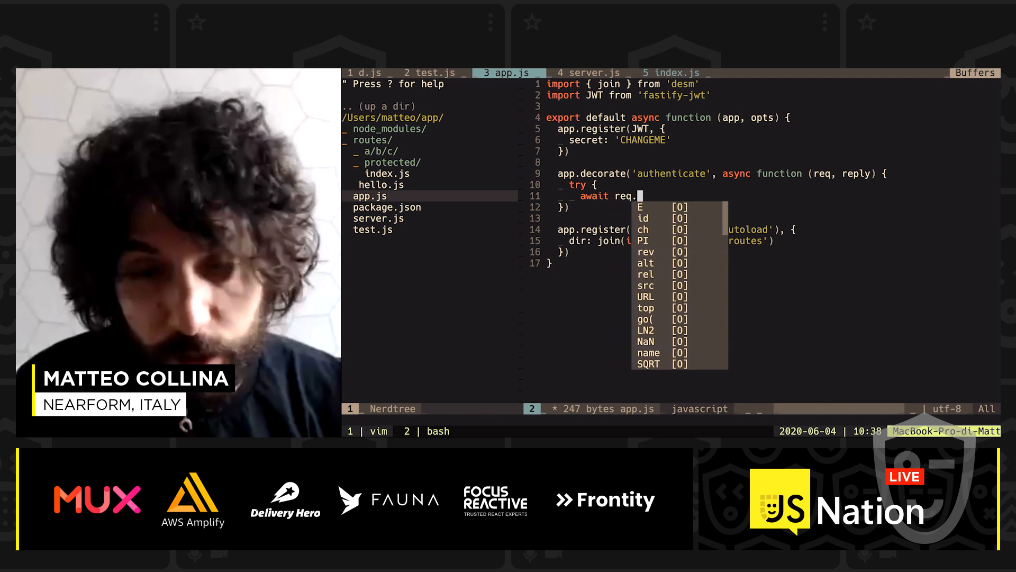
{"action": "type", "text": "jwtVeri"}
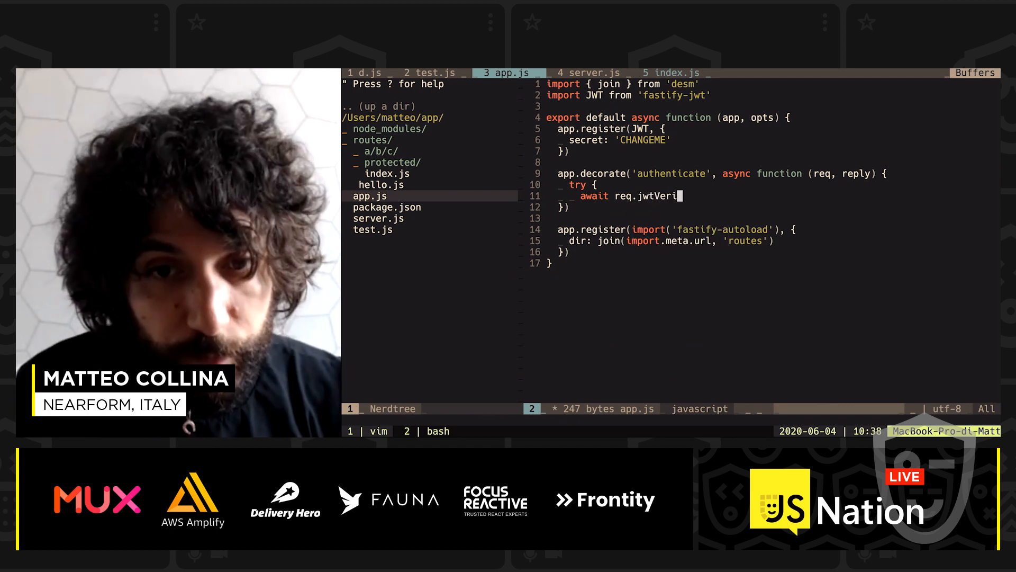
{"action": "type", "text": "fy()"}
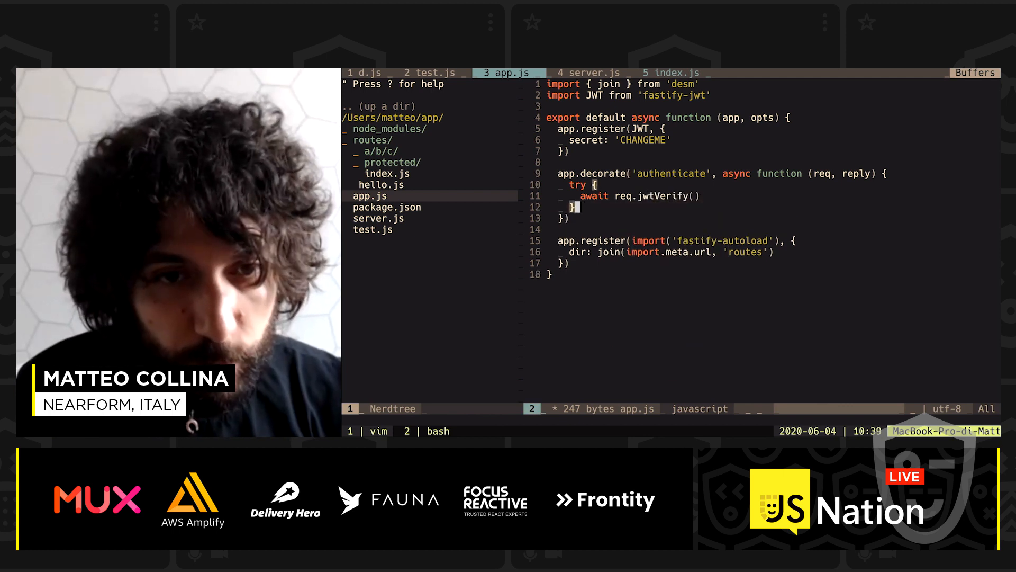
{"action": "type", "text": "catch (err) {"}
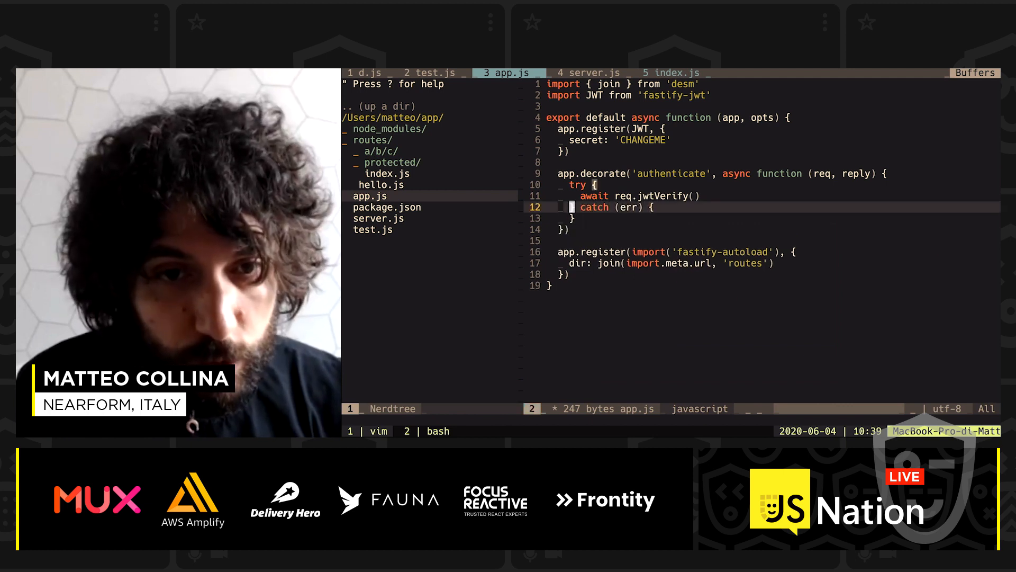
{"action": "type", "text": "reply.send("}
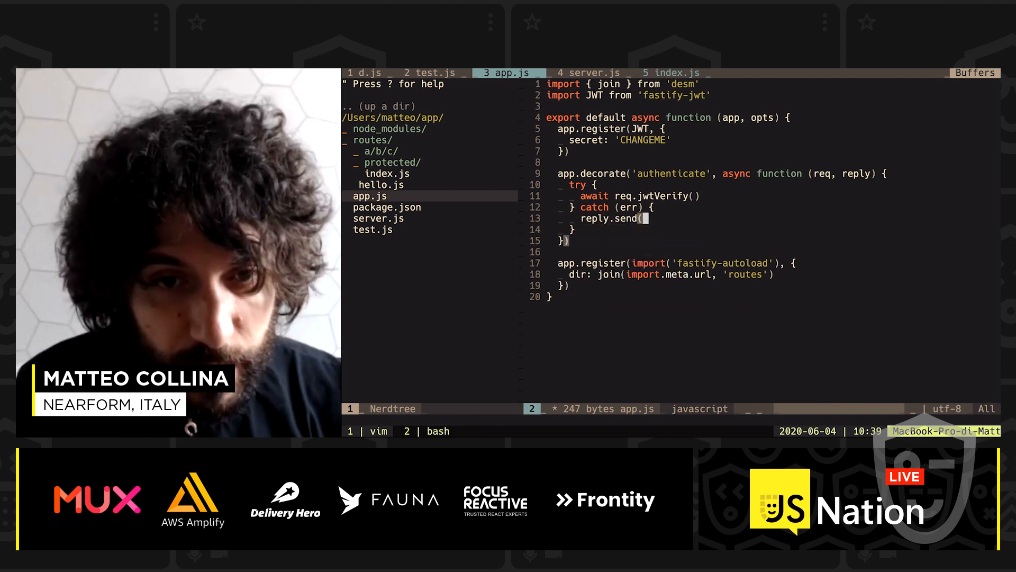
{"action": "type", "text": "err"}
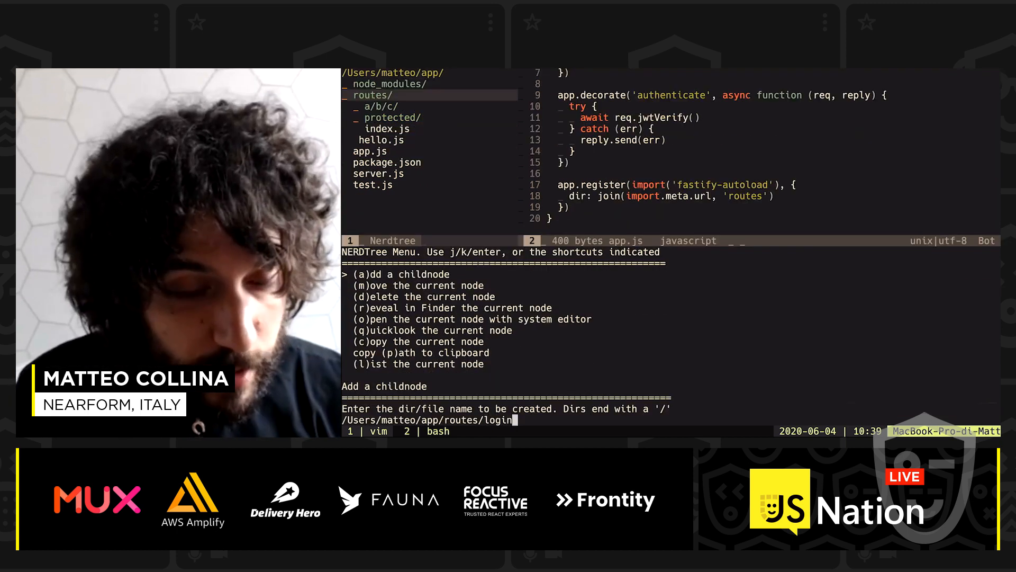
- Create login.js with an exported default async plugin taking app and opts
{"action": "key", "text": "Return"}
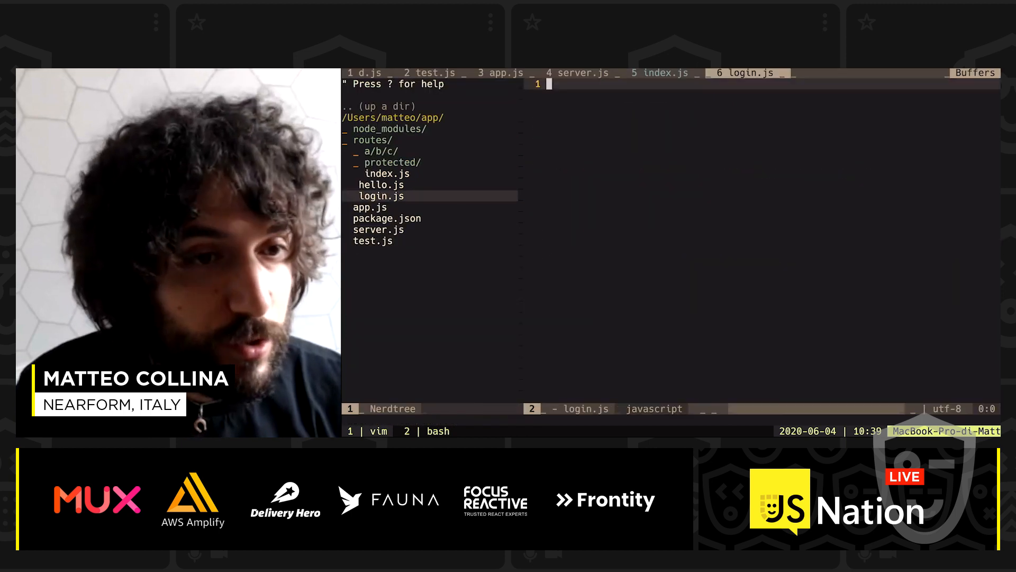
{"action": "type", "text": "export"}
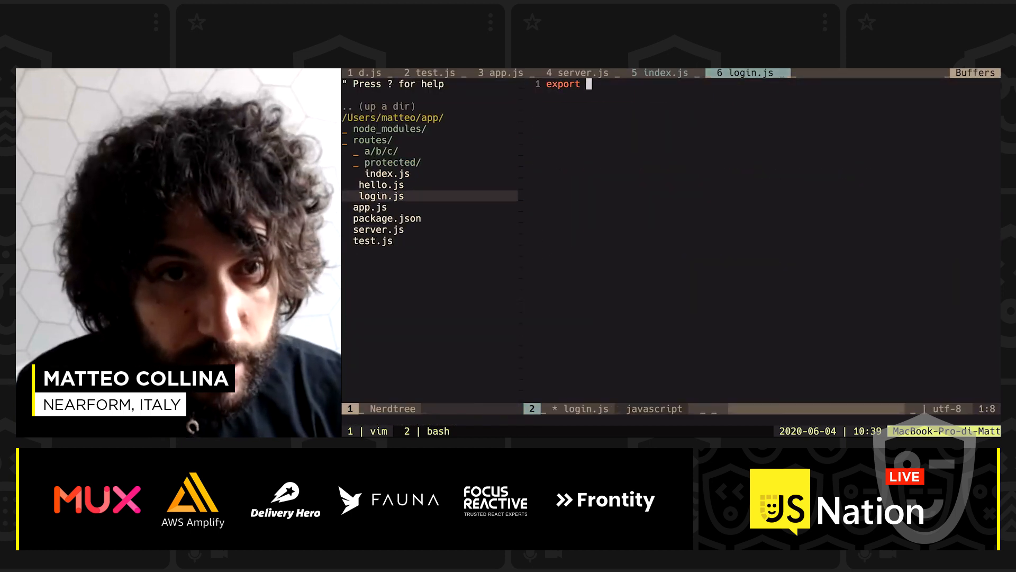
{"action": "type", "text": "default"}
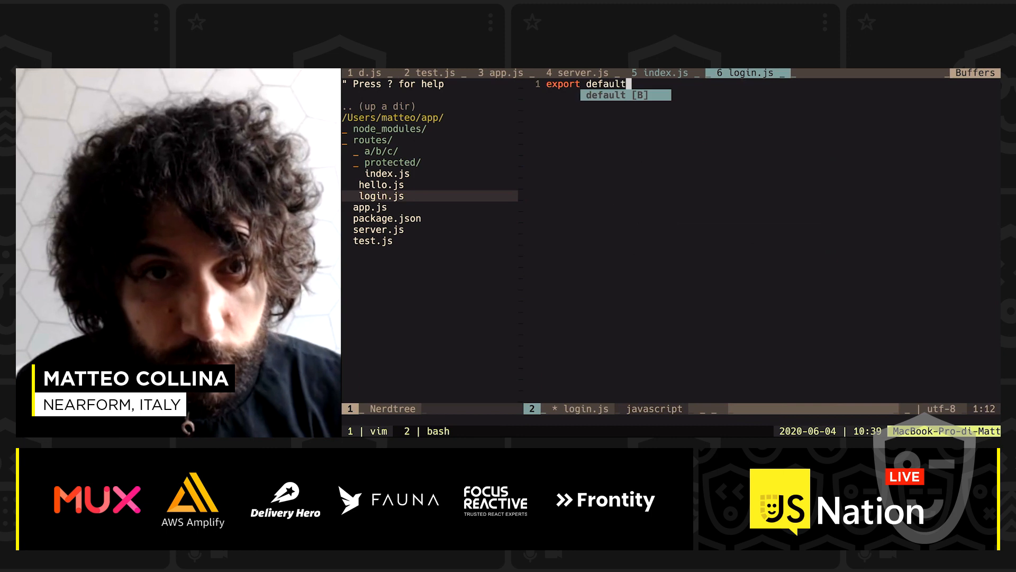
{"action": "type", "text": "async function login ("}
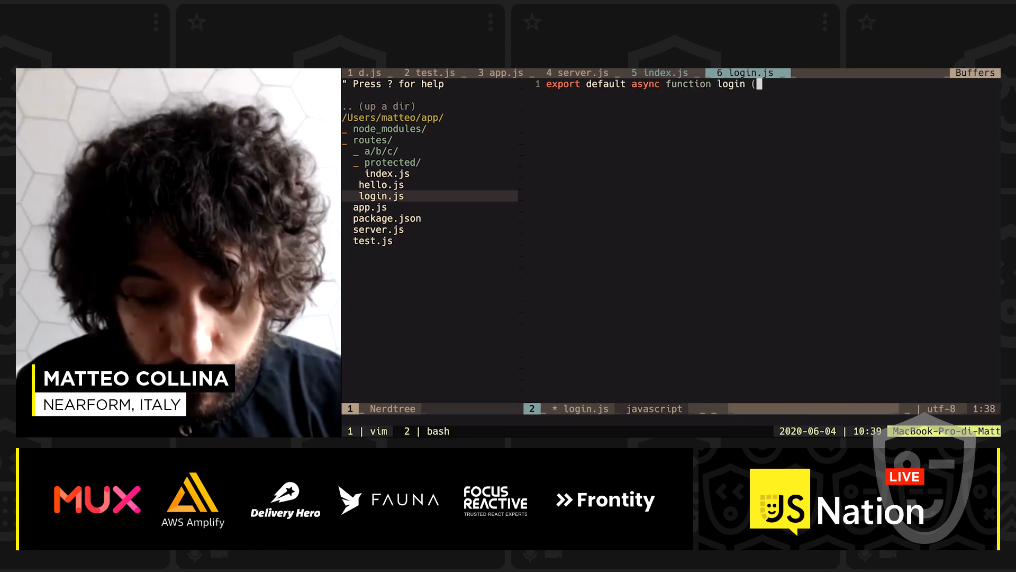
{"action": "type", "text": "app, opts) {"}
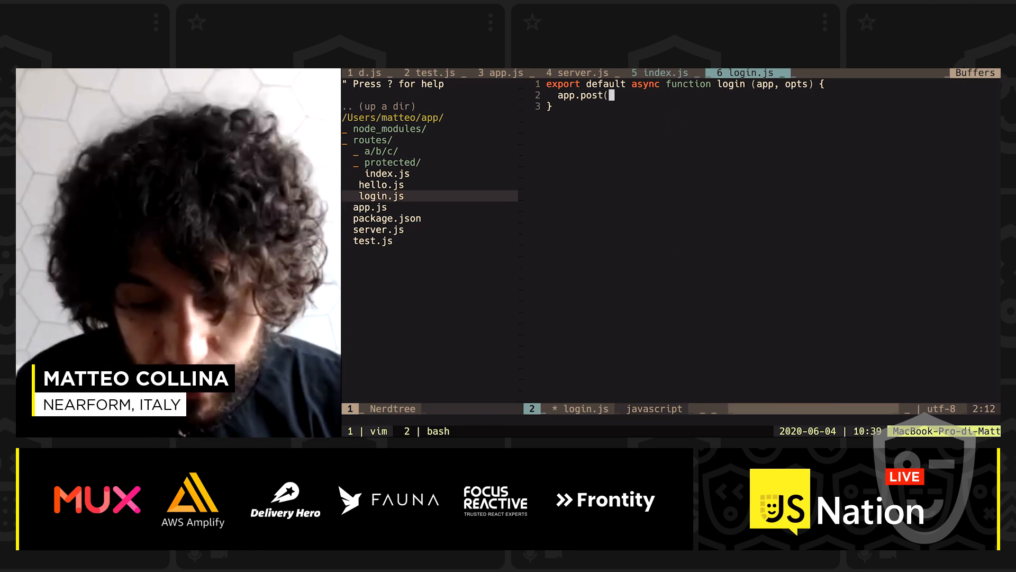
- Declare app.post('/login', {}, async function (req, reply) {...})
{"action": "type", "text": "'/lo"}
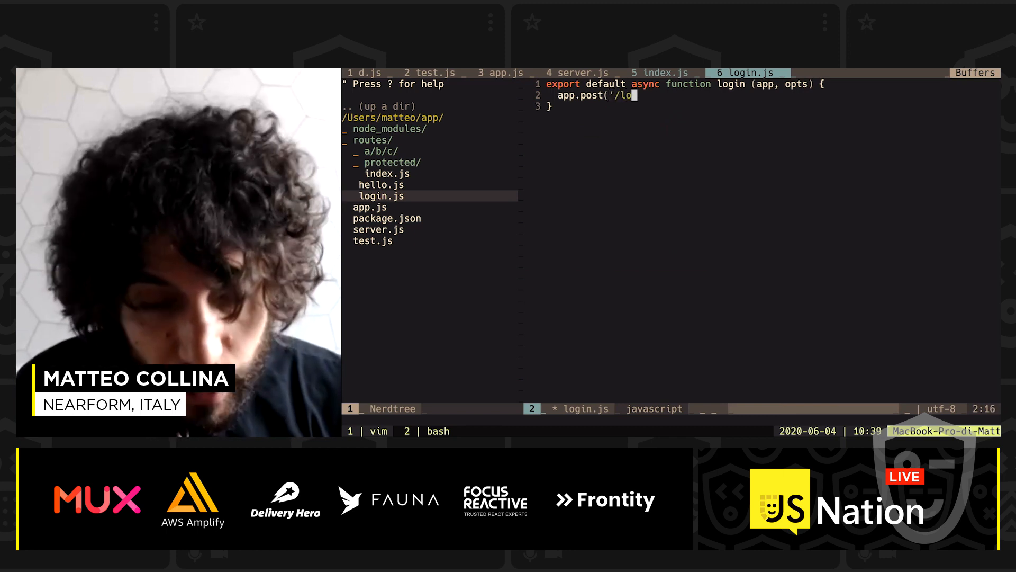
{"action": "type", "text": "gin'm"}
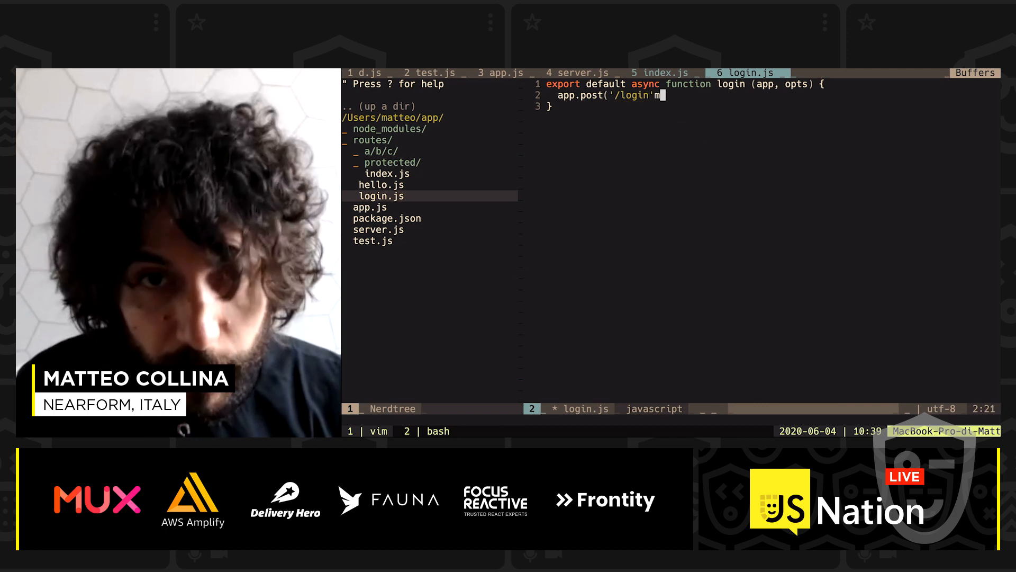
{"action": "type", "text": ", {"}
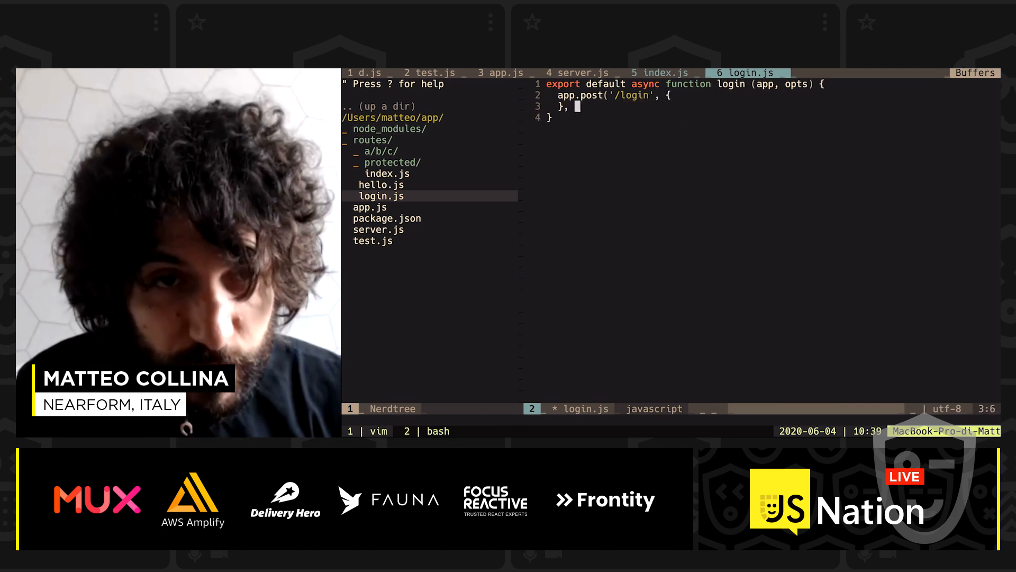
{"action": "type", "text": "async"}
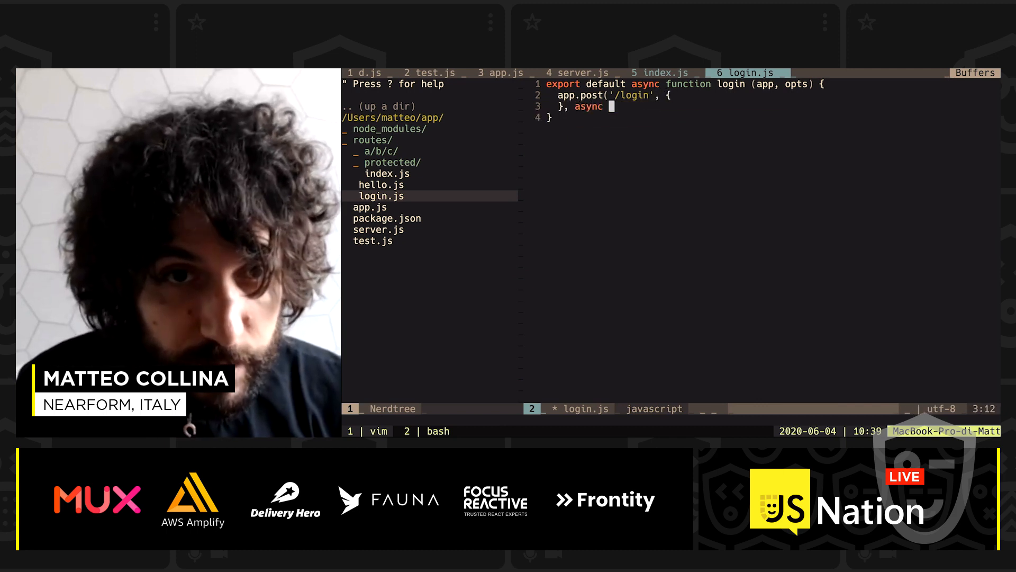
{"action": "type", "text": "function"}
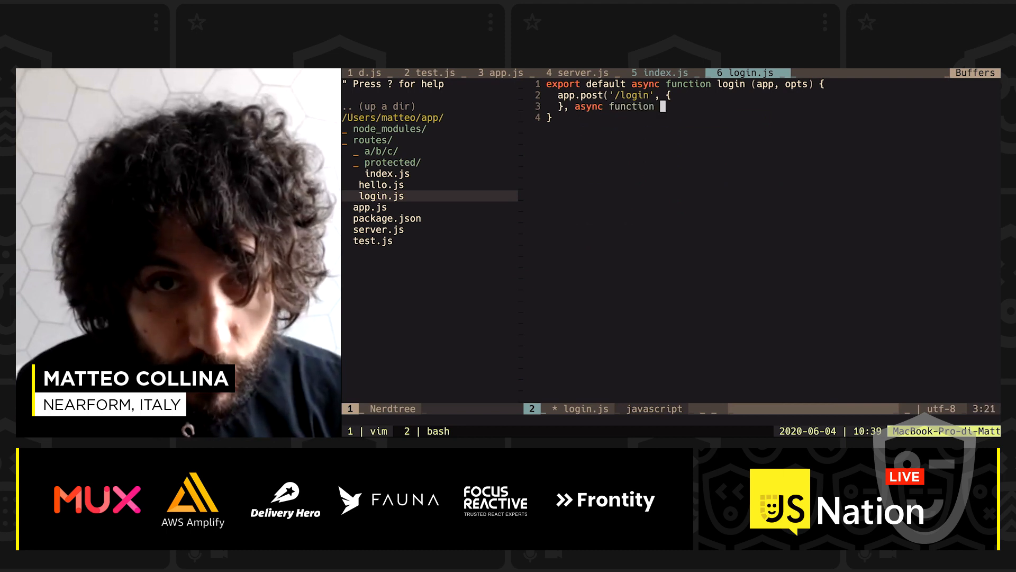
{"action": "type", "text": "(req, reply) {"}
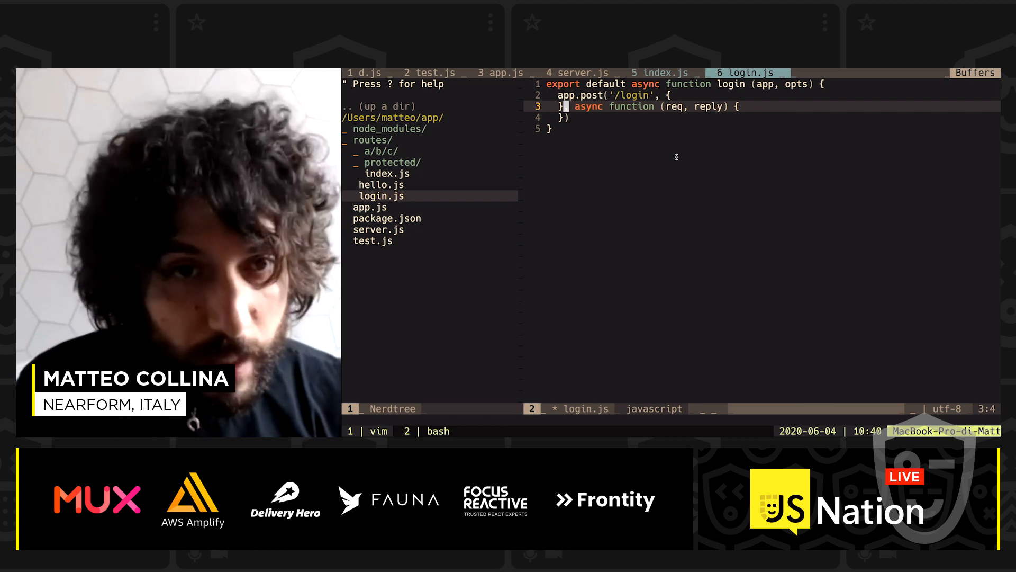
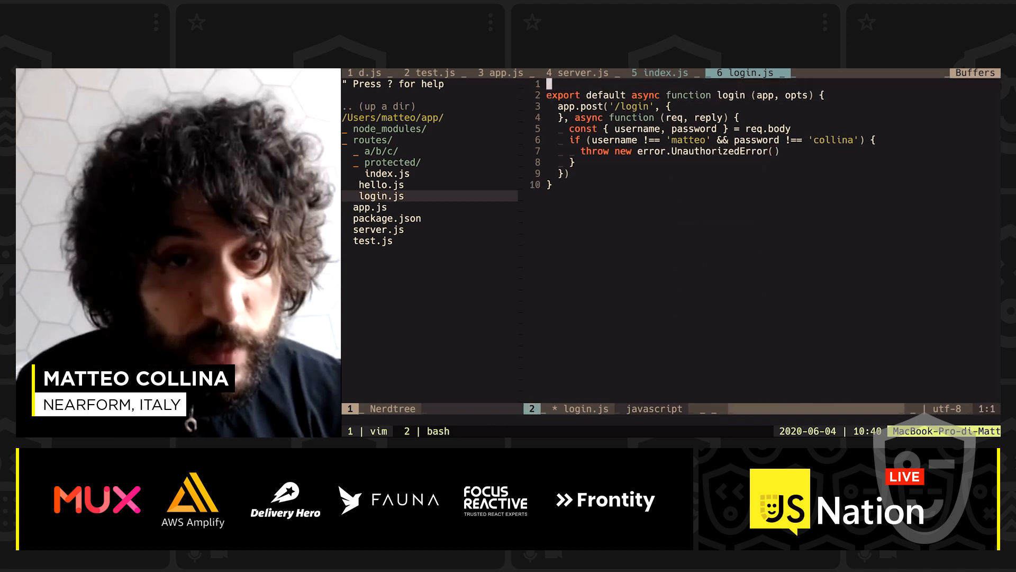
- Import errors from 'http-errors' in login.js
{"action": "type", "text": "import"}
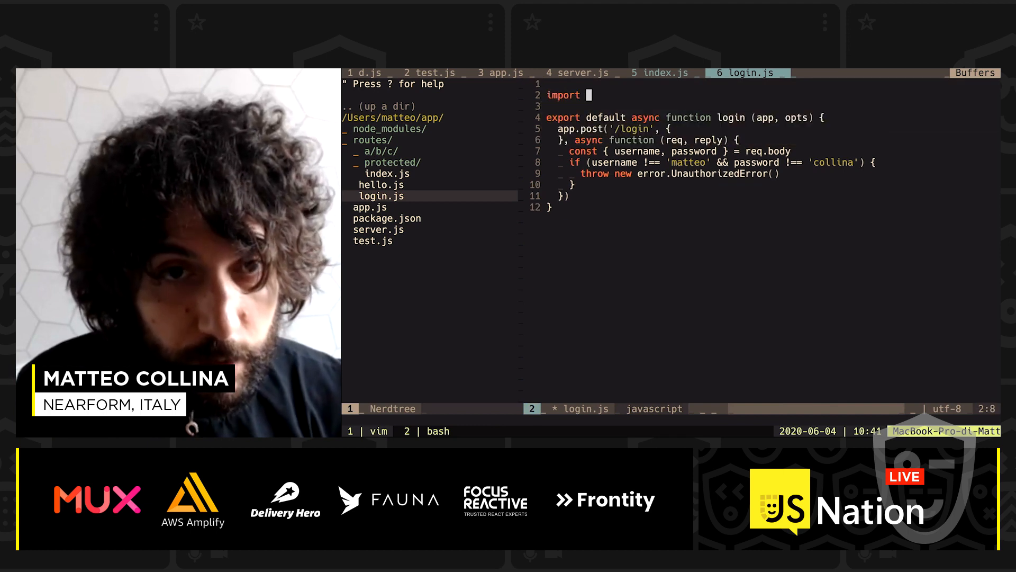
{"action": "type", "text": "errrors from 't"}
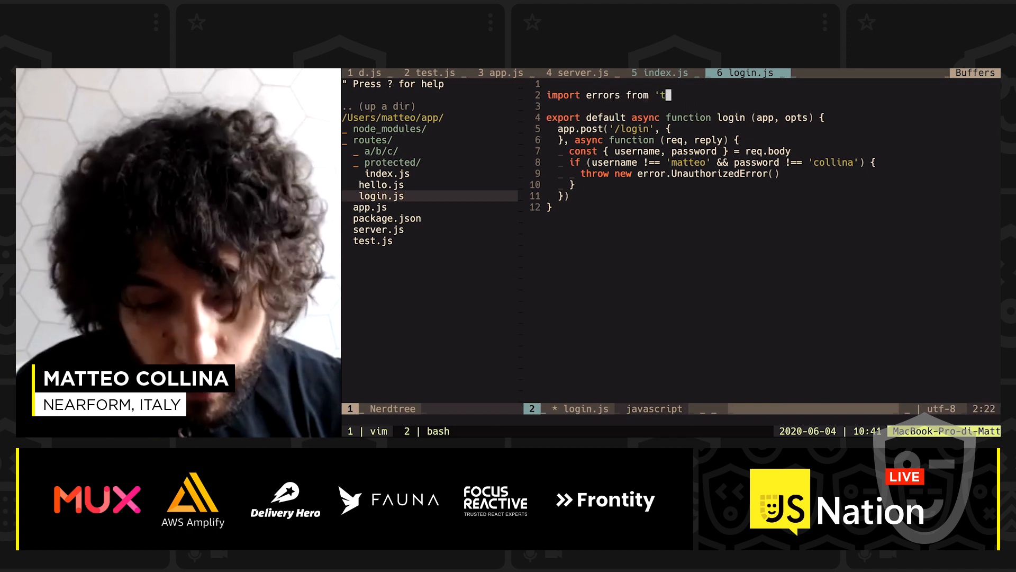
{"action": "type", "text": "http-error"}
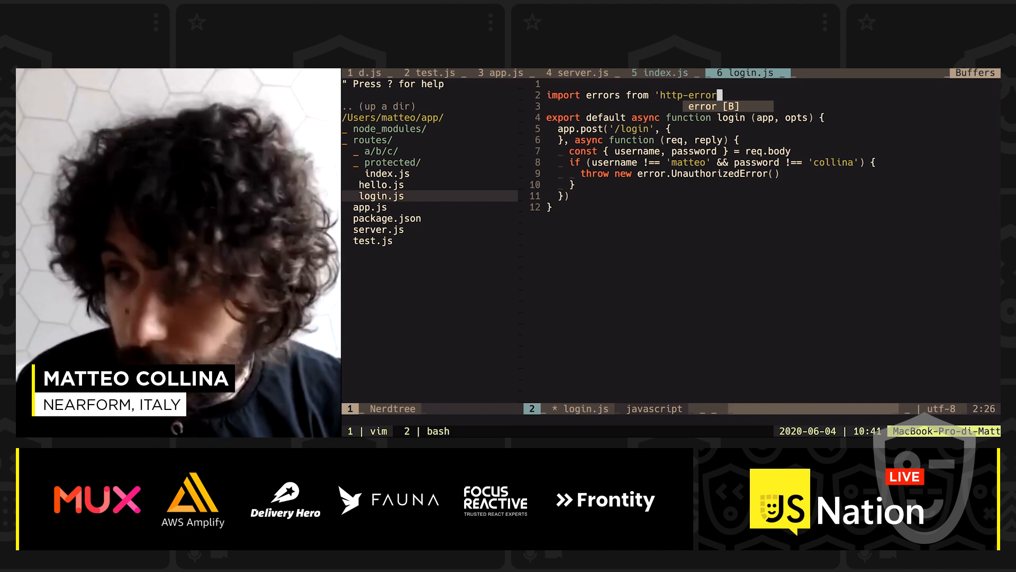
{"action": "type", "text": "s"}
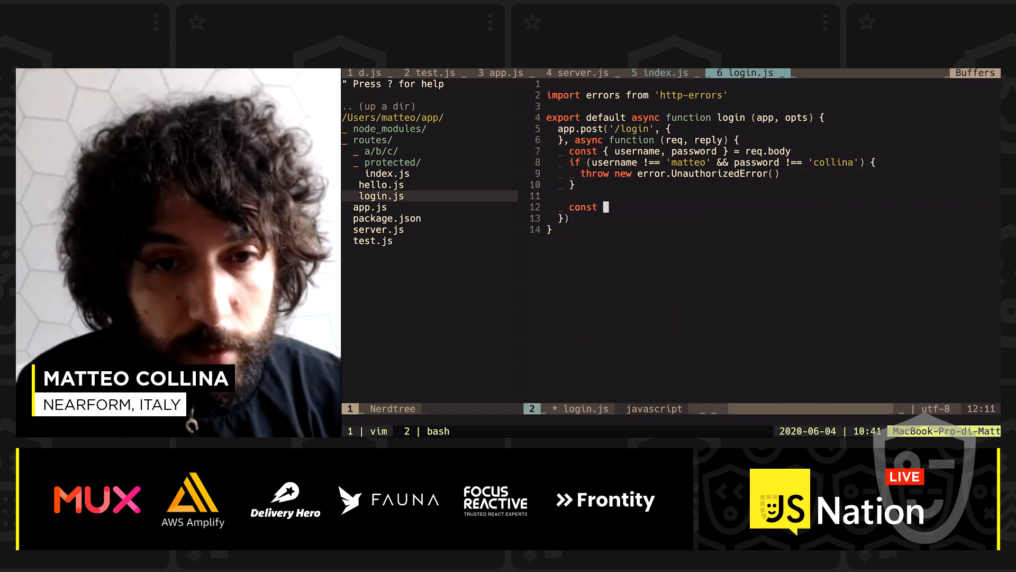
- Sign a token with app.jwt.sign({ username }), return { token } and save
{"action": "type", "text": "token ="}
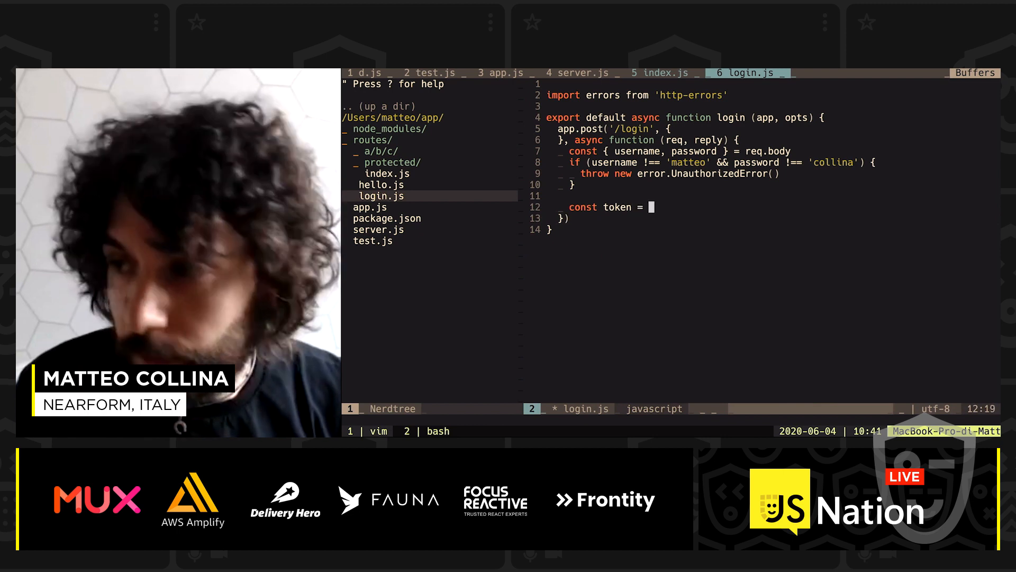
{"action": "type", "text": "app.jw"}
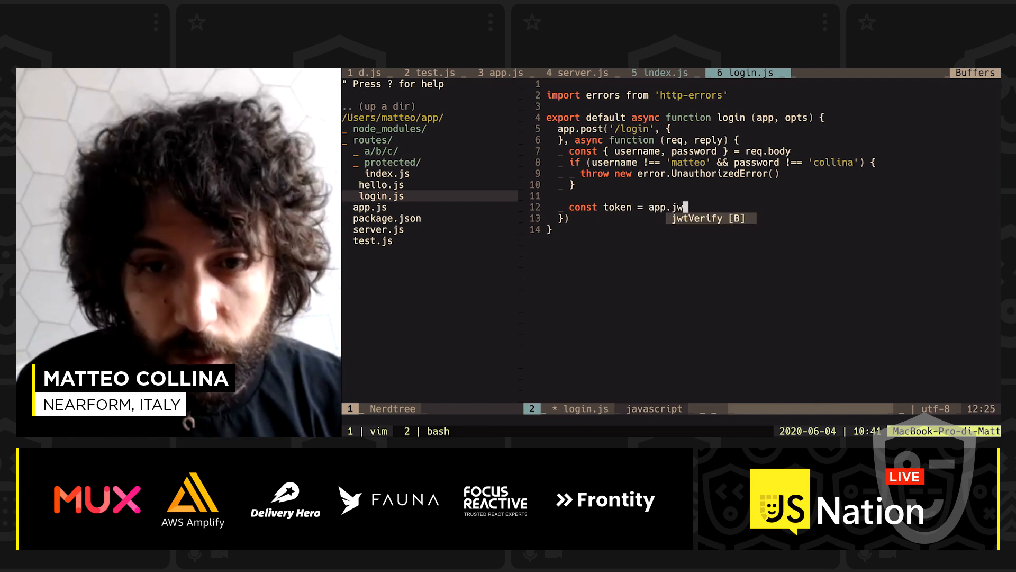
{"action": "type", "text": "t.sign("}
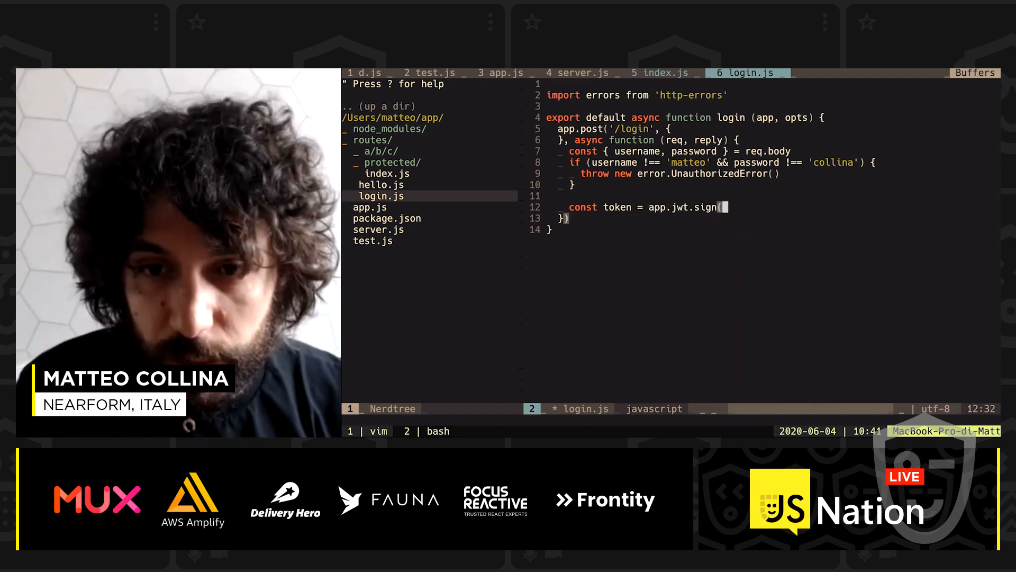
{"action": "type", "text": "{ username"}
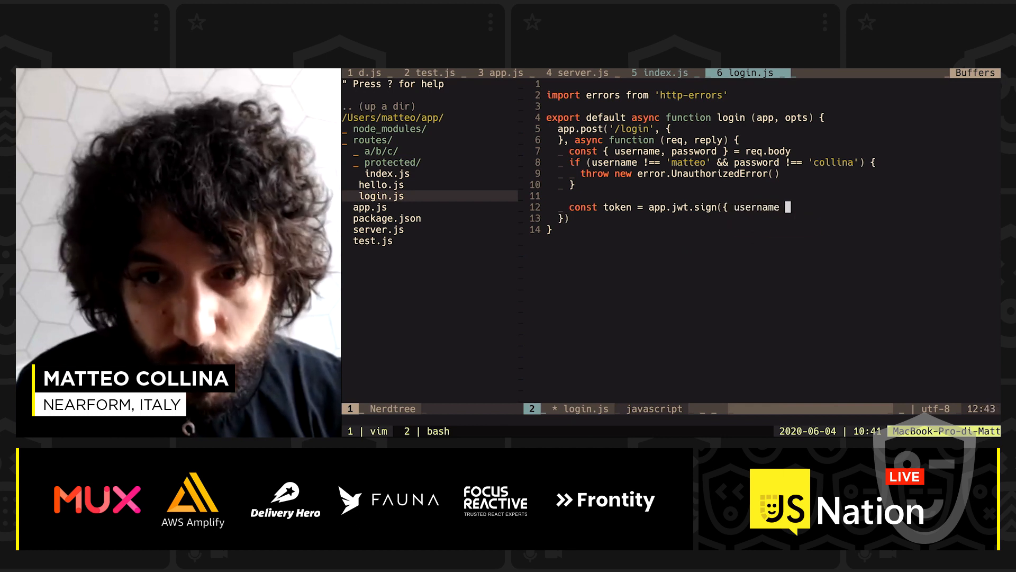
{"action": "type", "text": "return"}
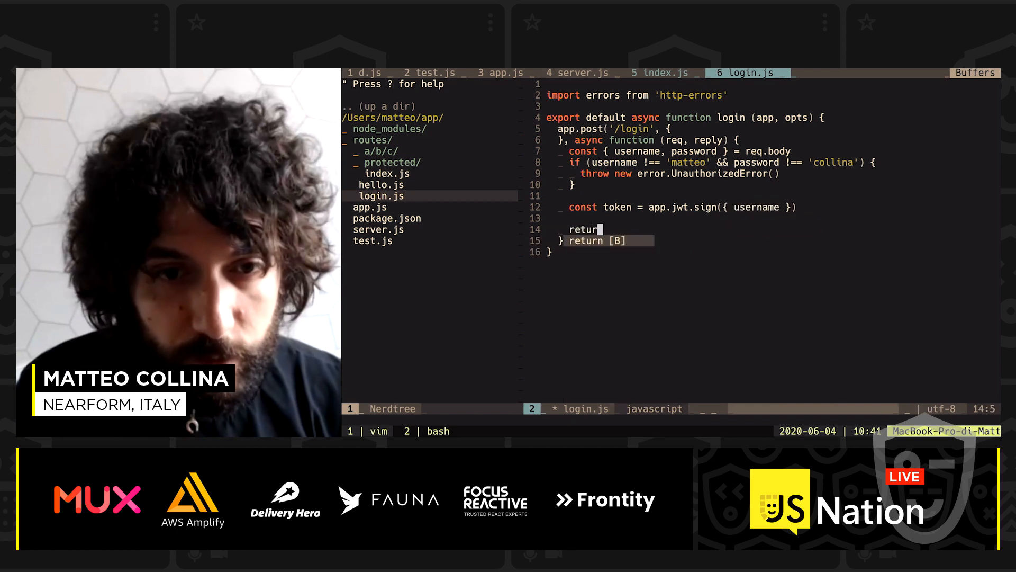
{"action": "type", "text": "{ token"}
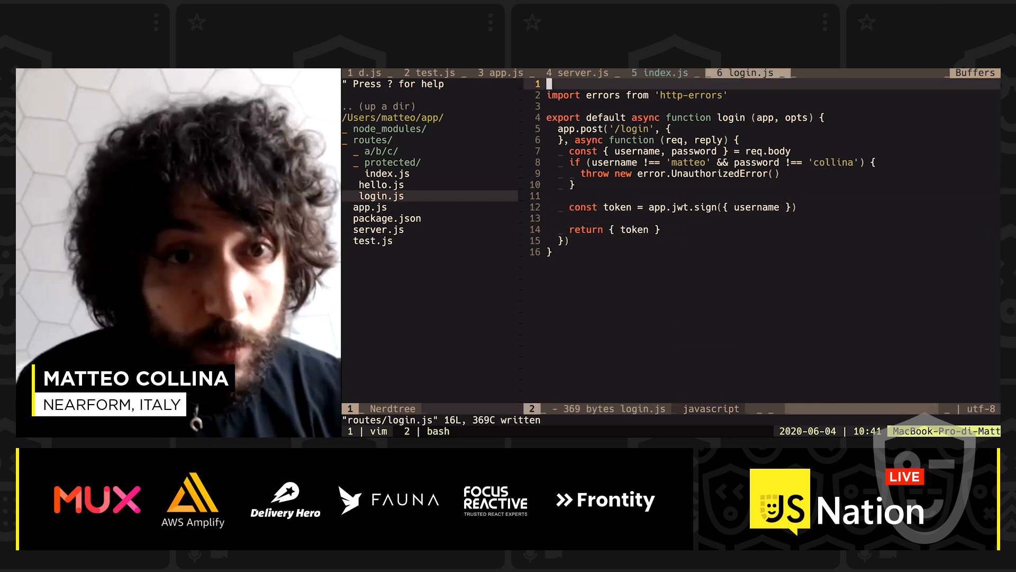
- Import S from 'fluent-schema' in login.js
{"action": "type", "text": "import"}
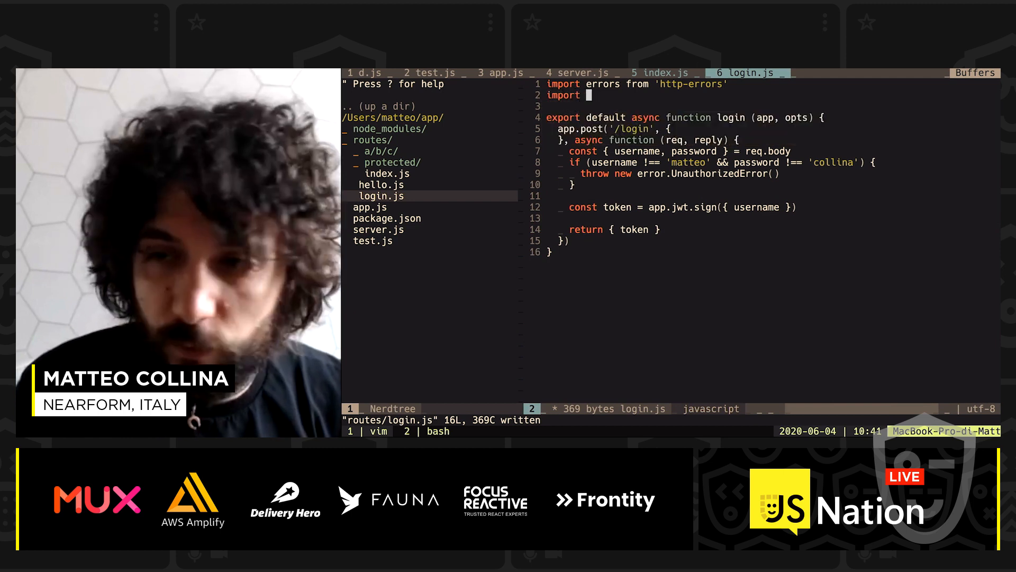
{"action": "type", "text": "S friom 'fluent-schema'"}
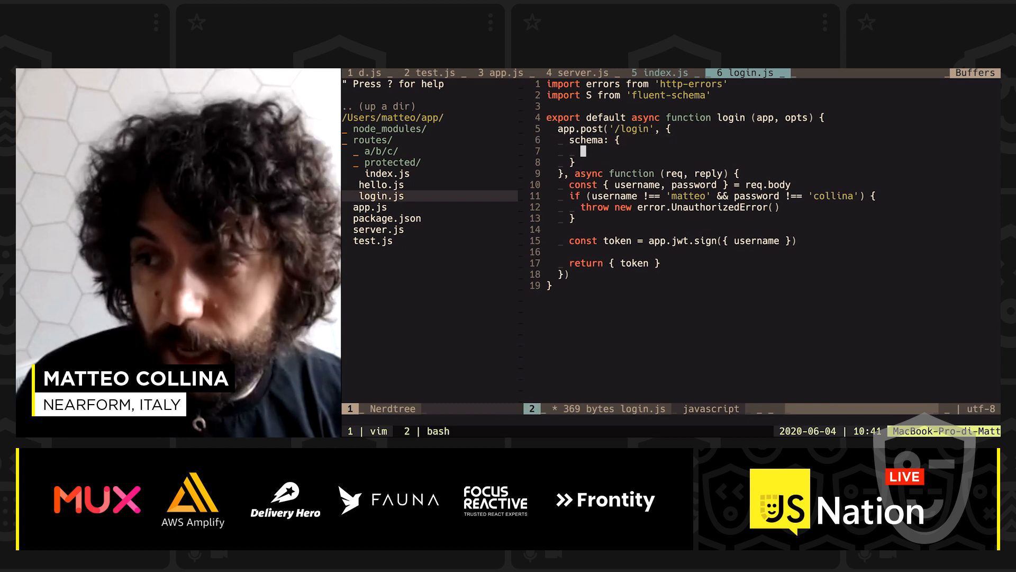
- Give /login a body schema: S.object() with required string props username and password
{"action": "type", "text": "body: S.object("}
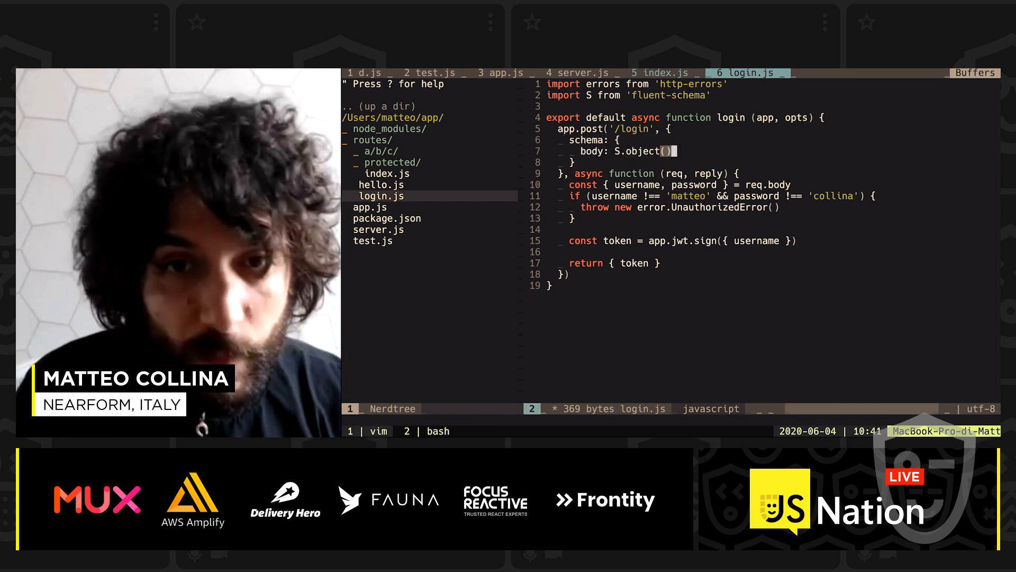
{"action": "type", "text": ".propr"}
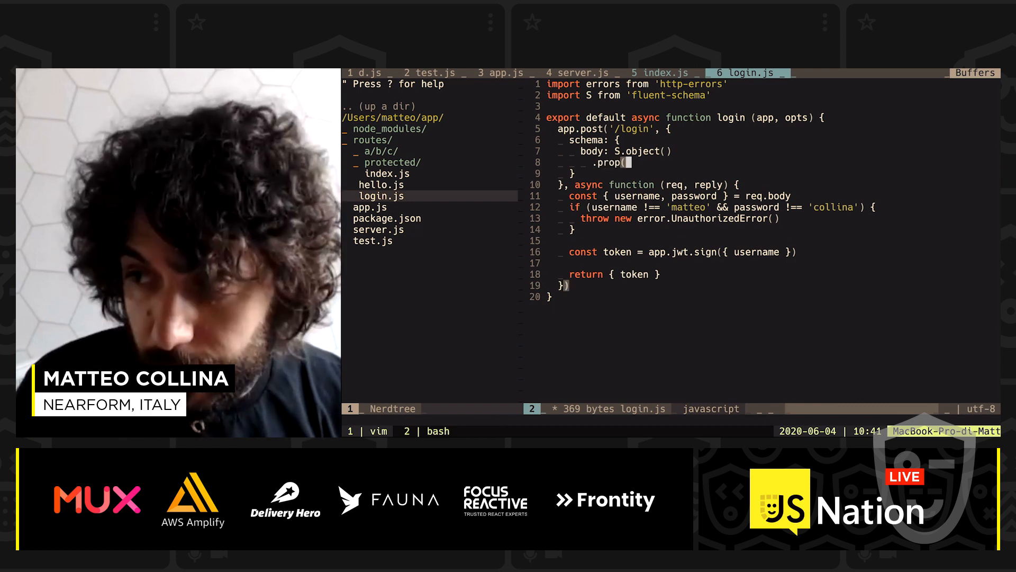
{"action": "type", "text": "'username'"}
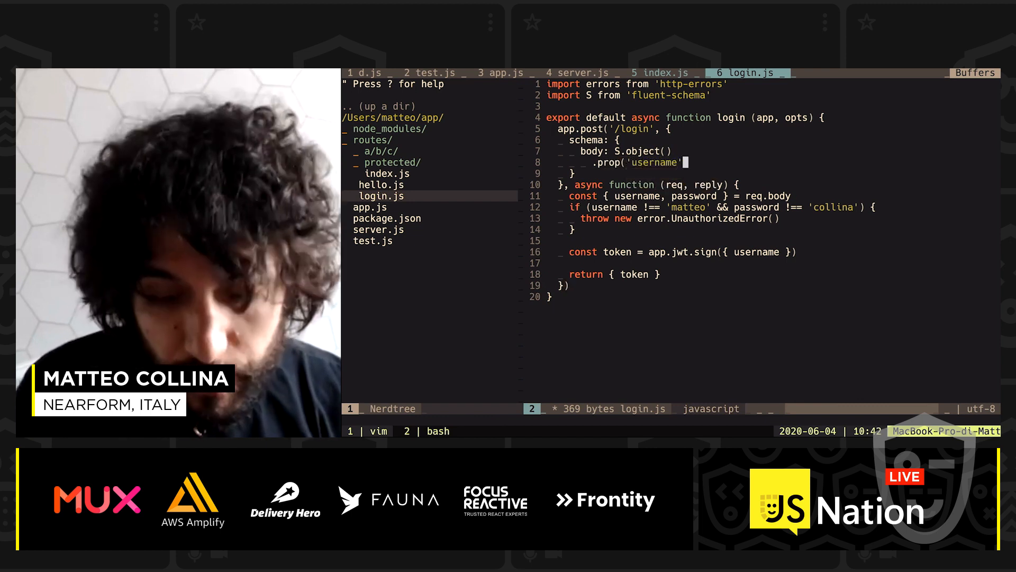
{"action": "type", "text": ", S.string().required("}
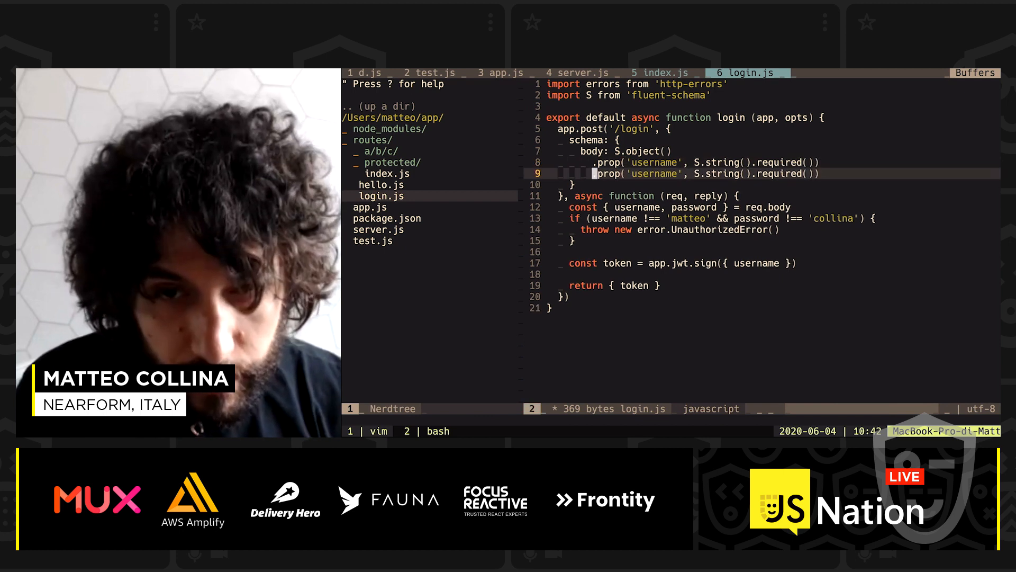
{"action": "type", "text": "pa"}
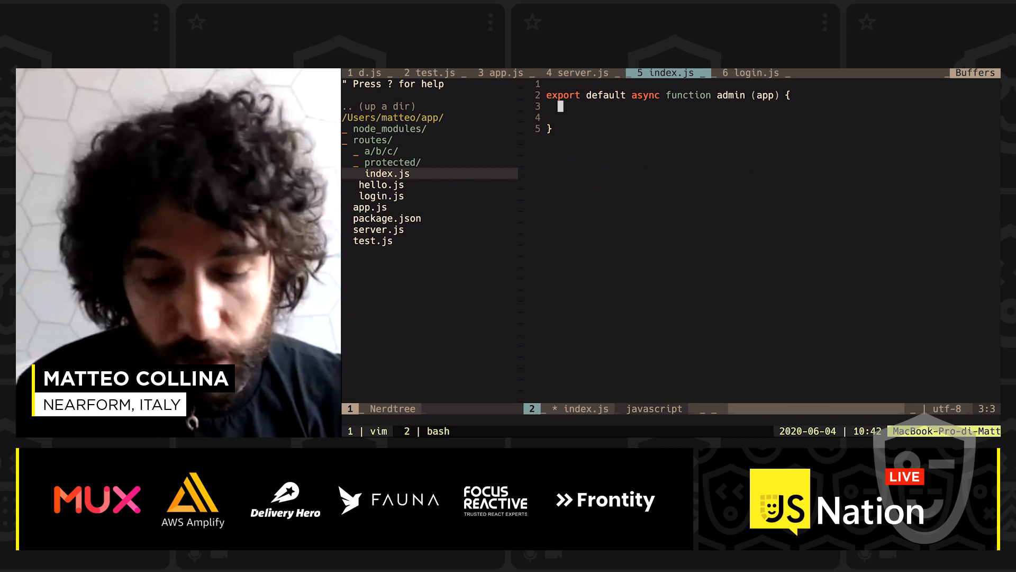
- Add an addHook('onRequest', app.authenticate) to protected/index.js
{"action": "type", "text": "add.auth"}
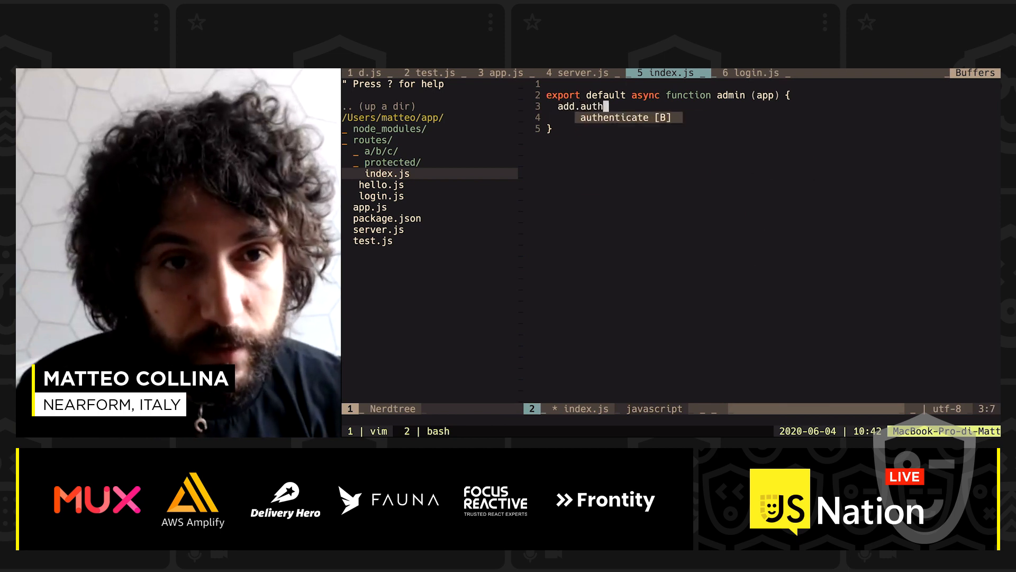
{"action": "type", "text": "addH"}
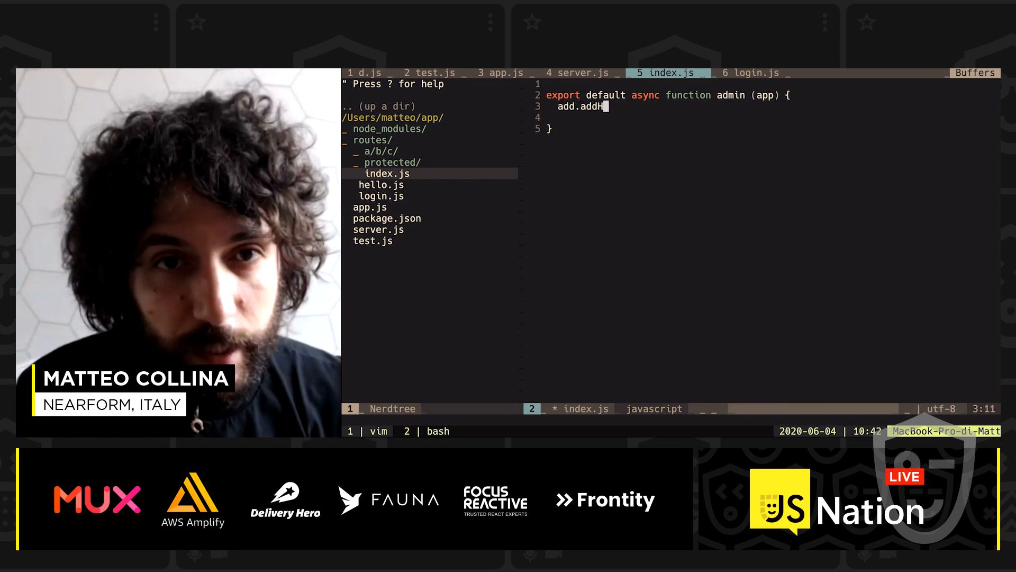
{"action": "type", "text": "ook('"}
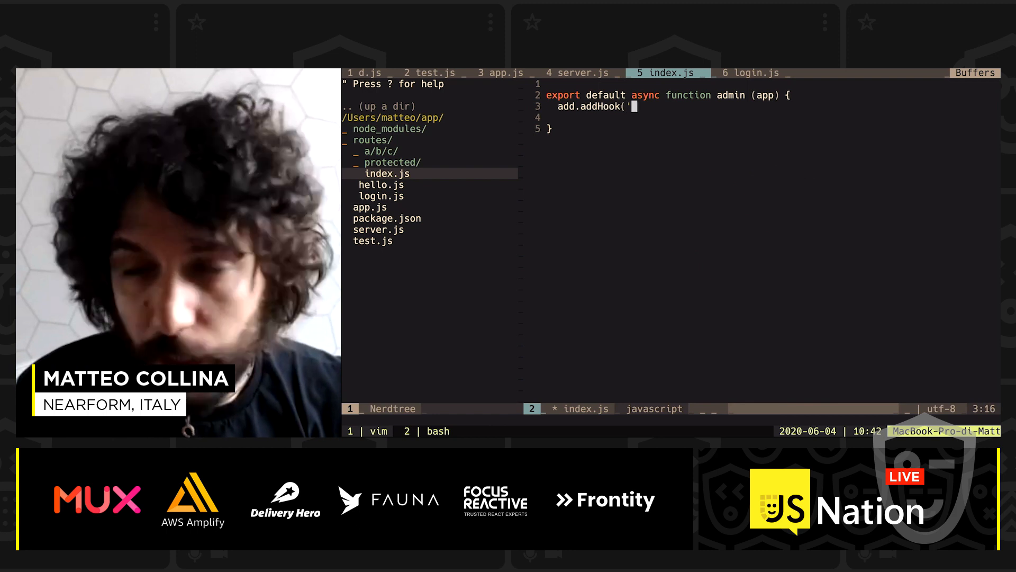
{"action": "type", "text": "onRequest"}
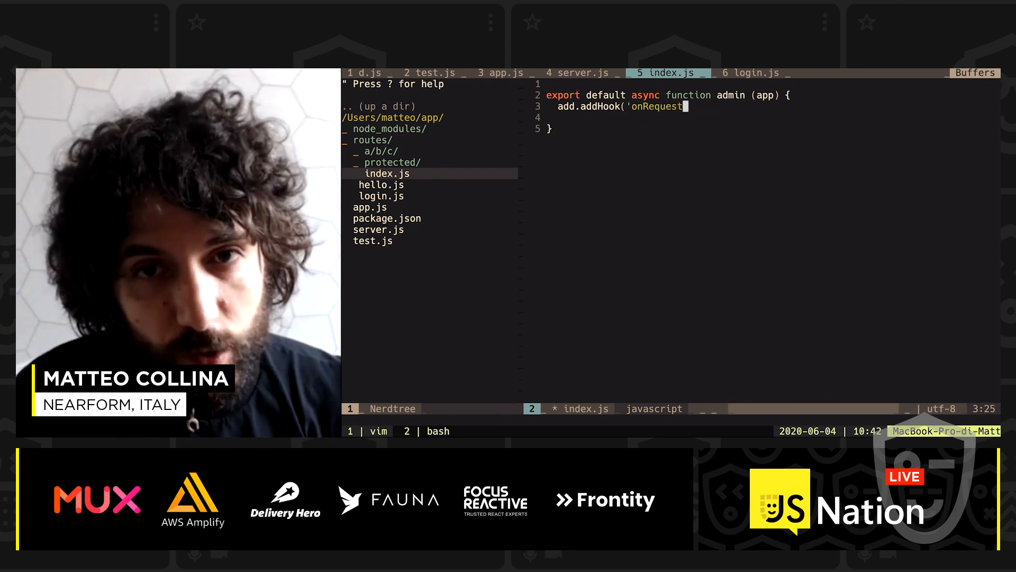
{"action": "type", "text": "',"}
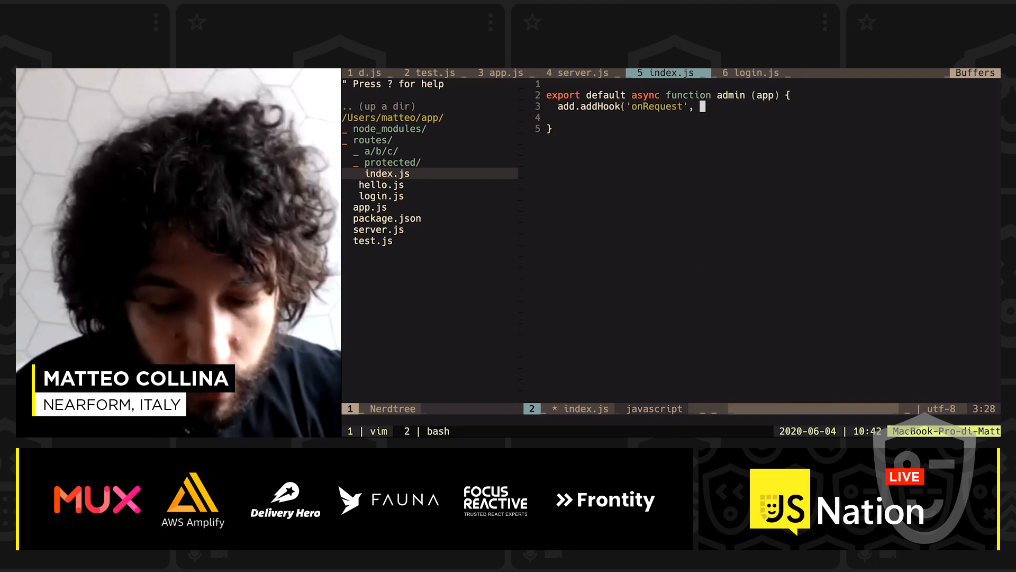
{"action": "type", "text": "app.authenticate"}
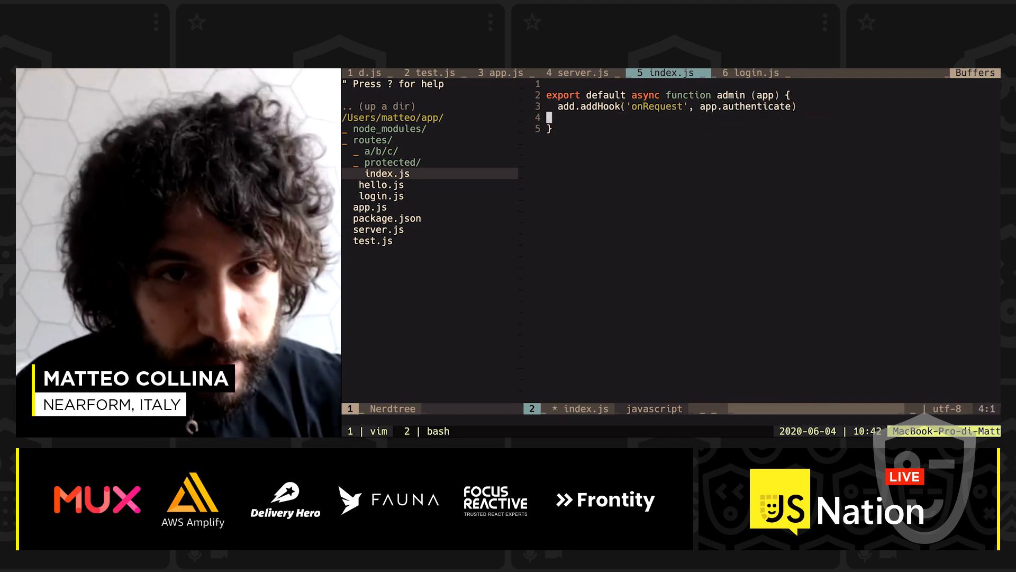
- Add a root app.get route returning 'this is authenticated' and save the file
{"action": "type", "text": "app."}
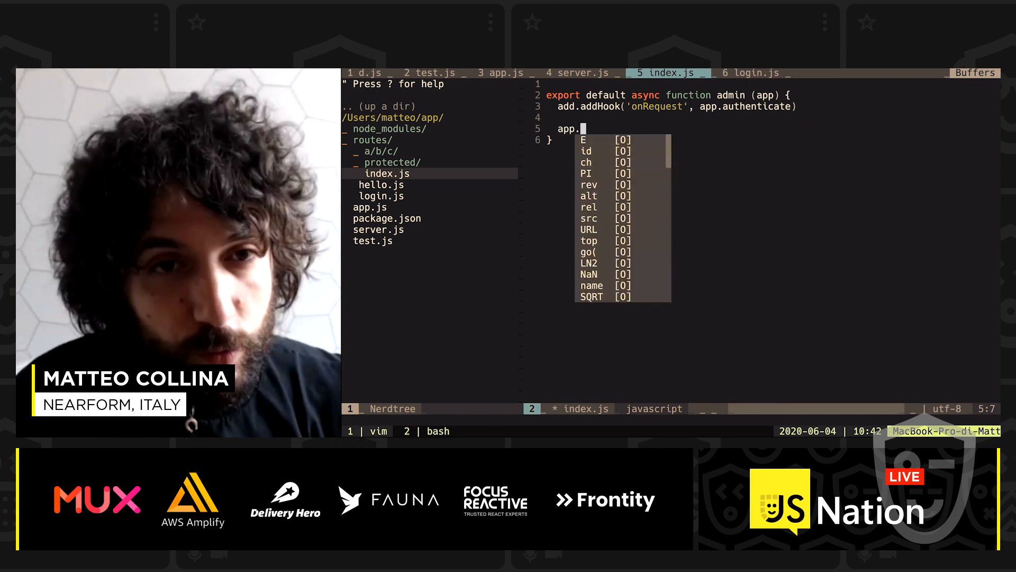
{"action": "type", "text": "get("}
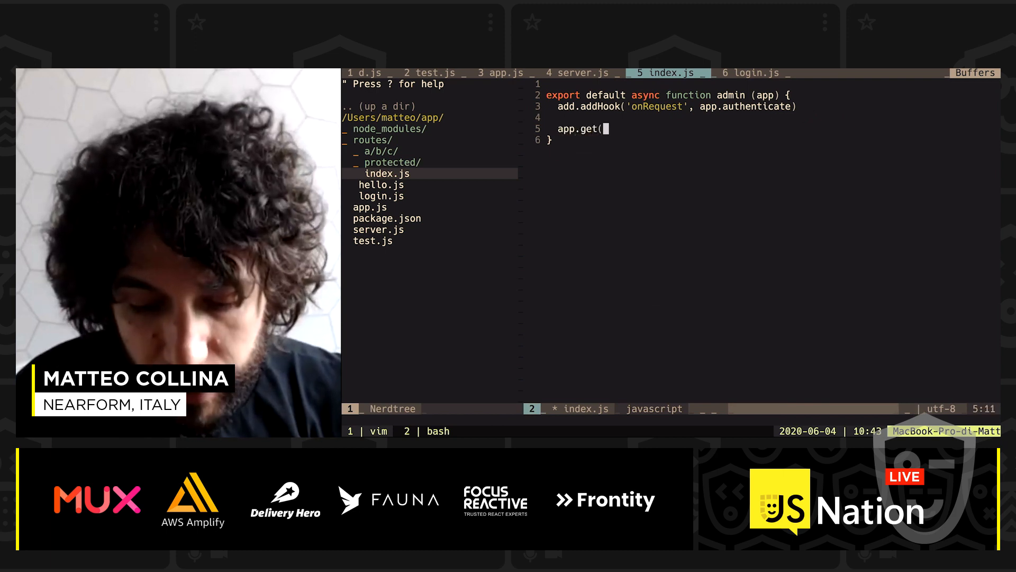
{"action": "type", "text": "'/s"}
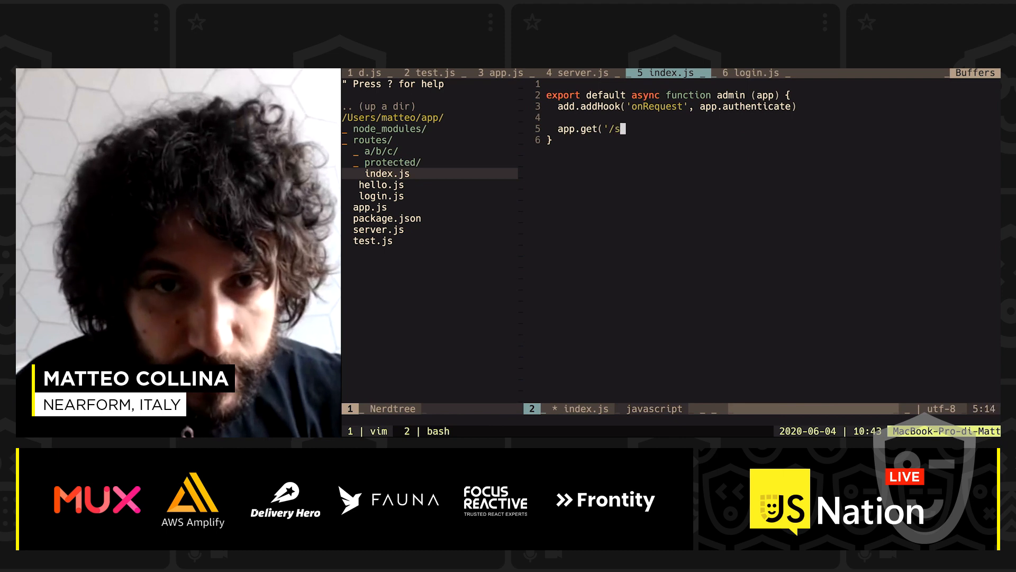
{"action": "type", "text": "omething"}
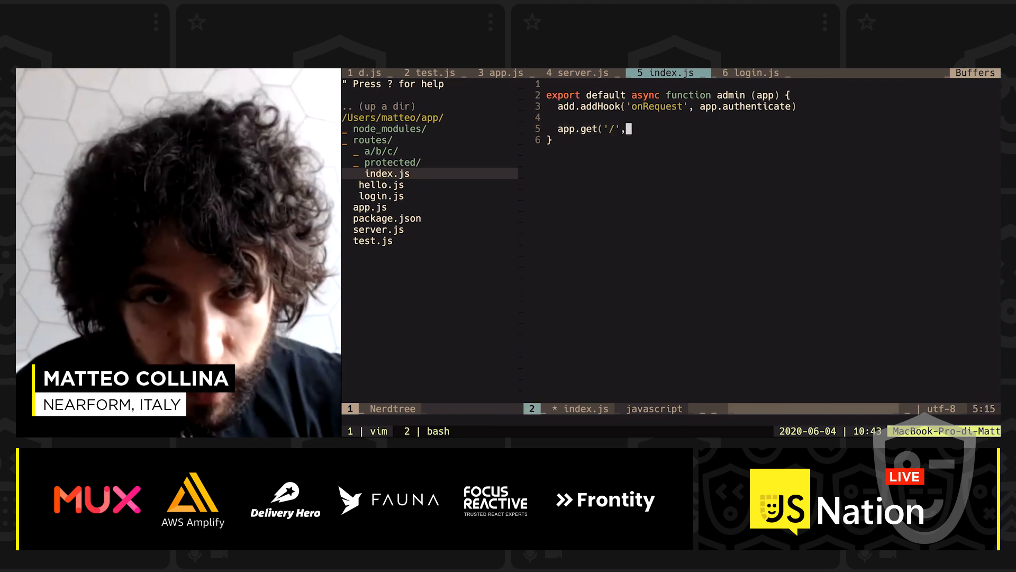
{"action": "type", "text": "async (q"}
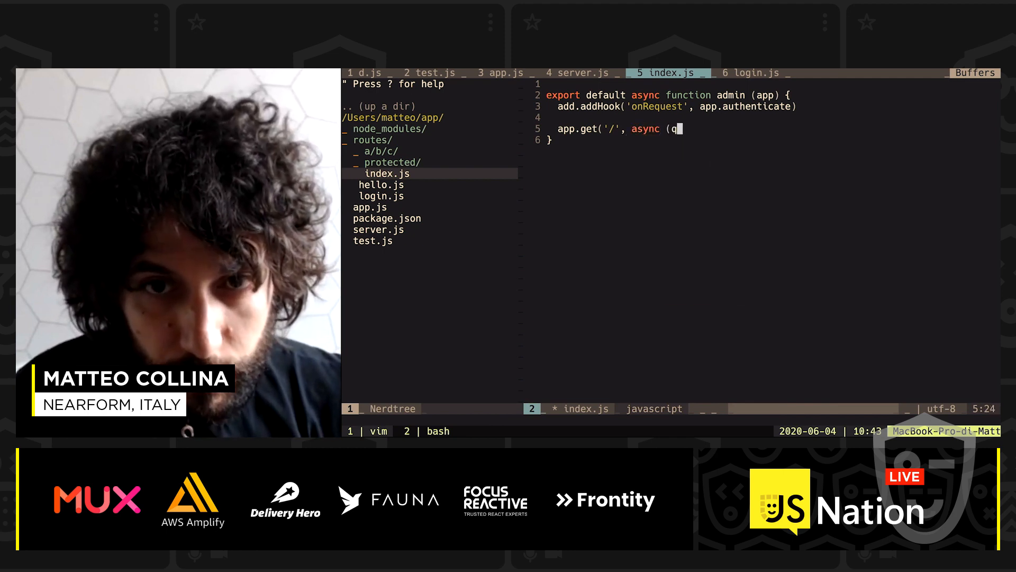
{"action": "type", "text": "req, reply"}
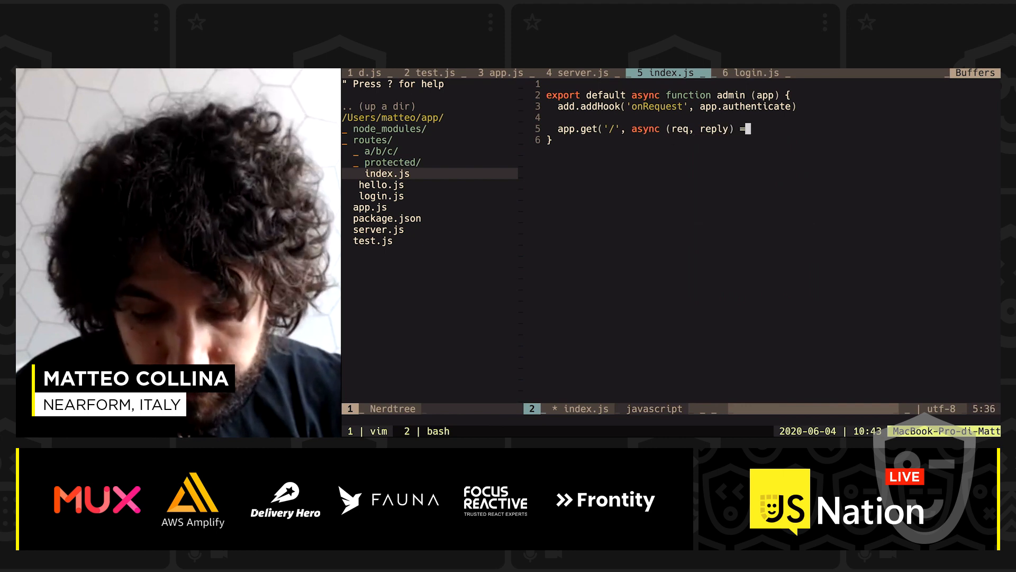
{"action": "type", "text": "=> {"}
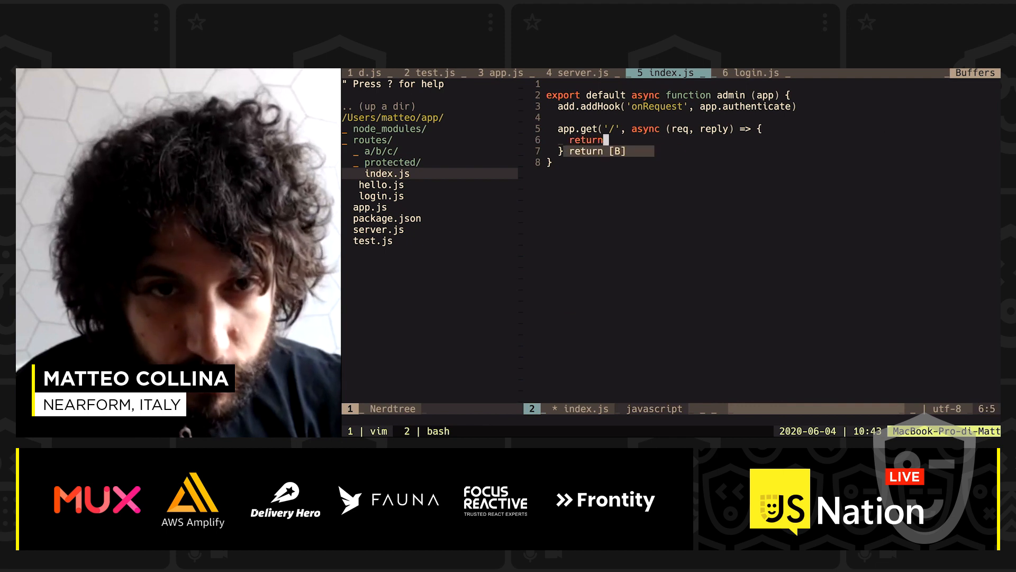
{"action": "type", "text": "\"this is"}
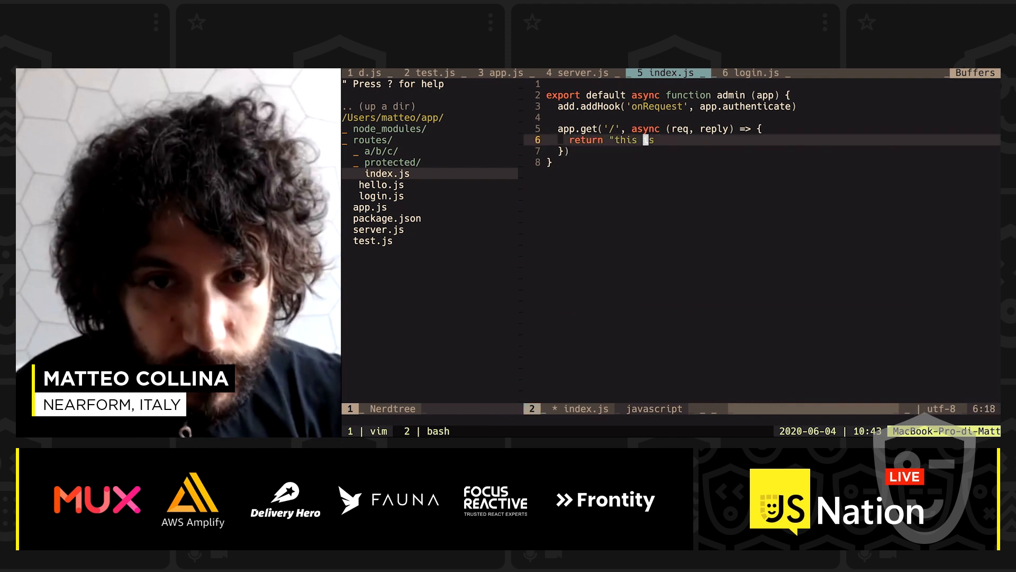
{"action": "type", "text": "is"}
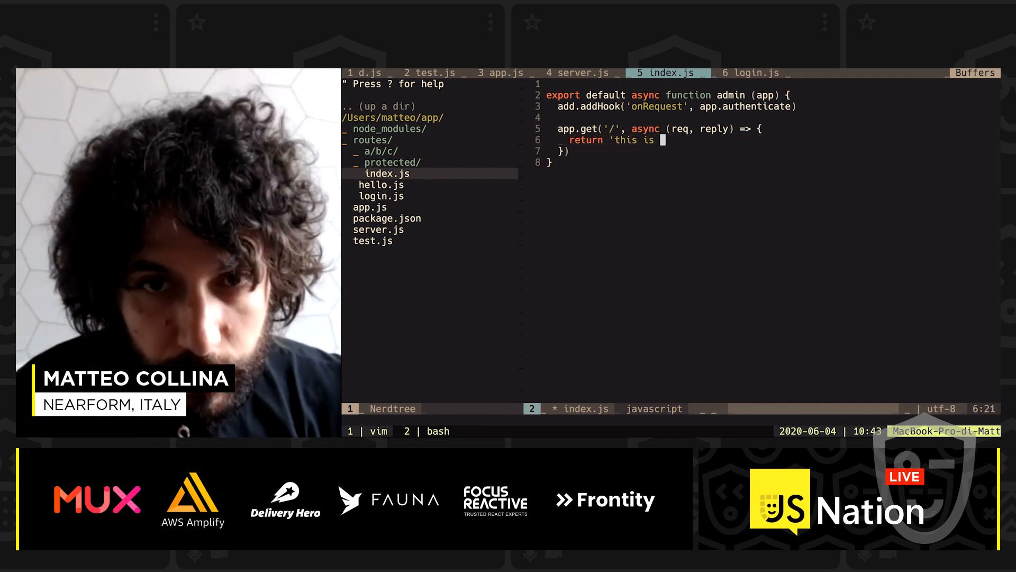
{"action": "type", "text": "b"}
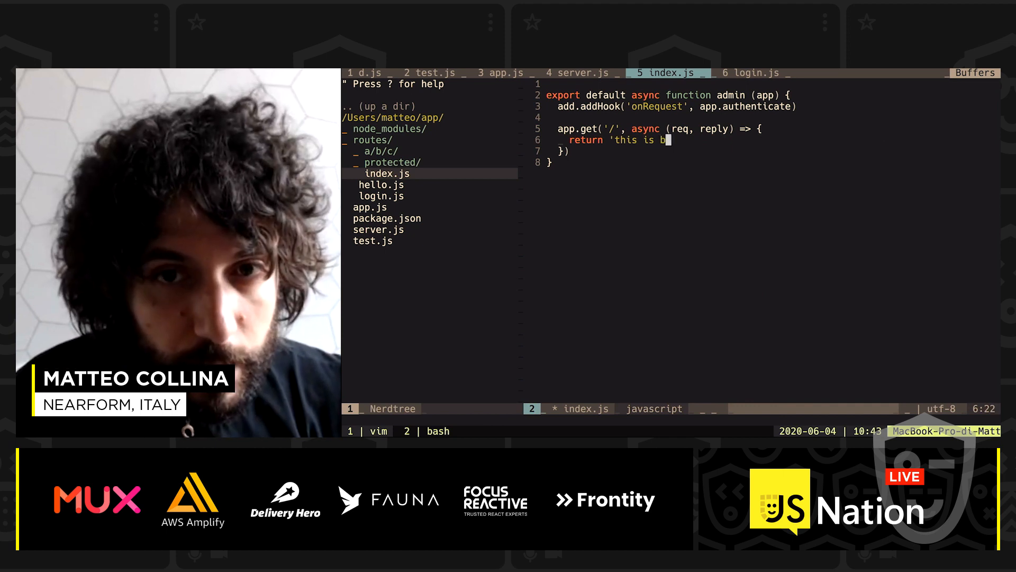
{"action": "type", "text": "authenticated'"}
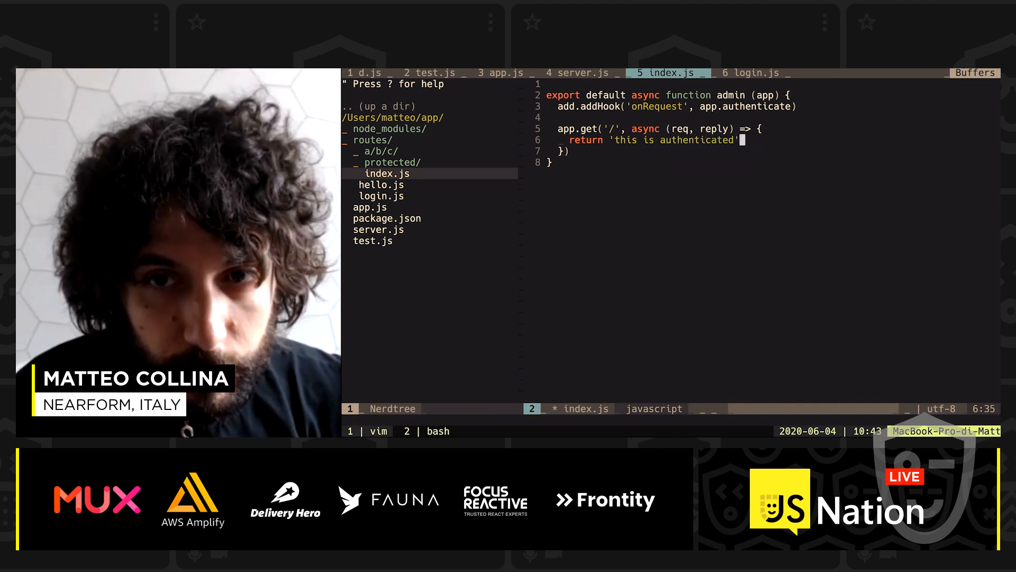
{"action": "type", "text": "]"}
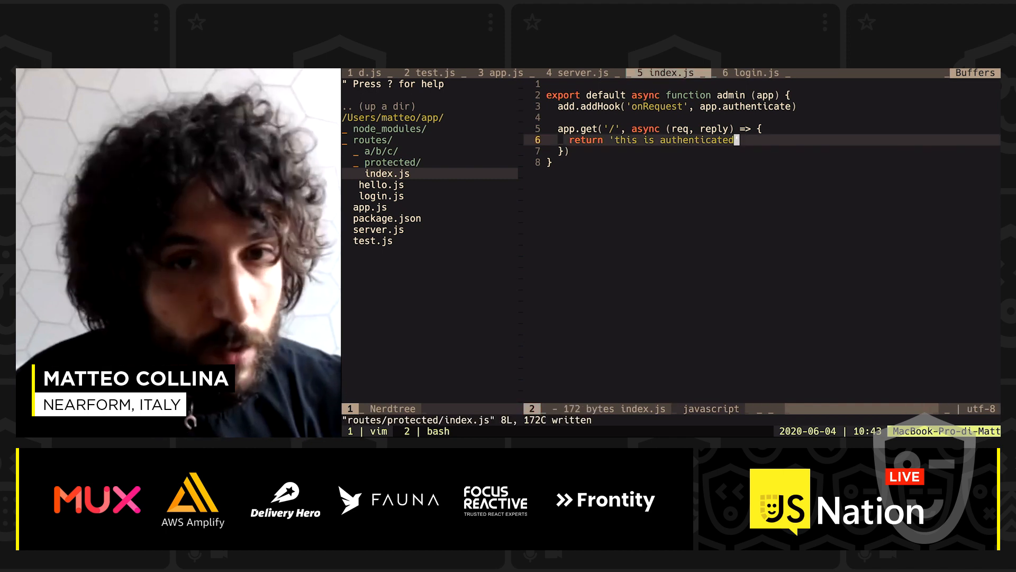
{"action": "key", "text": "Up"}
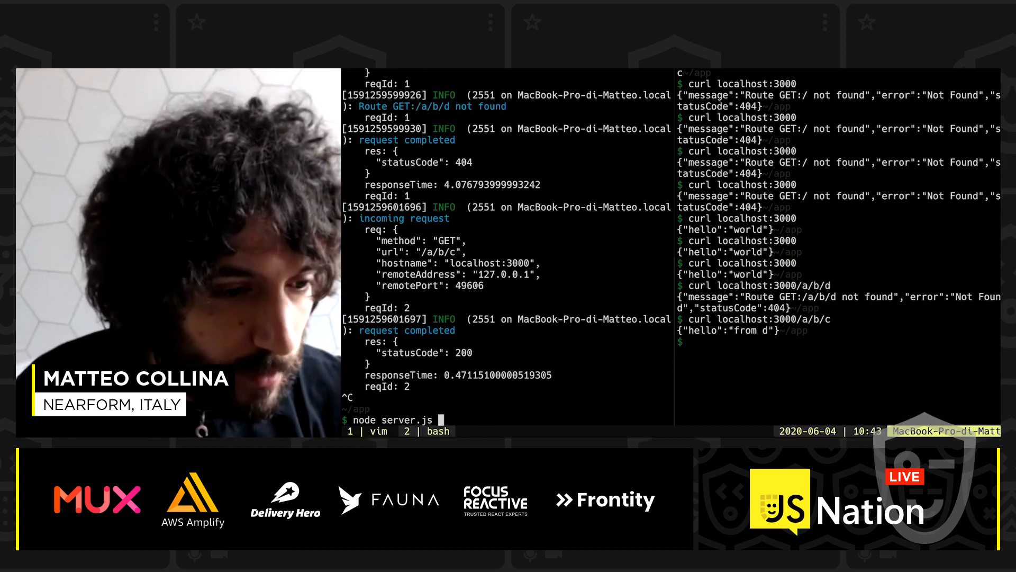
- Restart node server.js and curl POST localhost:3000/login with credentials to get a token
{"action": "key", "text": "Return"}
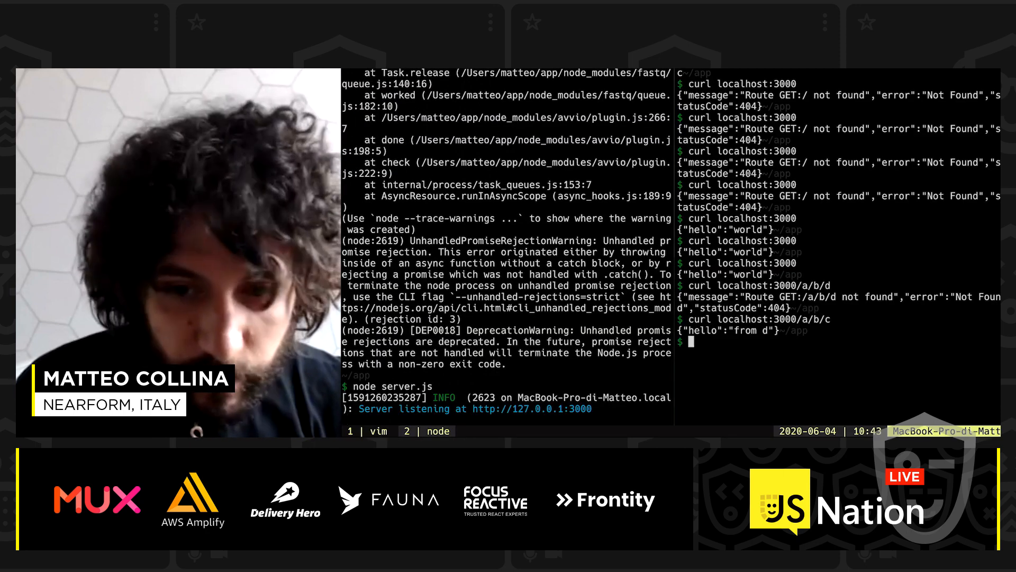
{"action": "type", "text": "curl localhost:3000/pro"}
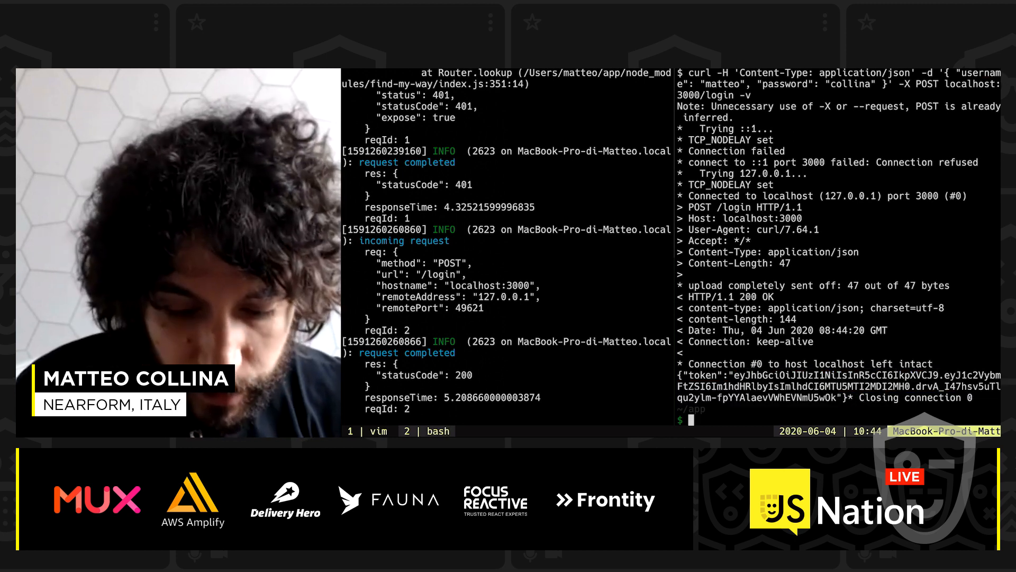
- Start a curl command with an Authorization header, then abandon it and return to the vim window with test.js
{"action": "type", "text": "curl -"}
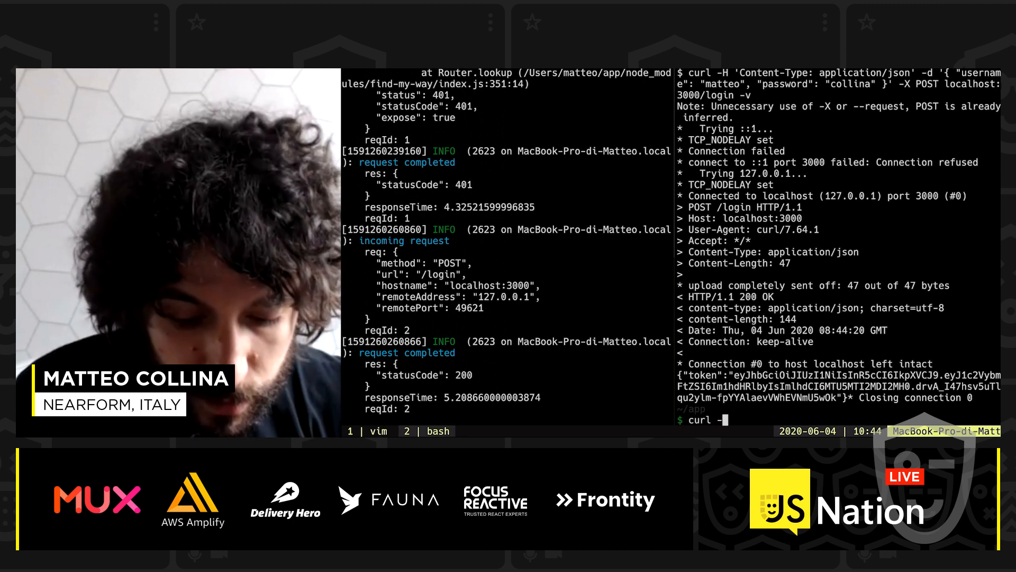
{"action": "type", "text": "-H '"}
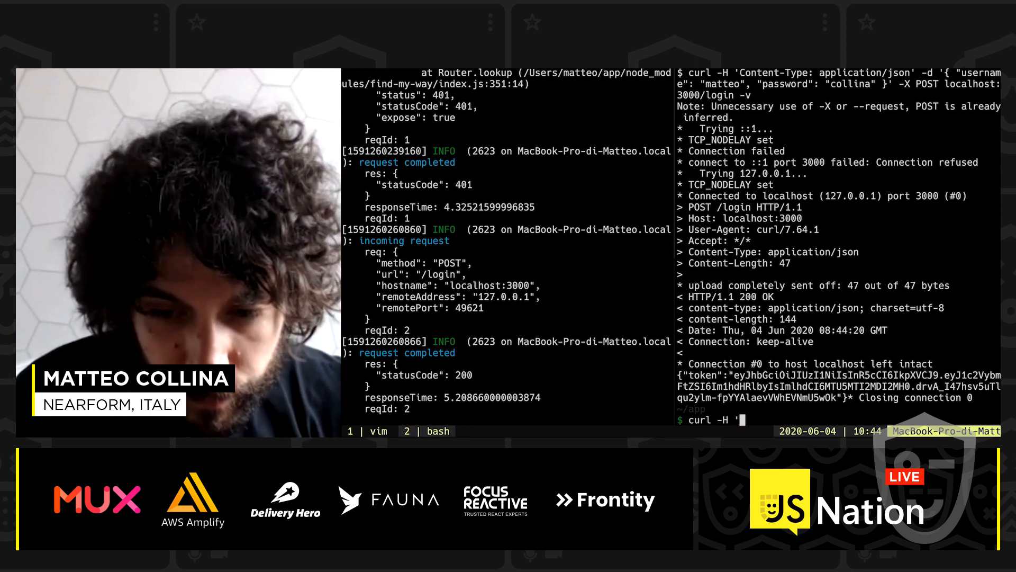
{"action": "type", "text": "A"}
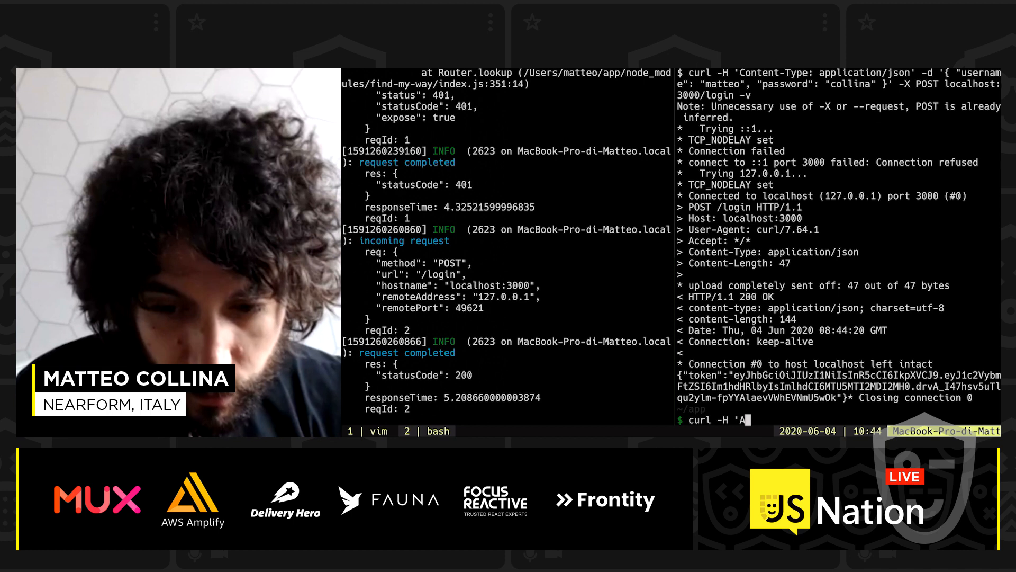
{"action": "type", "text": "uthori"}
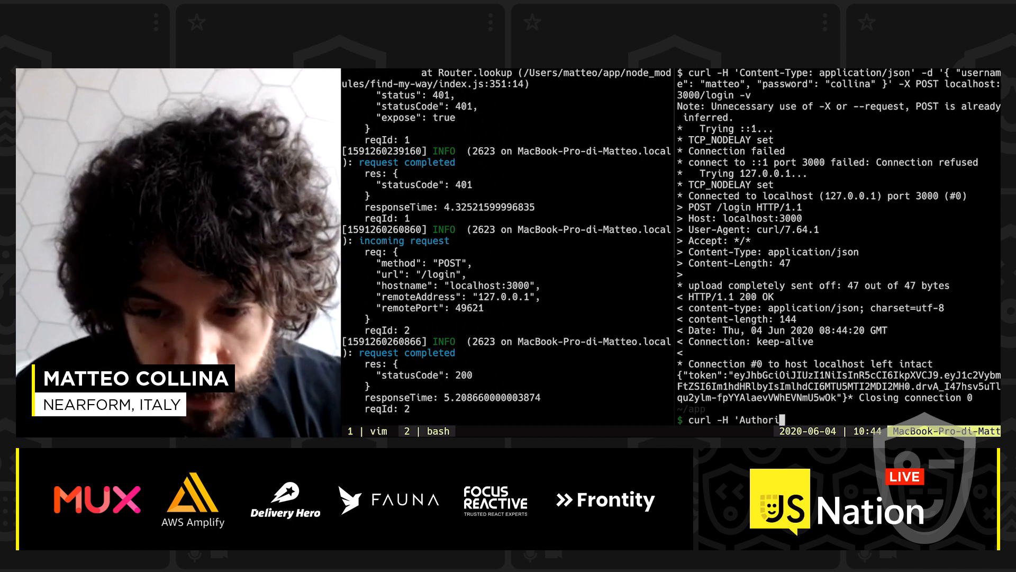
{"action": "type", "text": "zation:"}
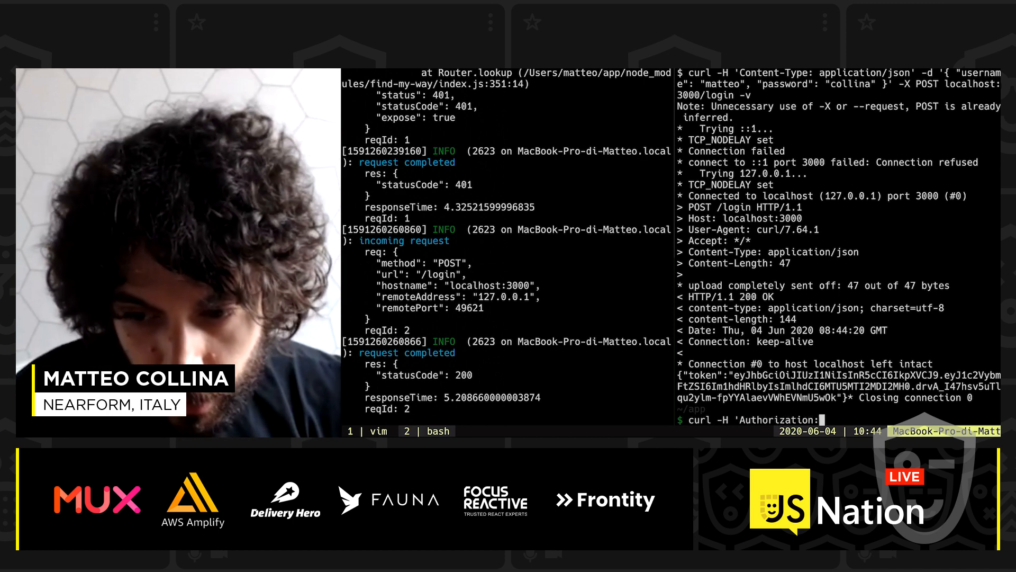
{"action": "key", "text": "ctrl+r"}
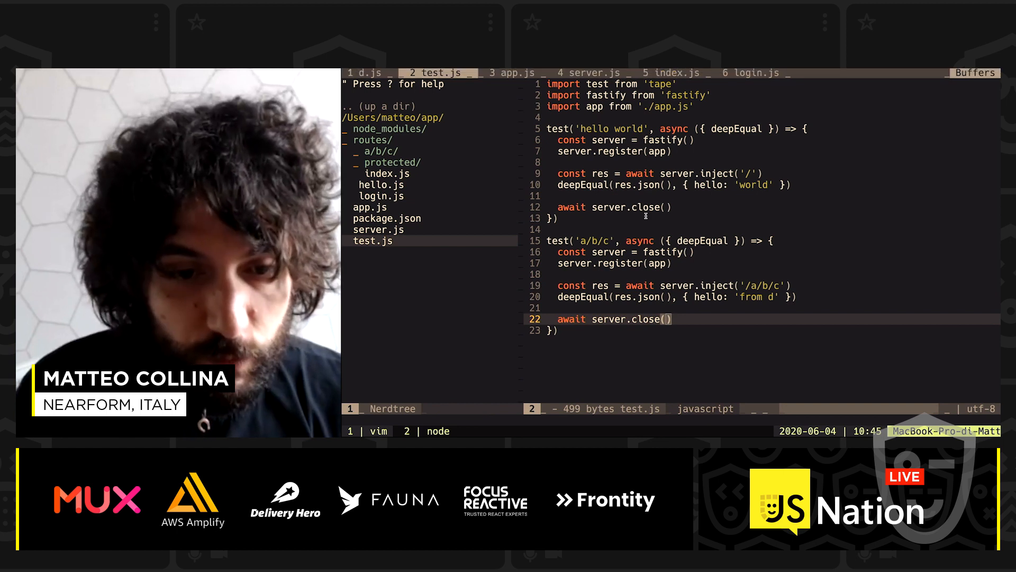
- Begin a new tape test named '/protected' with an async callback
{"action": "type", "text": "test("}
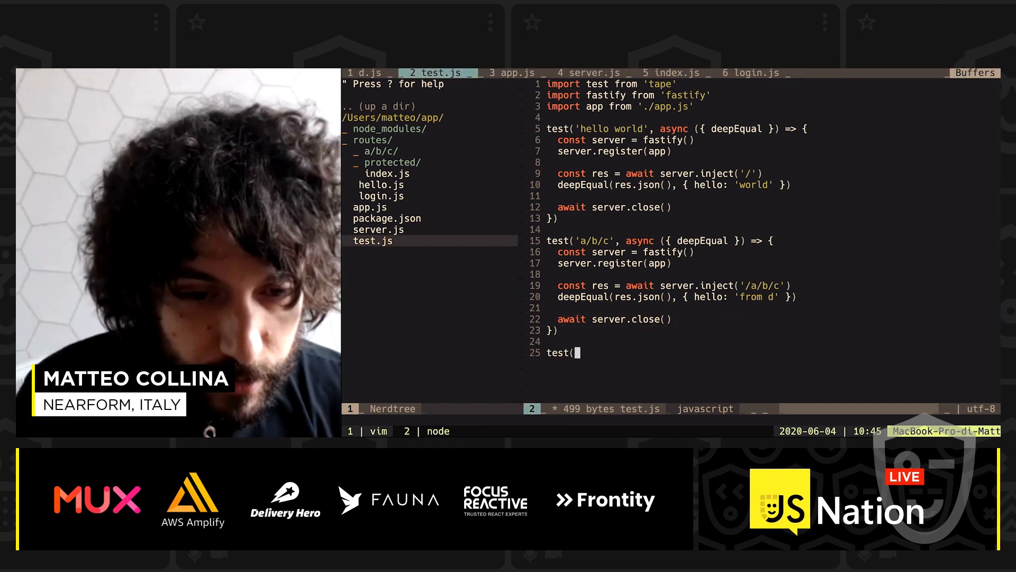
{"action": "type", "text": "'/"}
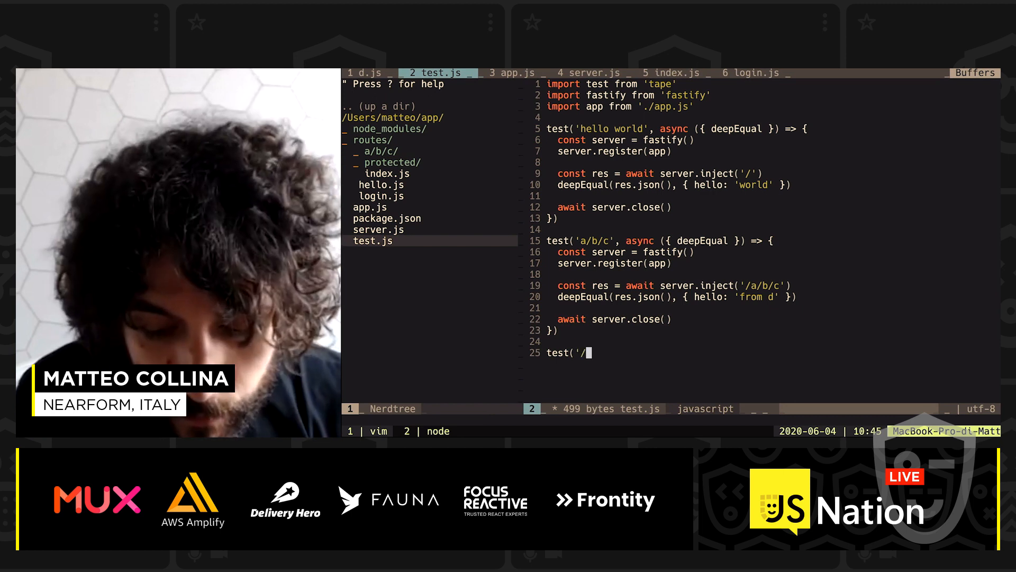
{"action": "type", "text": "protected'"}
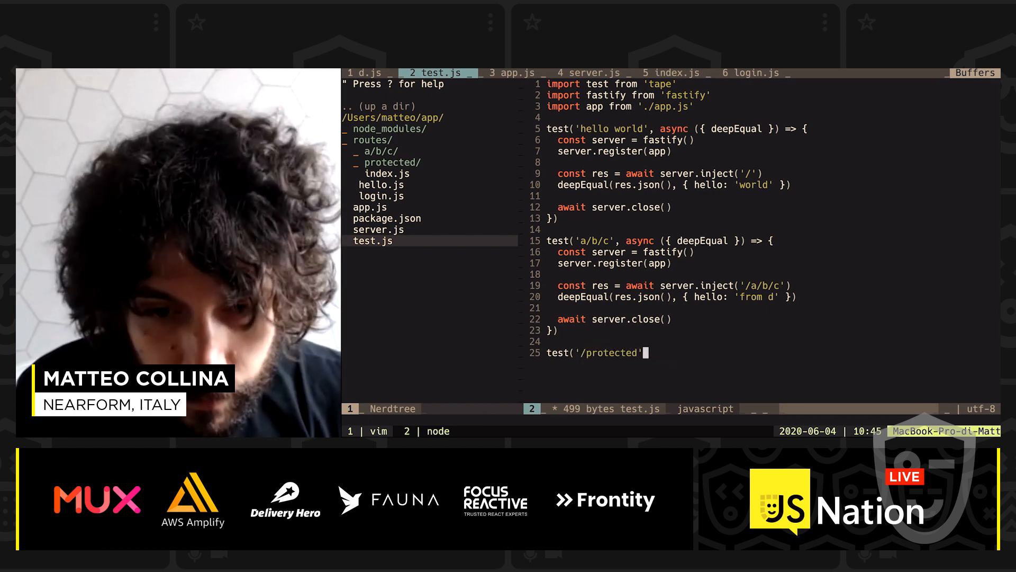
{"action": "type", "text": ", async (d"}
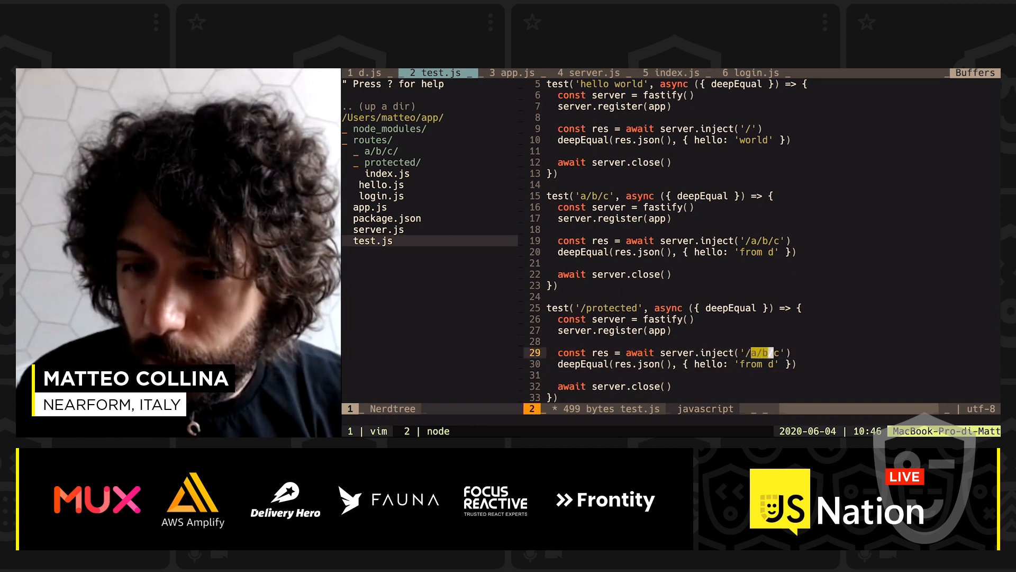
{"action": "type", "text": "pro"}
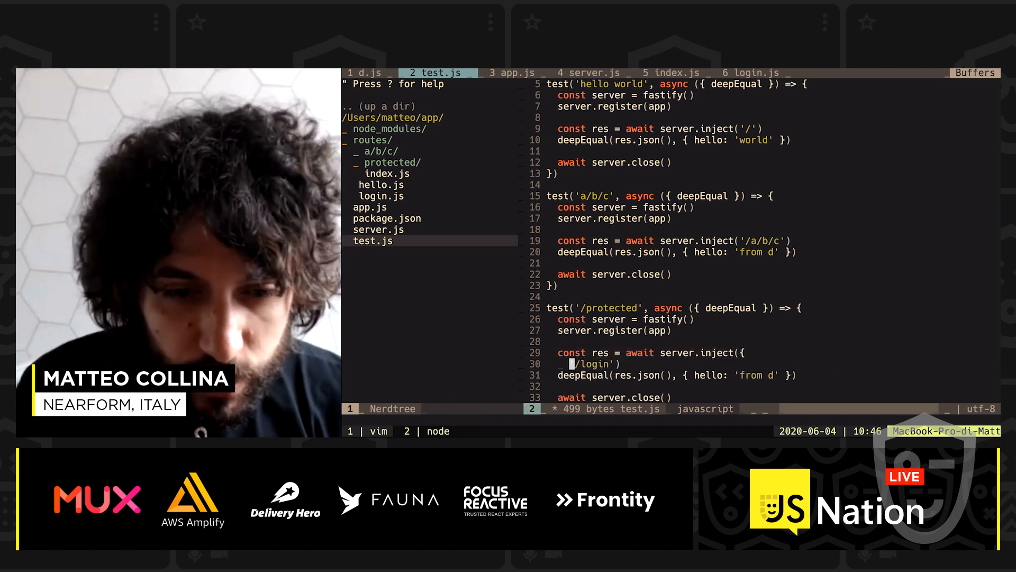
{"action": "type", "text": "url:"}
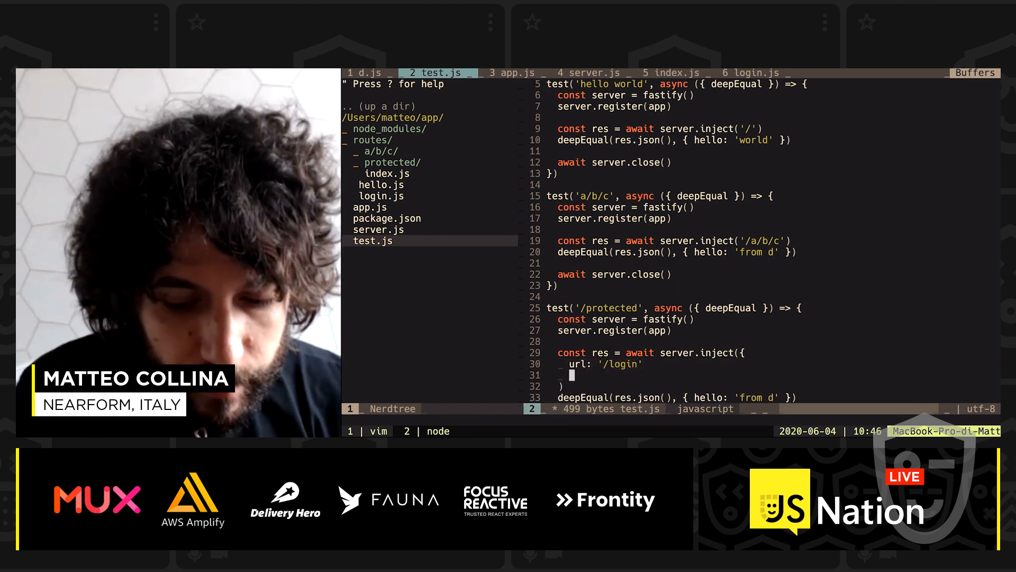
{"action": "type", "text": "method: 'POST',"}
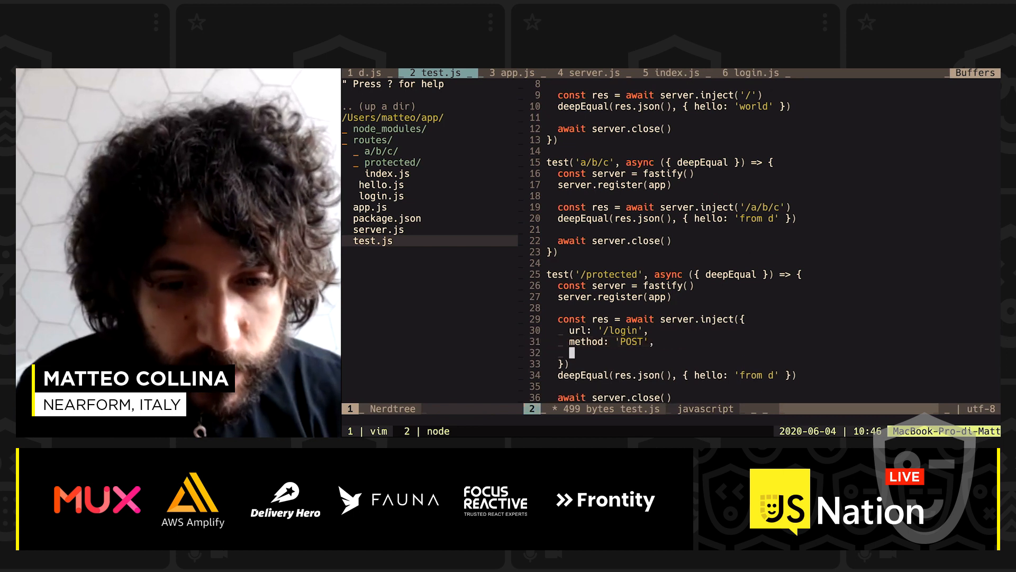
{"action": "type", "text": "body: {"}
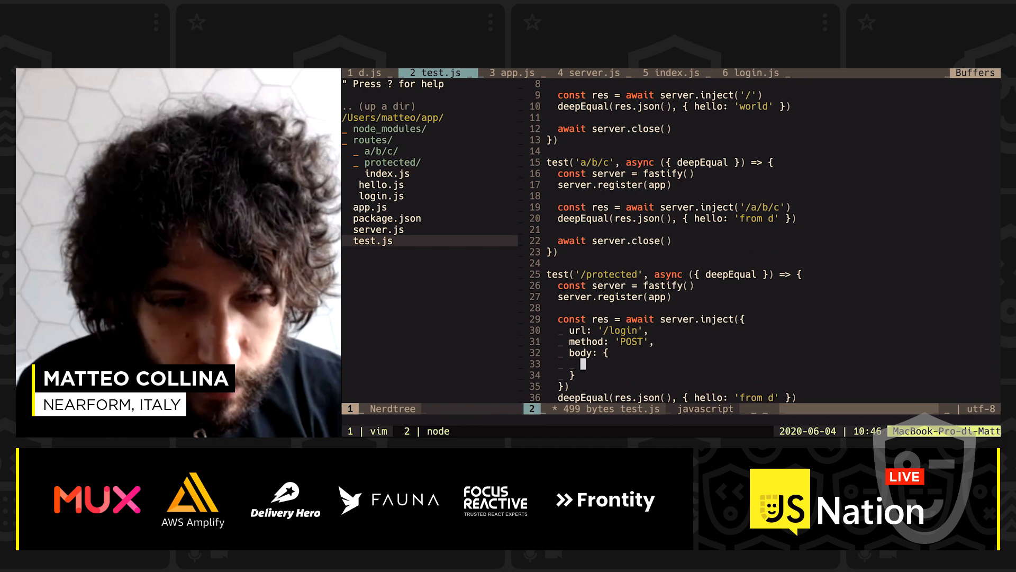
{"action": "type", "text": "matteo',"}
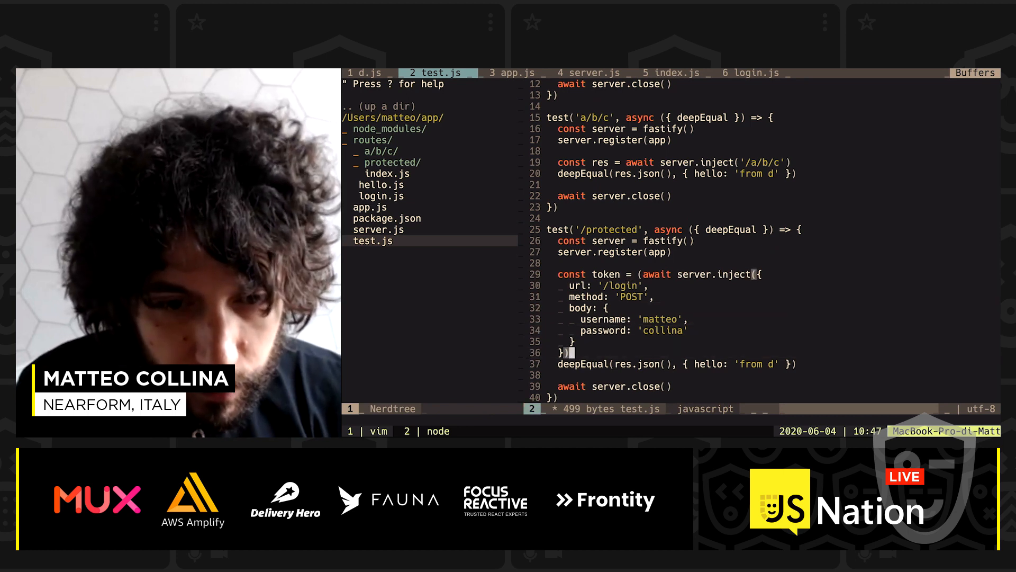
{"action": "type", "text": ".json("}
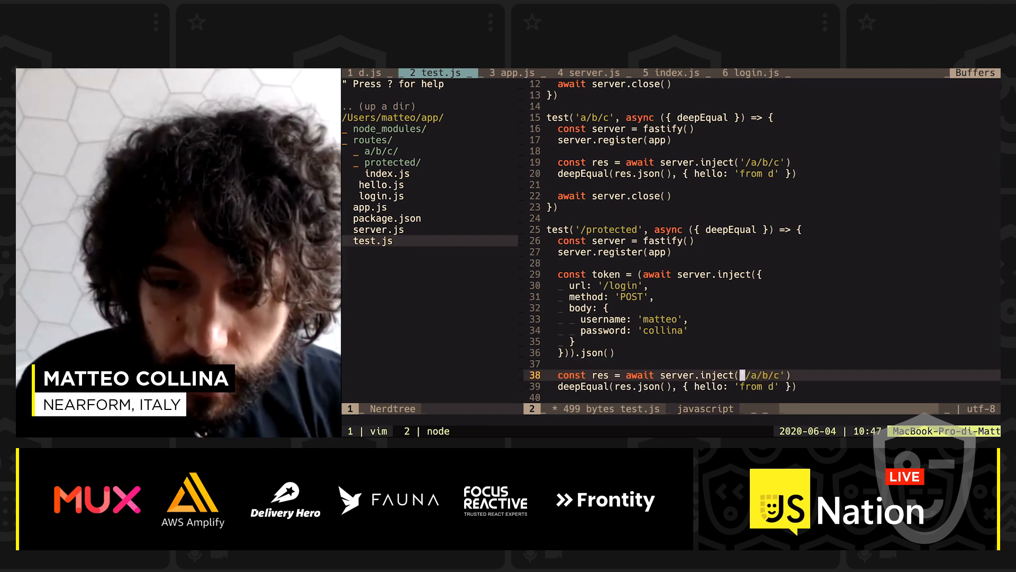
- Inject a request to /protected with headers authorization `Bearer ${token}`
{"action": "type", "text": "{"}
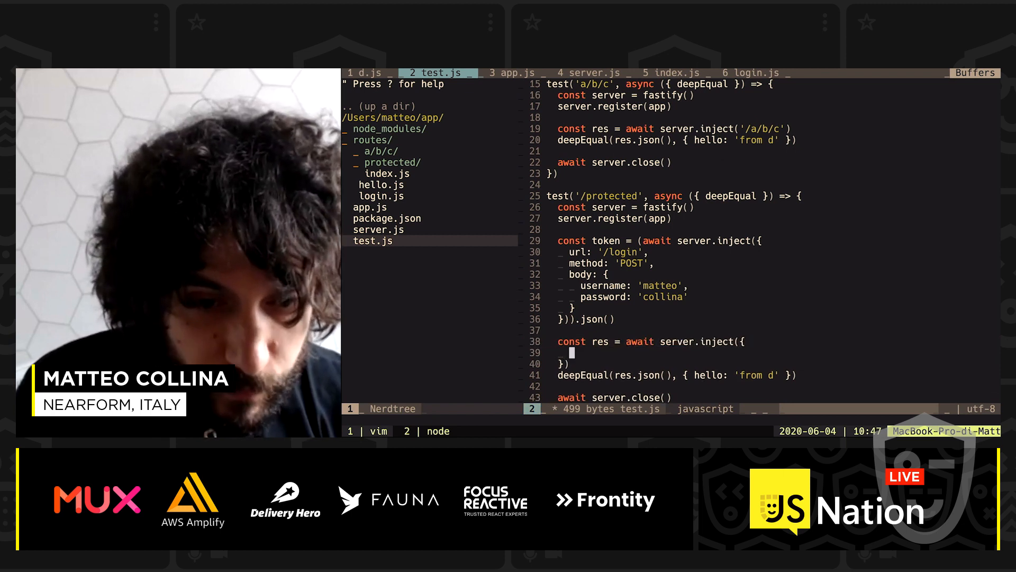
{"action": "type", "text": "url:"}
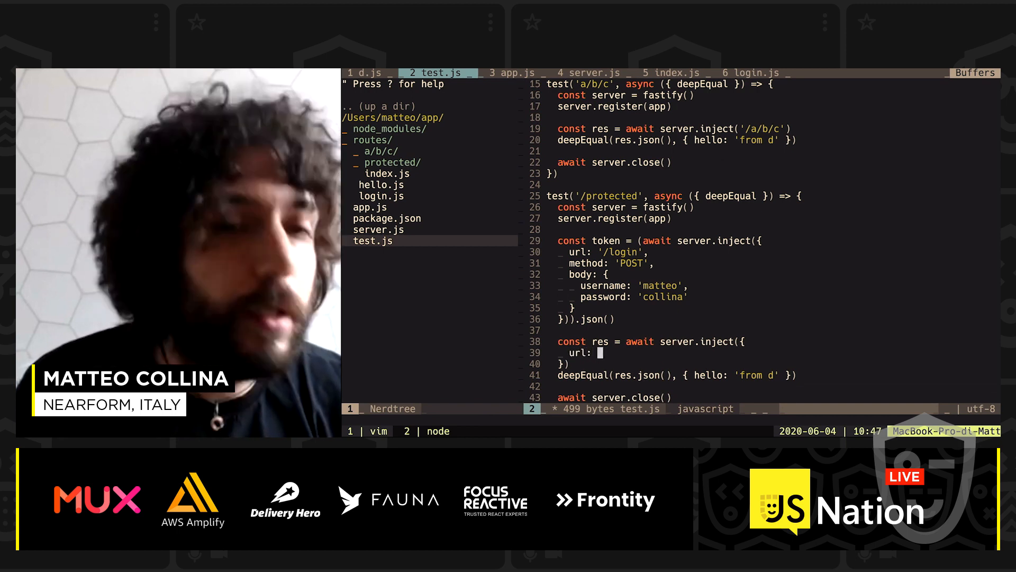
{"action": "type", "text": "/"}
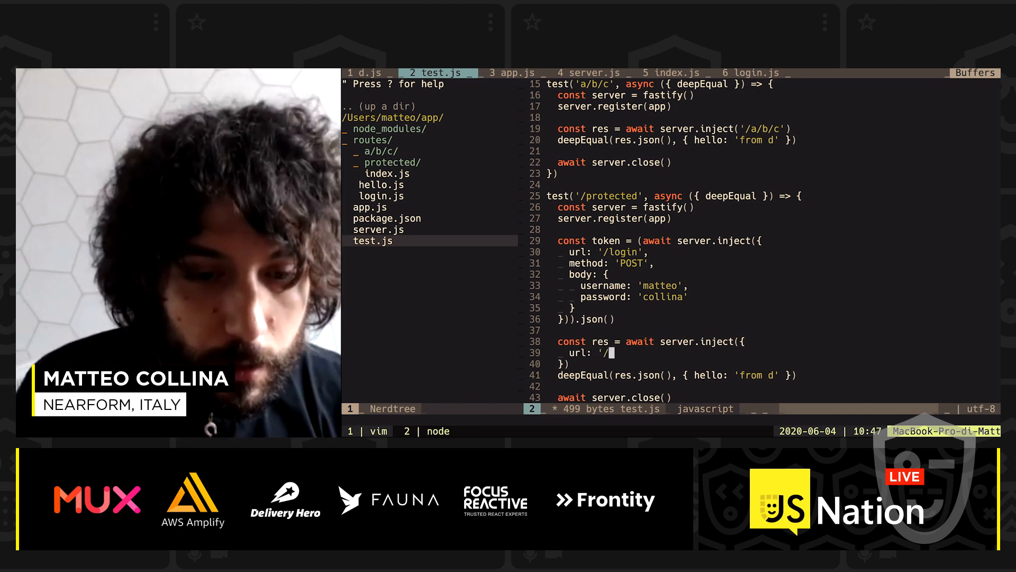
{"action": "type", "text": "/protected',"}
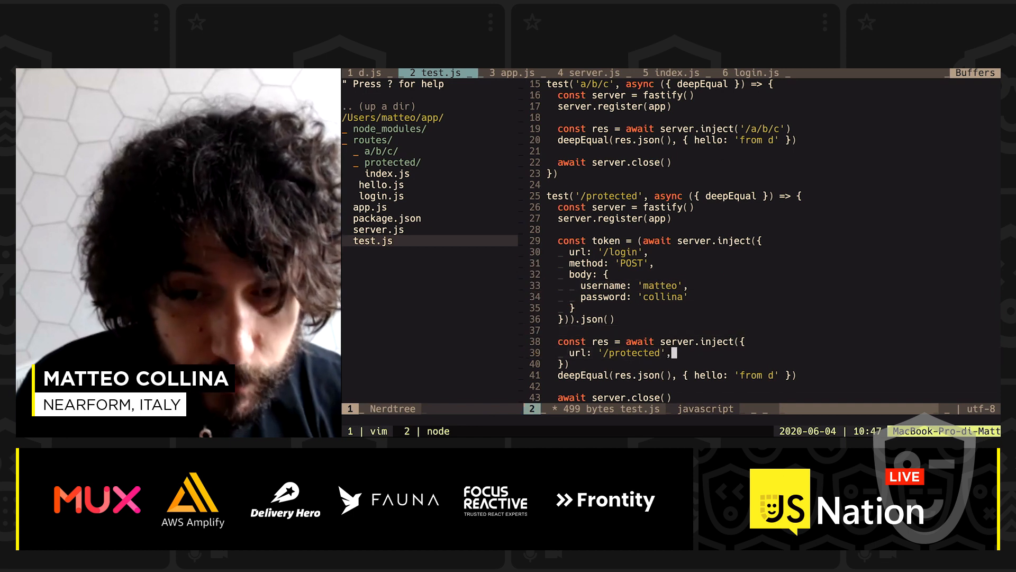
{"action": "type", "text": "headers: {"}
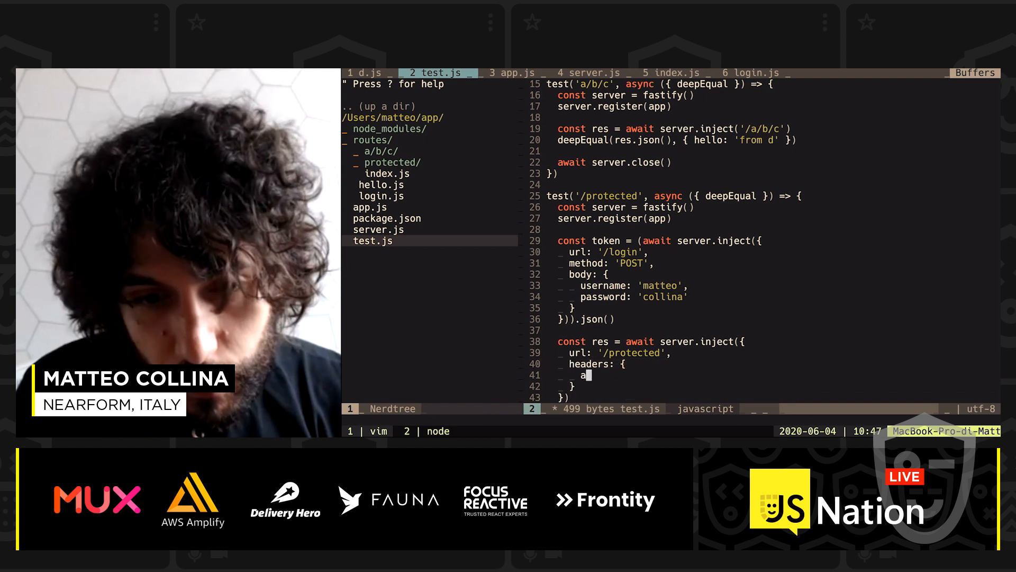
{"action": "type", "text": "authenticate: '"}
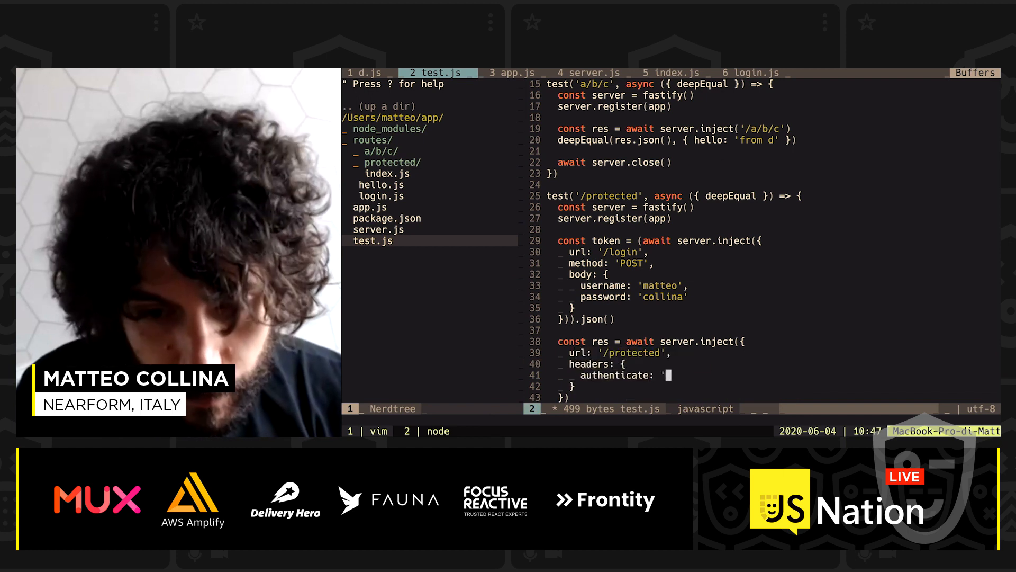
{"action": "type", "text": "`Bearer ${o"}
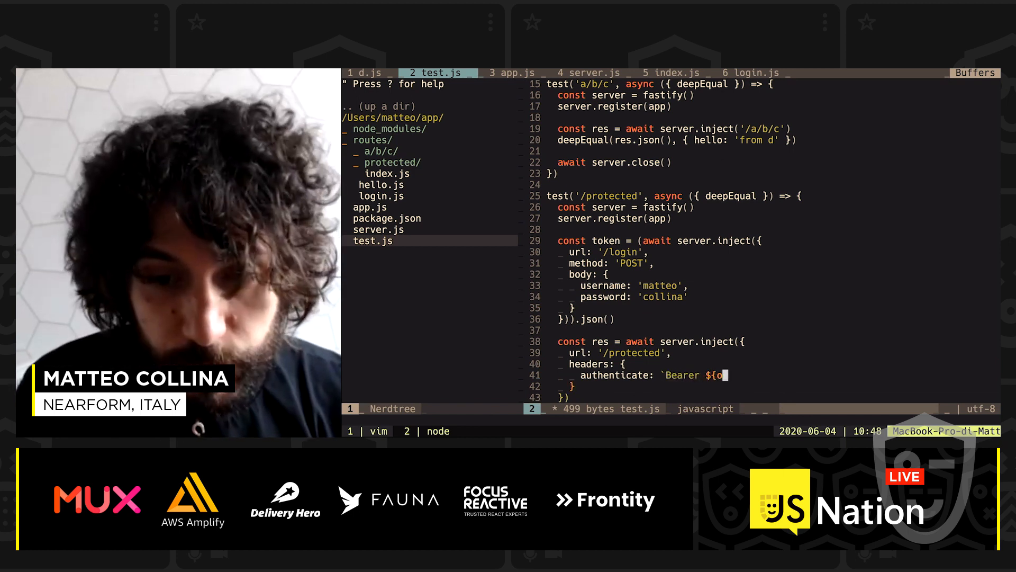
{"action": "type", "text": "token}"}
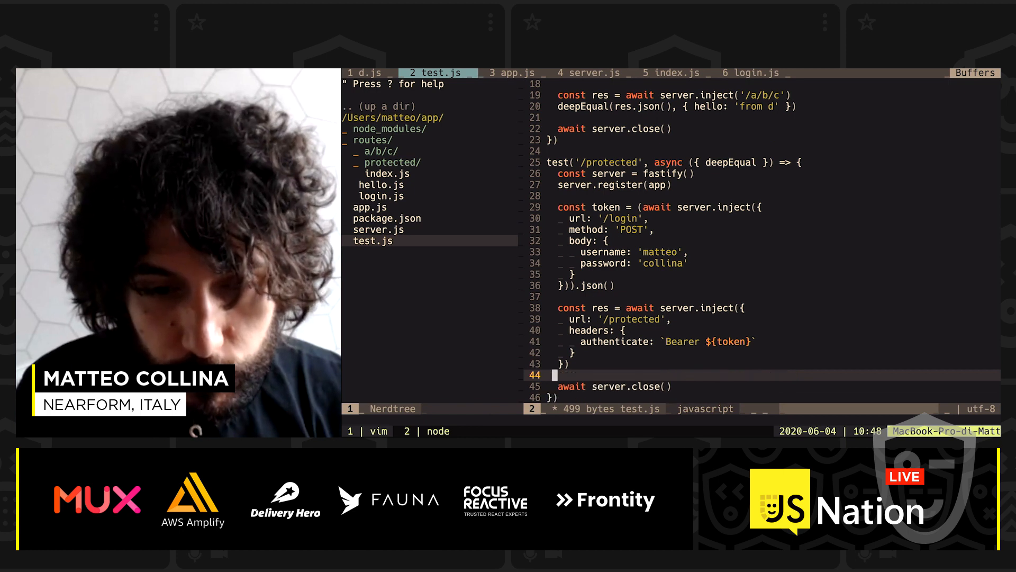
- Add and adjust console.log debugging of the authorization header and res.body in the test
{"action": "type", "text": "console.log(res.body"}
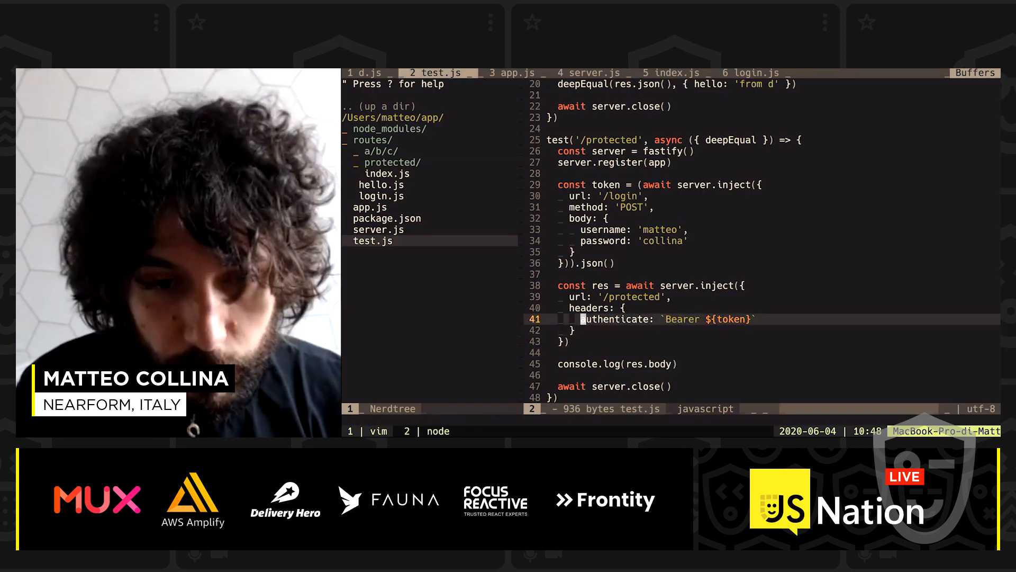
{"action": "type", "text": "authorization"}
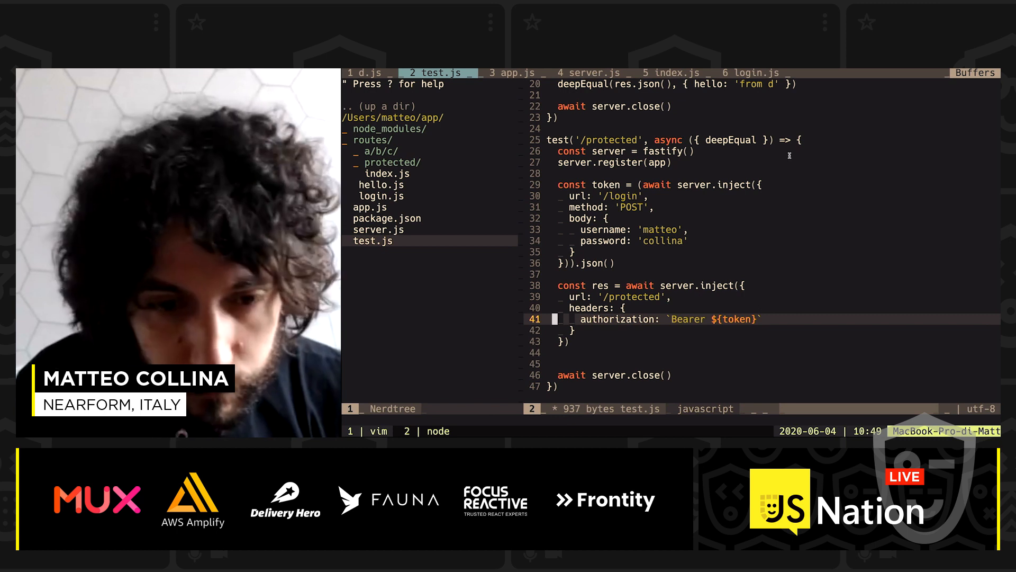
{"action": "type", "text": "console.log(res.body)"}
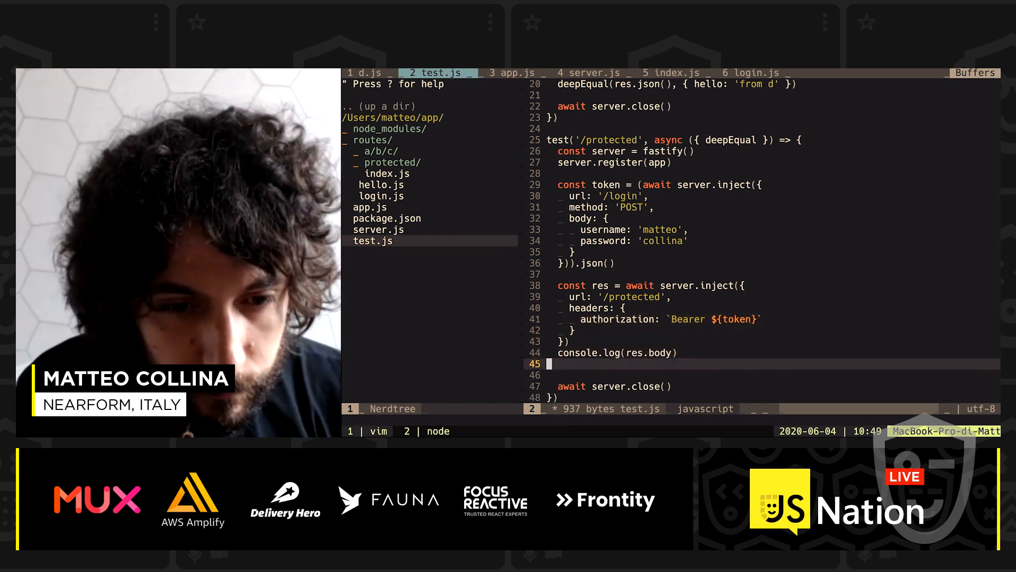
{"action": "type", "text": ":q"}
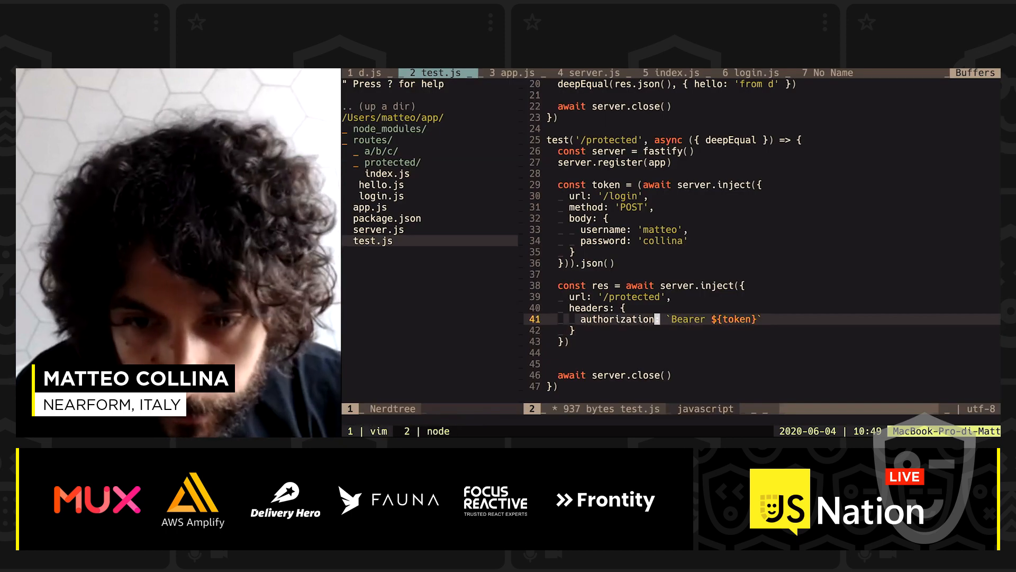
{"action": "type", "text": "cons"}
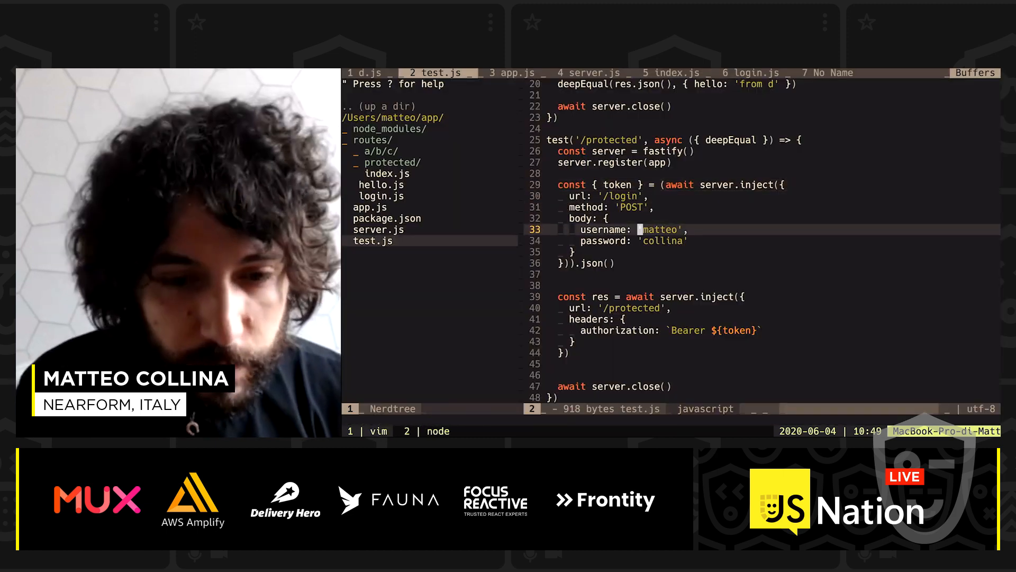
- Log the response and start asserting res.body equals 'this is authenticated'
{"action": "type", "text": "co"}
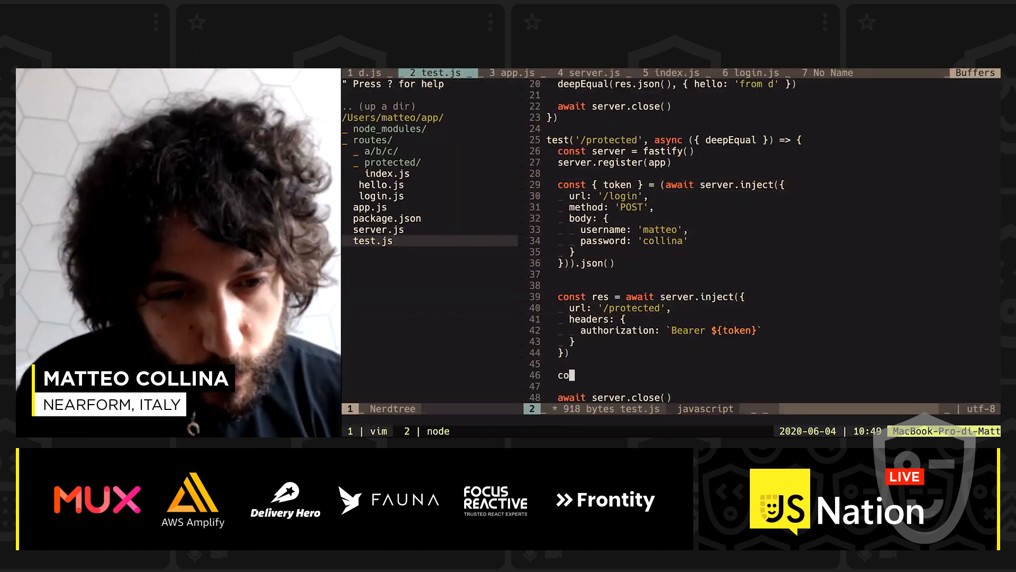
{"action": "type", "text": "nsole.log(res"}
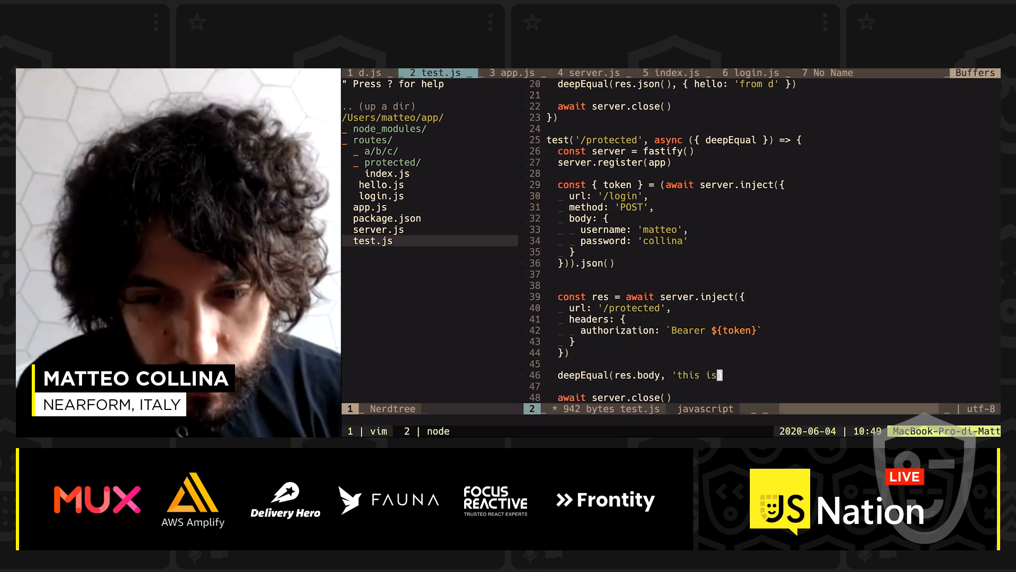
{"action": "type", "text": "authenticate"}
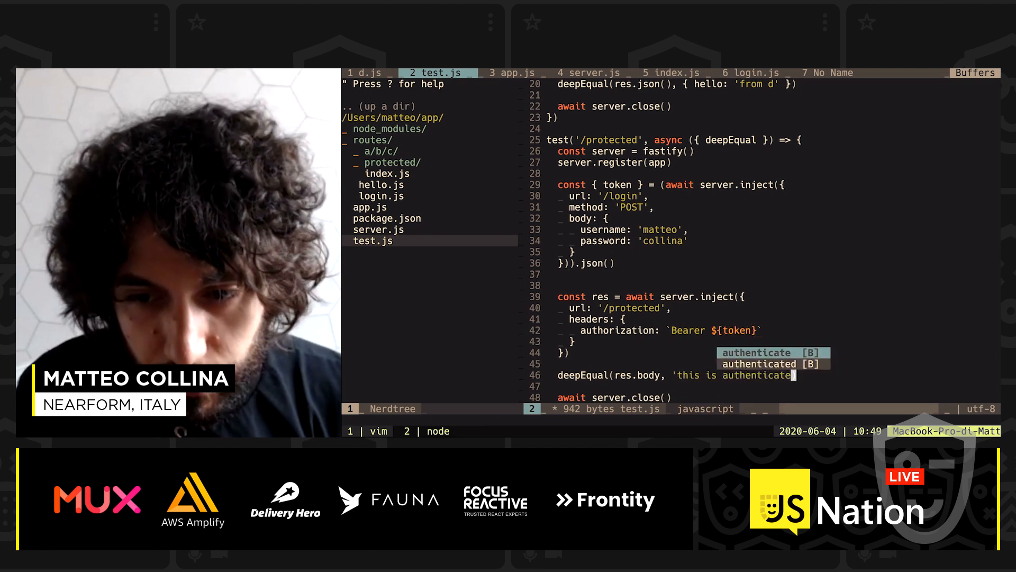